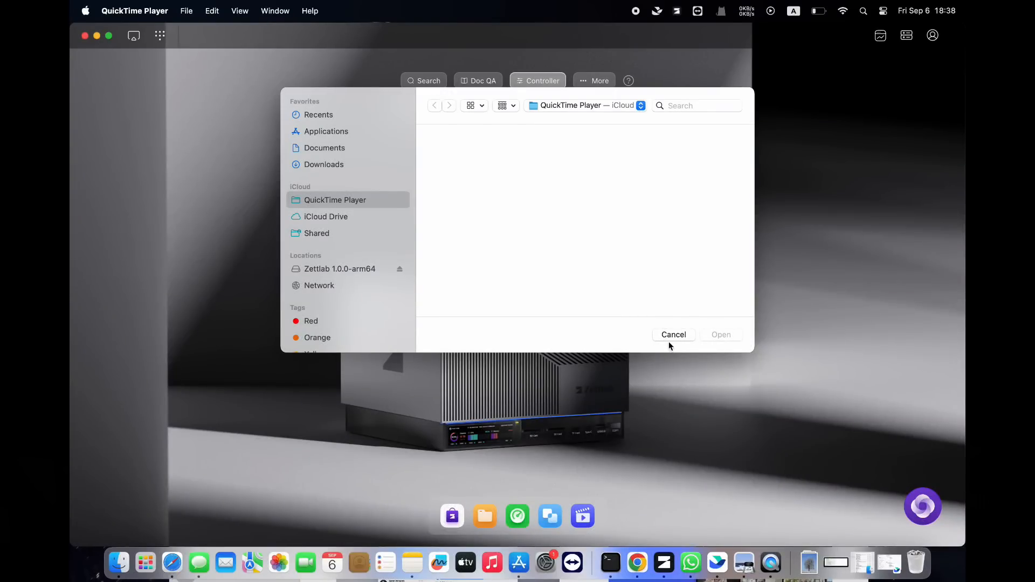
Search all files for 'photos of cake taken by Sony camera'
click(672, 334)
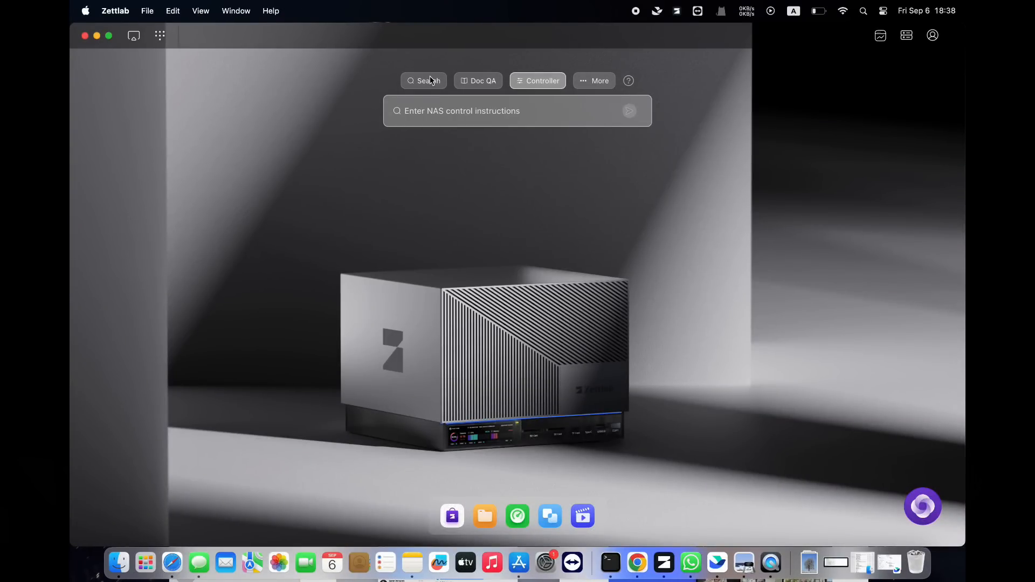
click(423, 80)
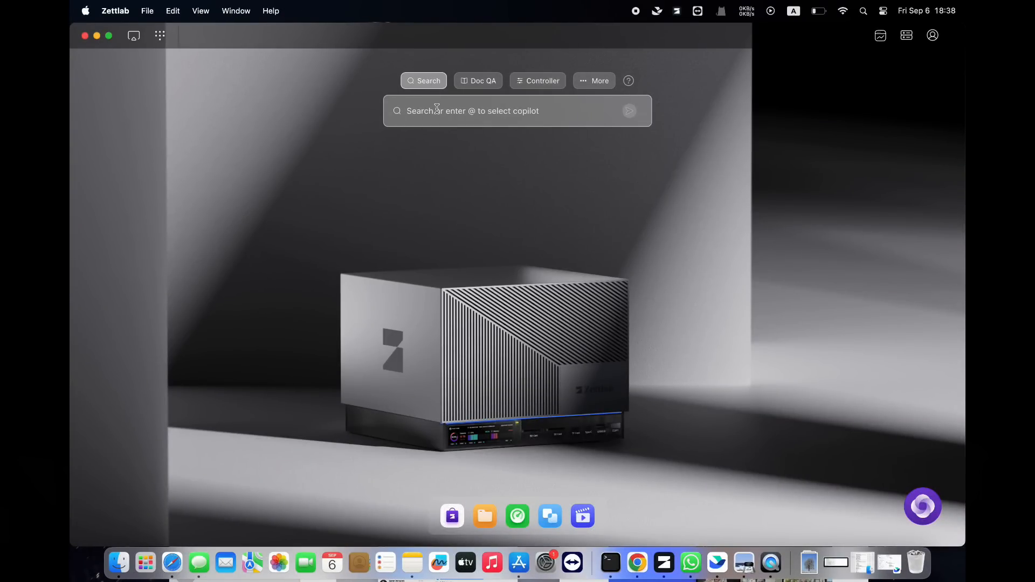
text(photos)
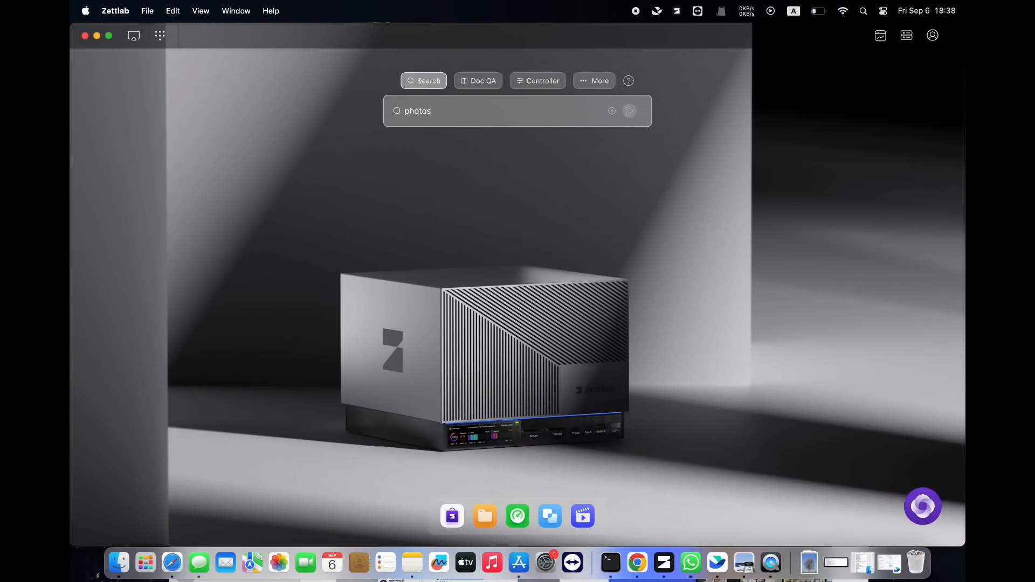
text(of cake)
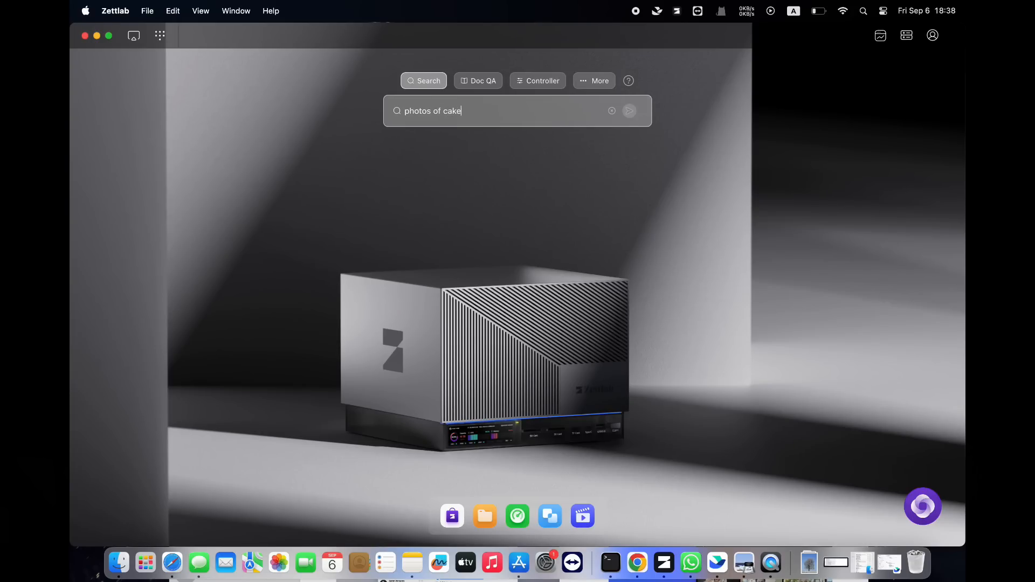
text(taken by)
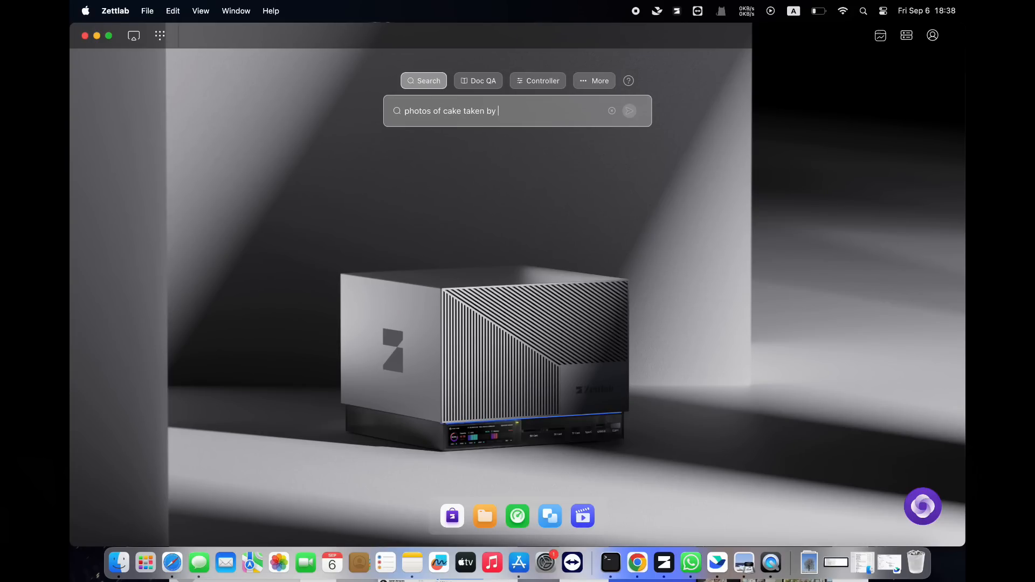
text(Sony camera)
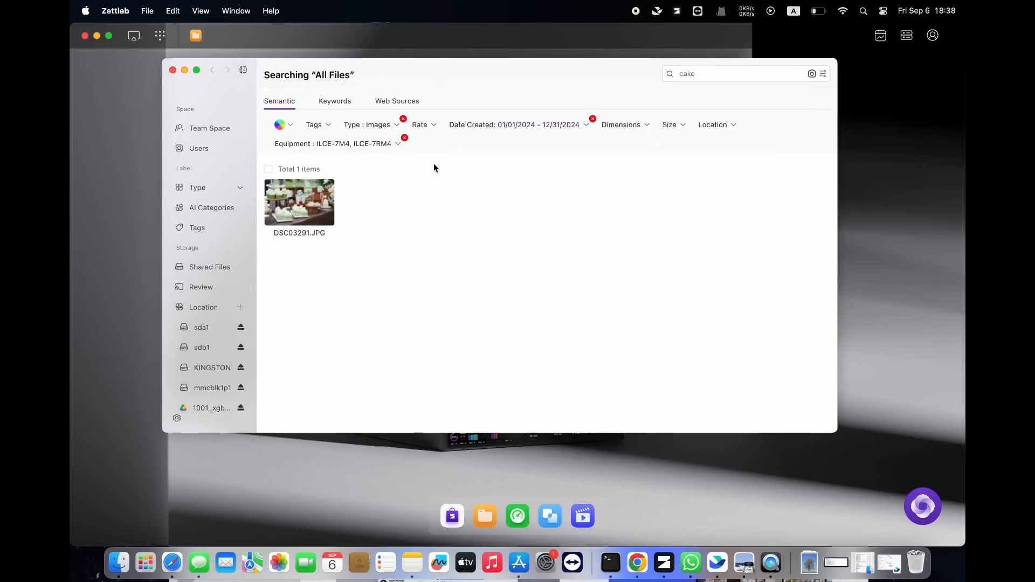
Review the cake term and Type filter behind the single DSC03291.JPG result
double_click(298, 202)
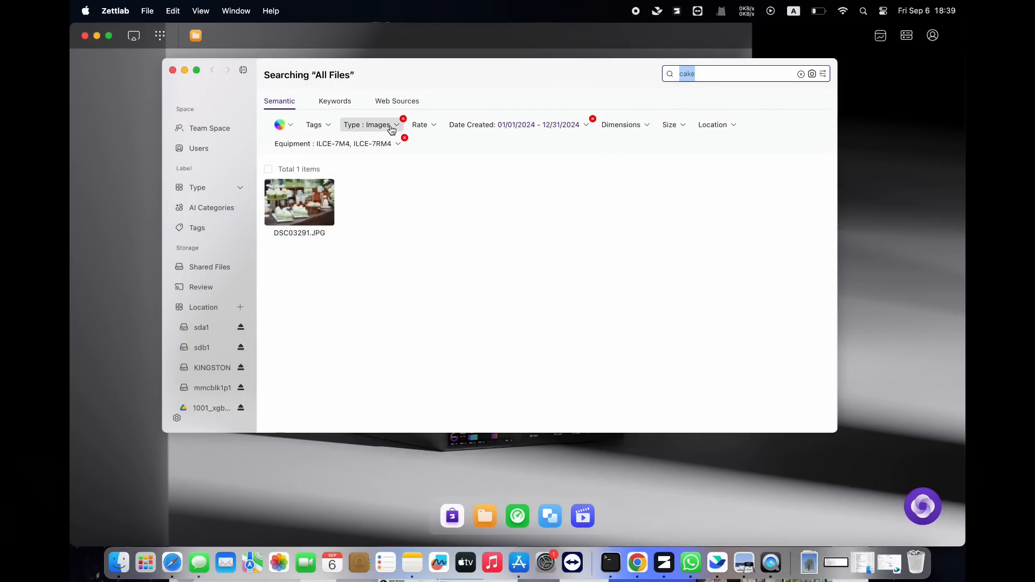
click(372, 125)
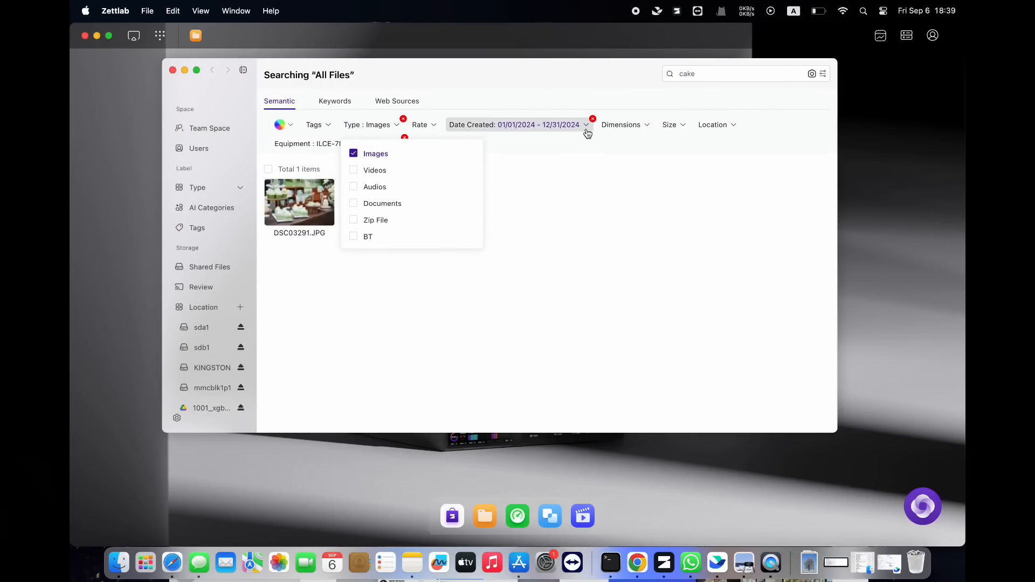
click(583, 124)
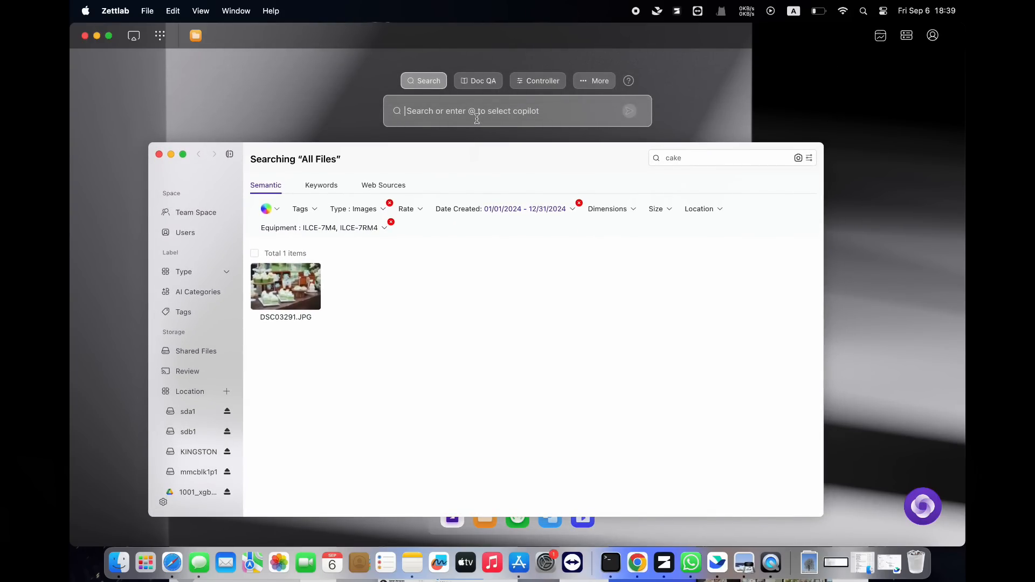
Search for songs with lyrics containing 'time after time'
text(songs with)
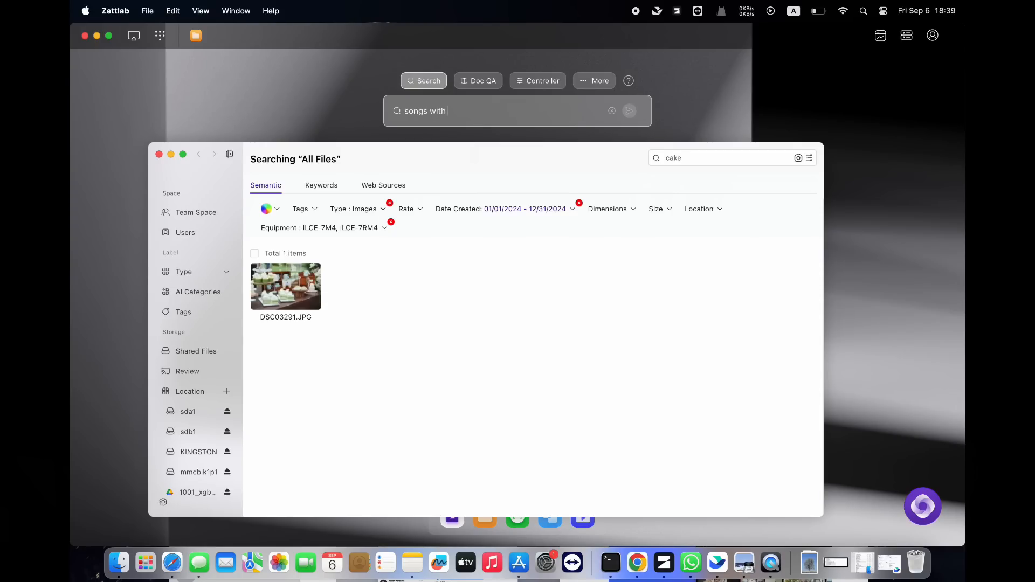
text(lyrics containing ')
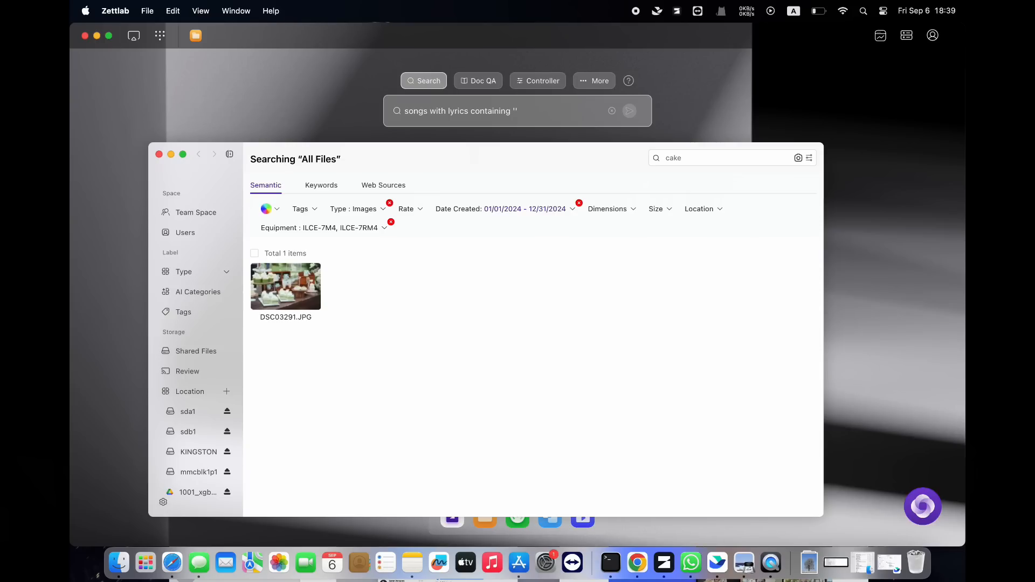
text(time after time)
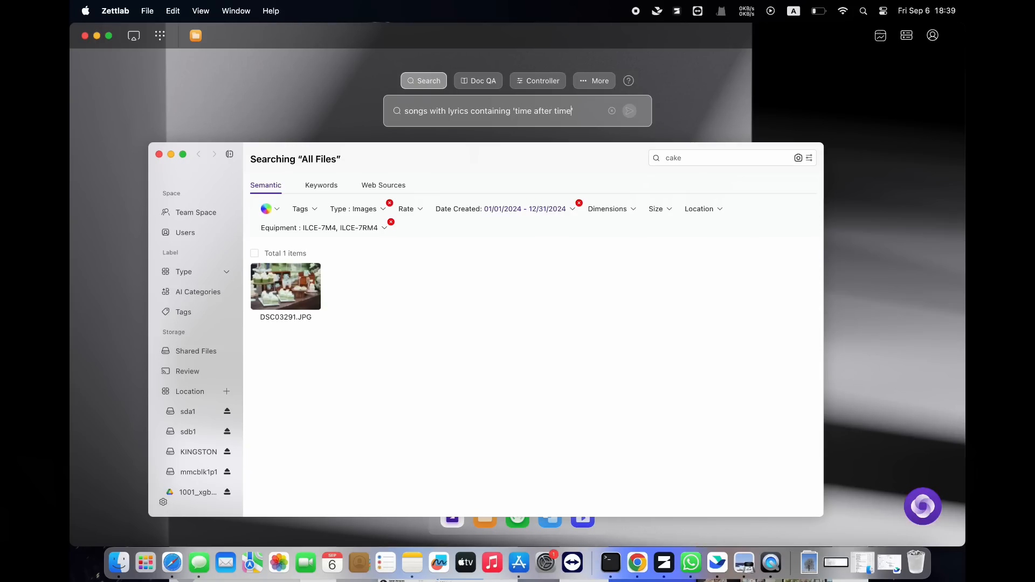
click(612, 111)
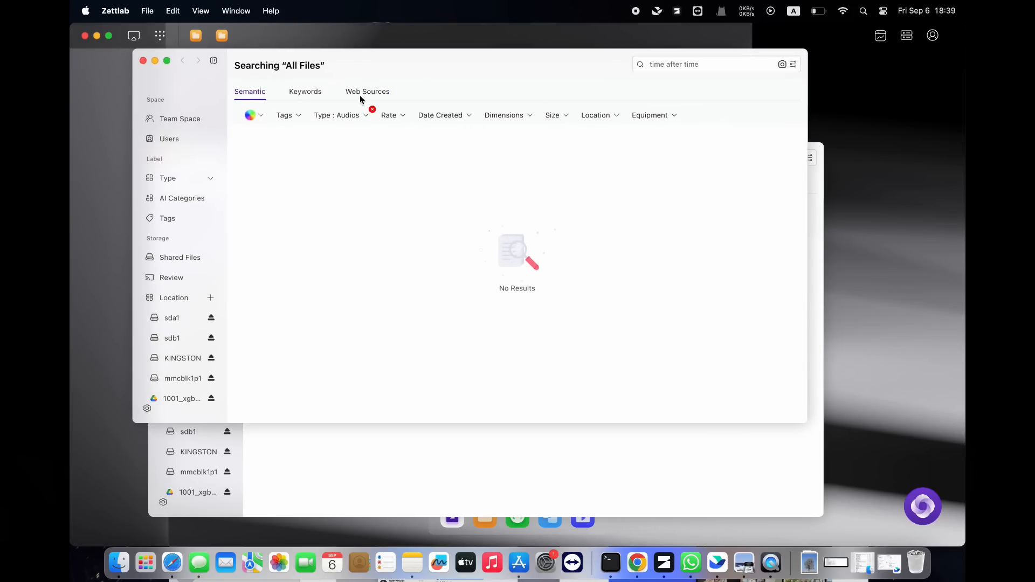
Show keyword matches and view We Are the Champions.mp3 lyric segments
click(305, 91)
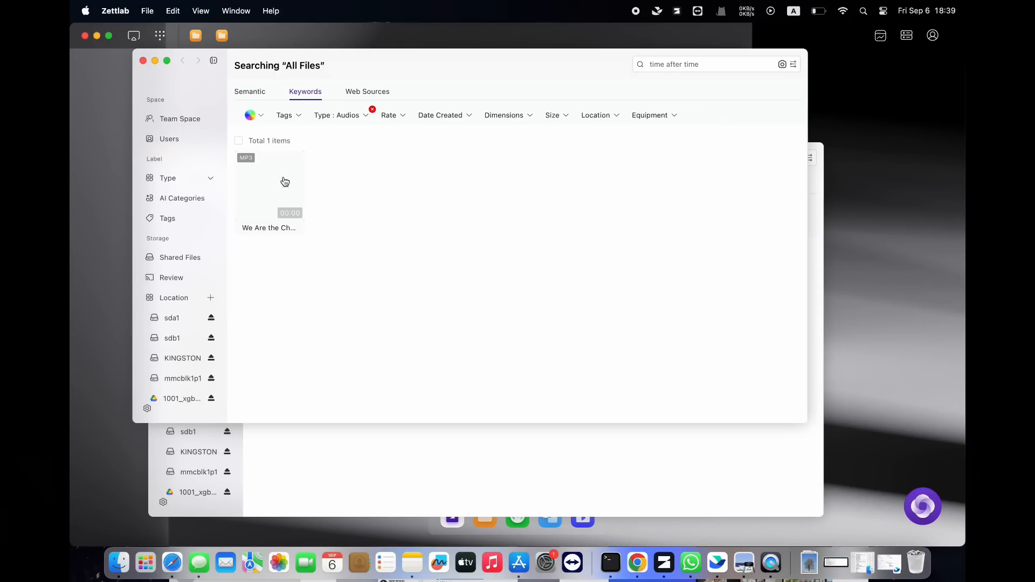
click(269, 188)
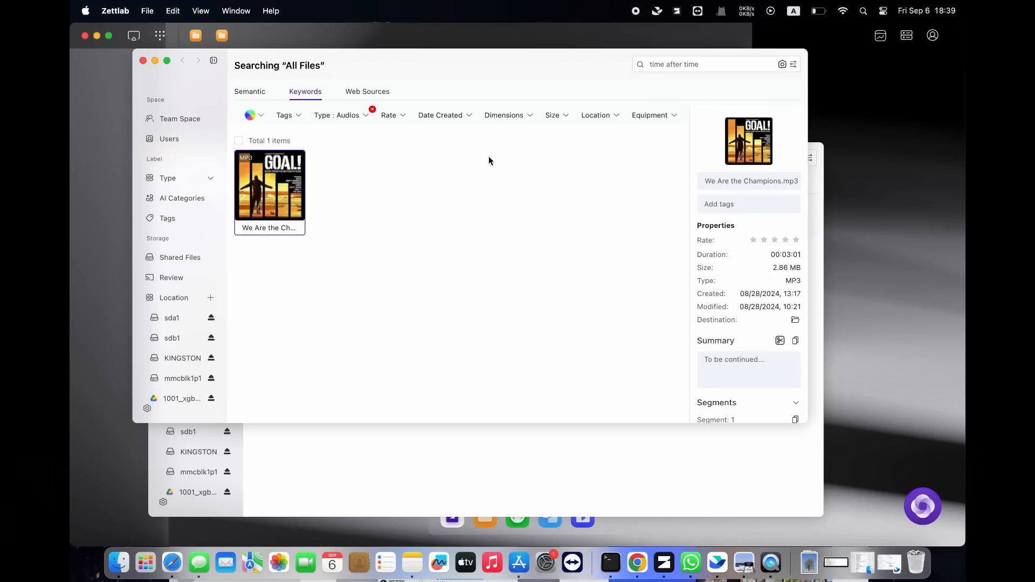
scroll(down, 3)
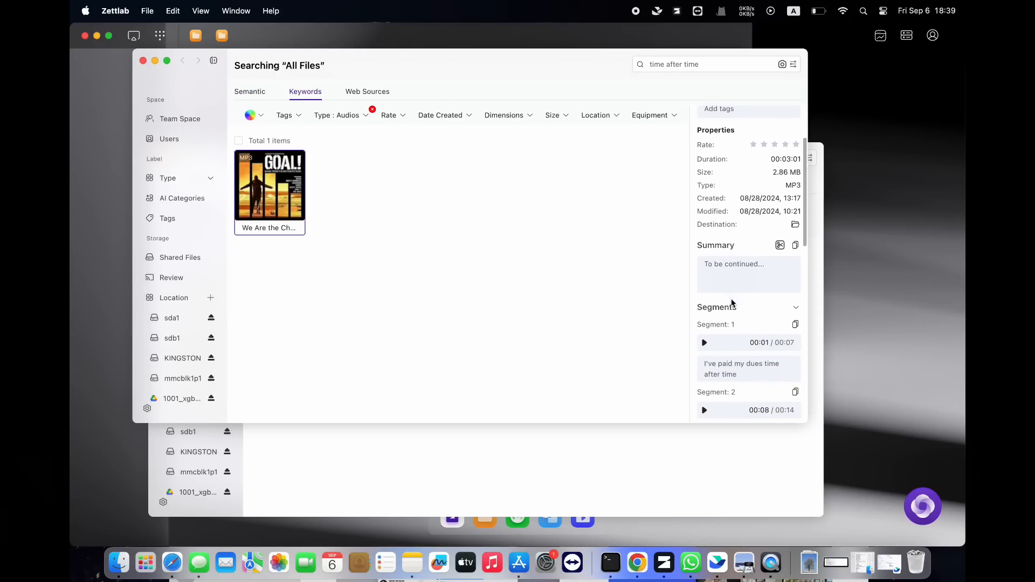
scroll(down, 3)
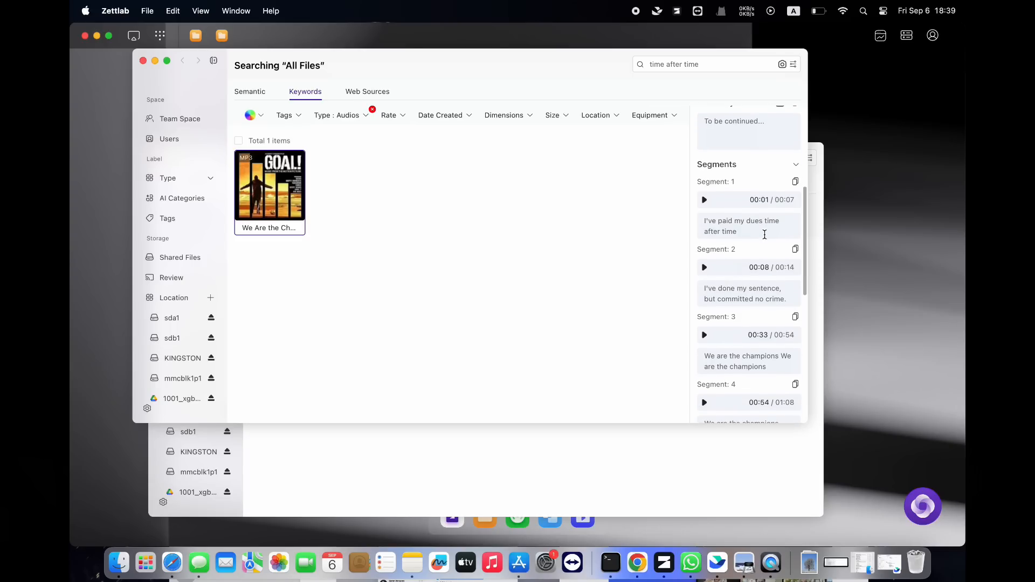
drag(764, 220, 736, 232)
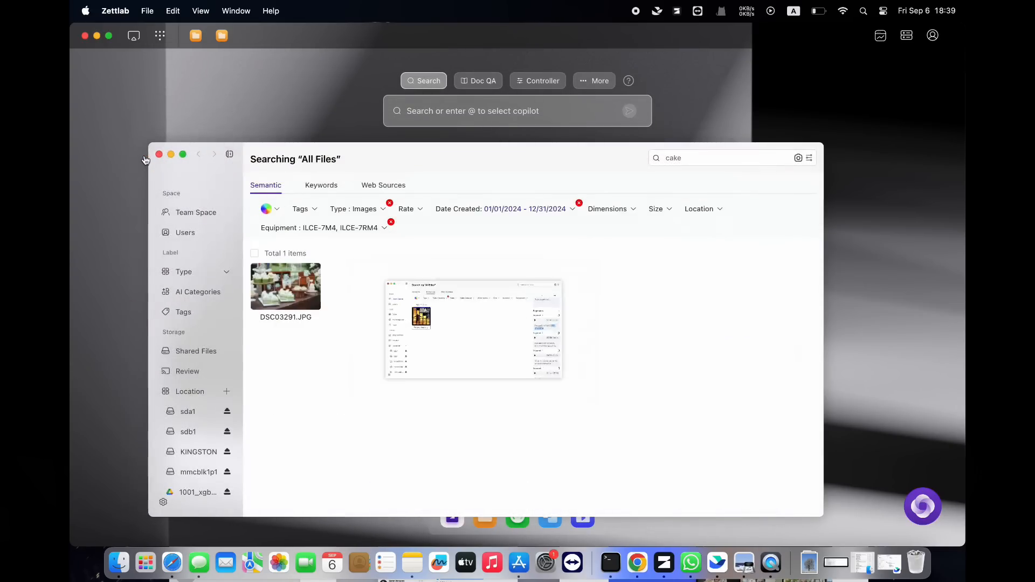
Search Team Space for 'running dog' and show web-source results
click(196, 212)
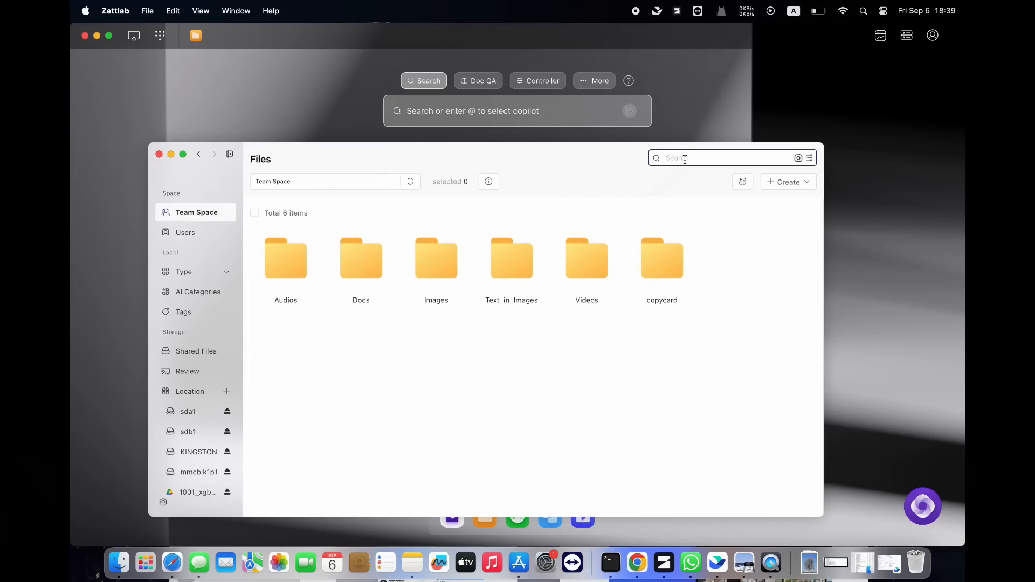
text(running)
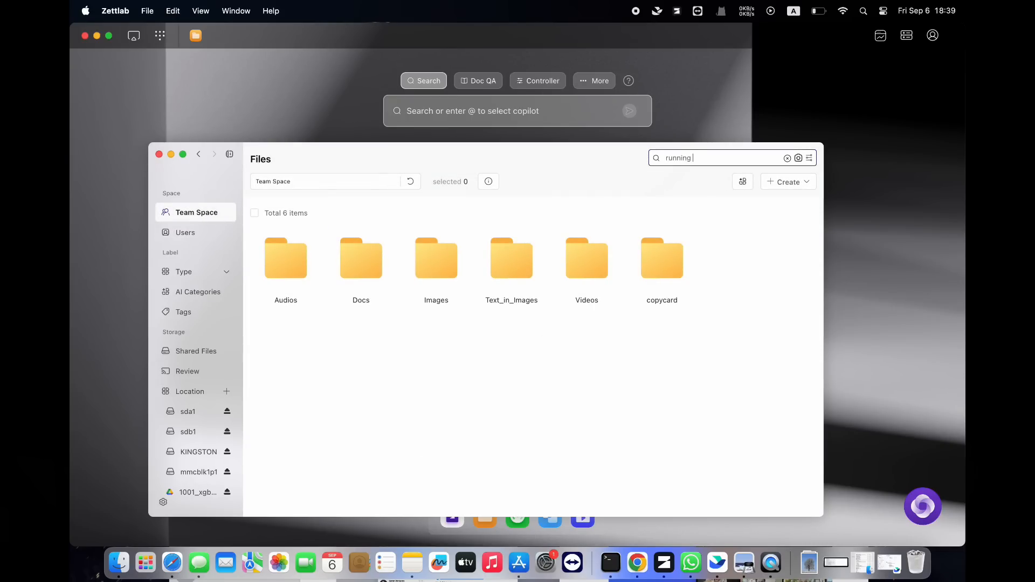
text(dog)
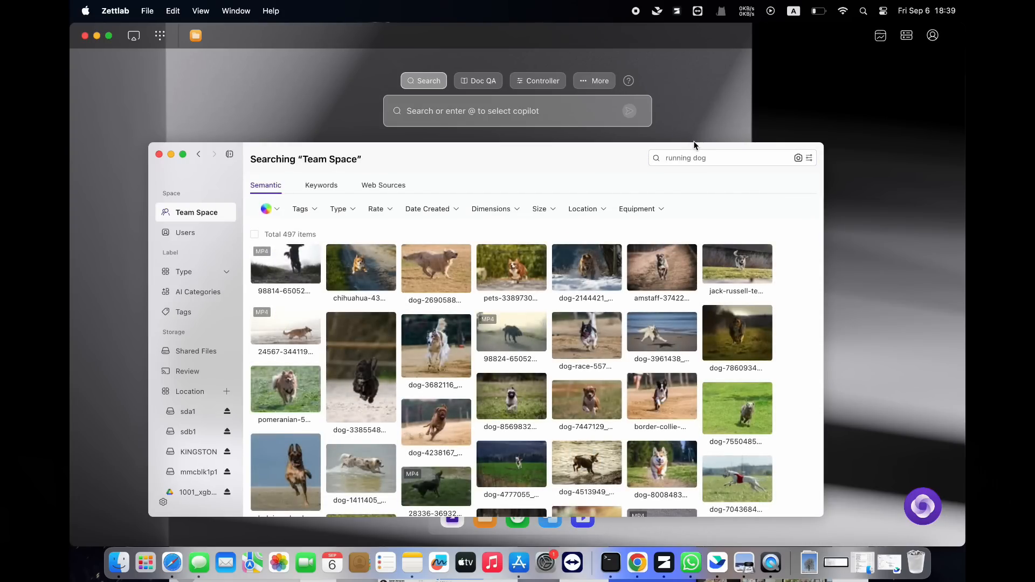
mouse_move(311, 229)
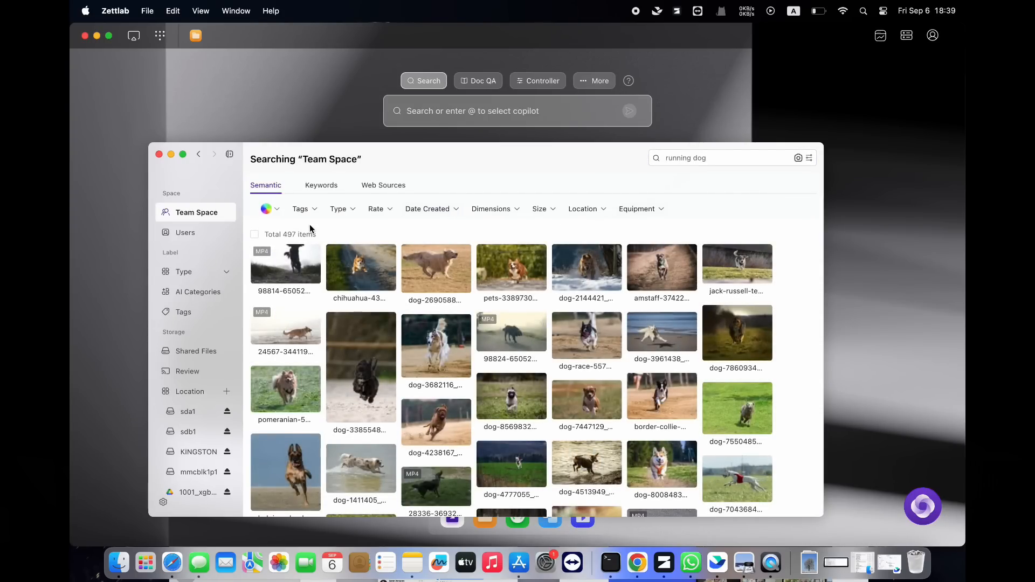
click(383, 185)
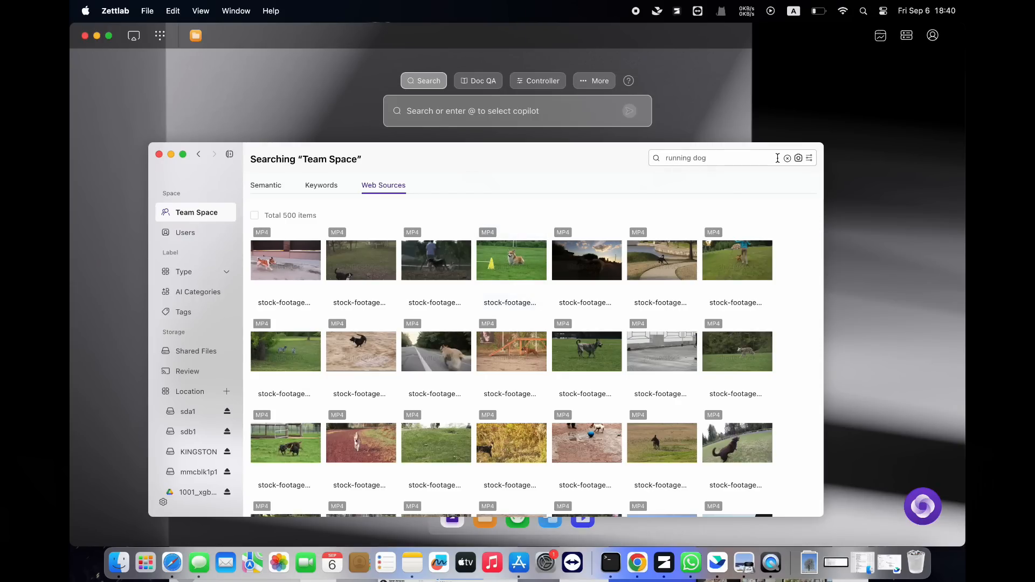
Search by the winter tree photo, then expand the file Type groups
click(798, 158)
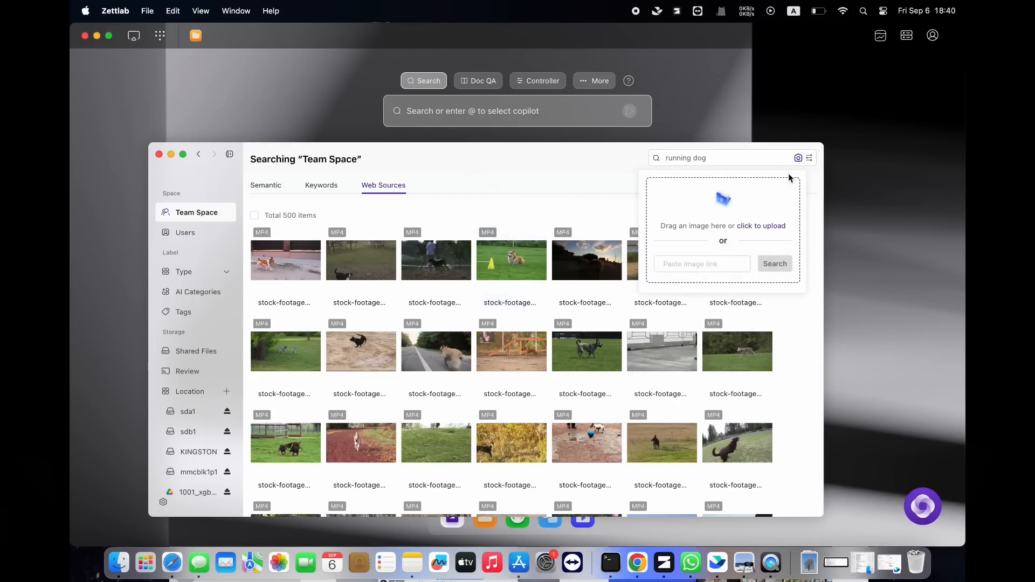
click(761, 226)
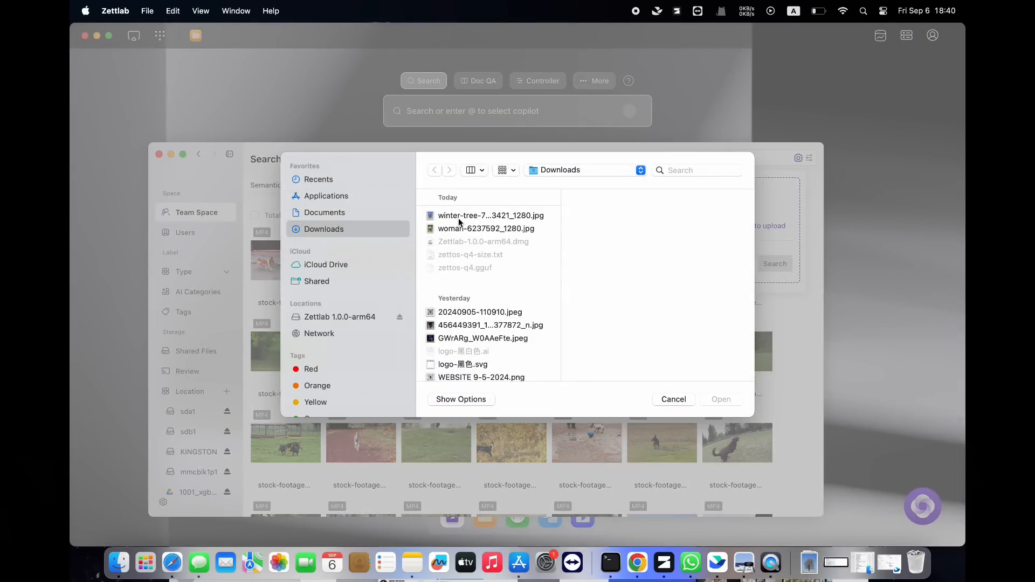
click(490, 215)
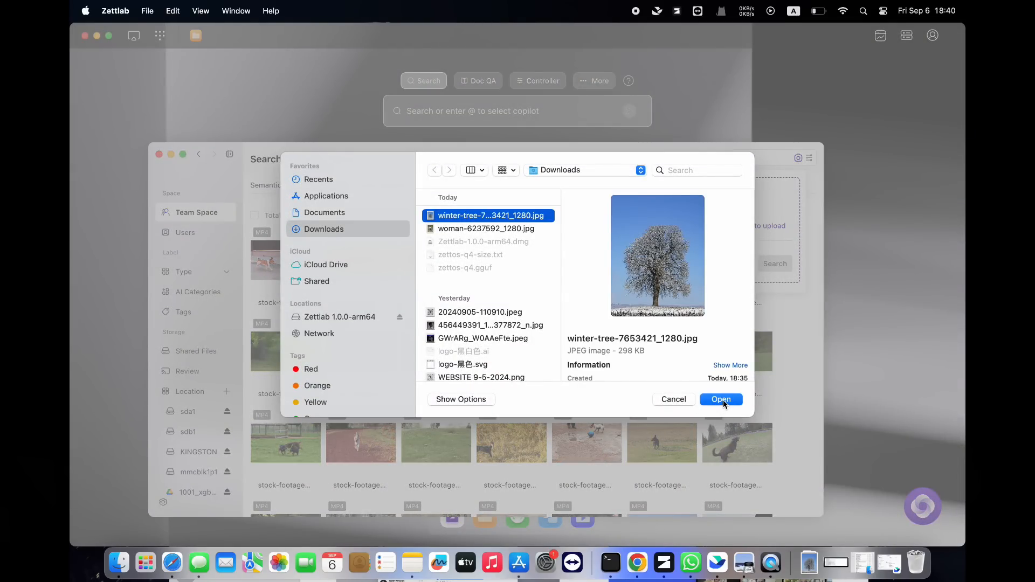
click(720, 400)
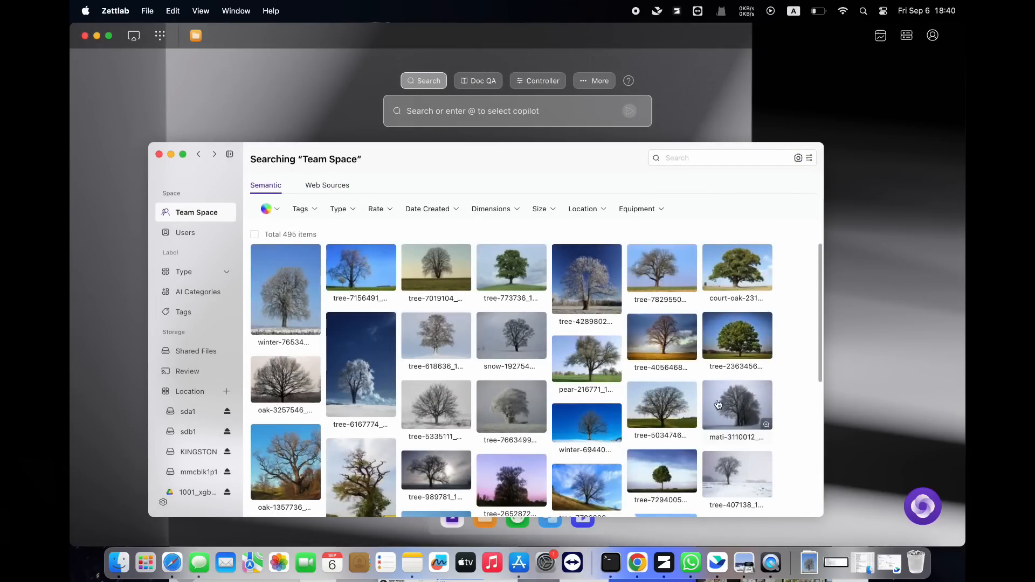
mouse_move(688, 248)
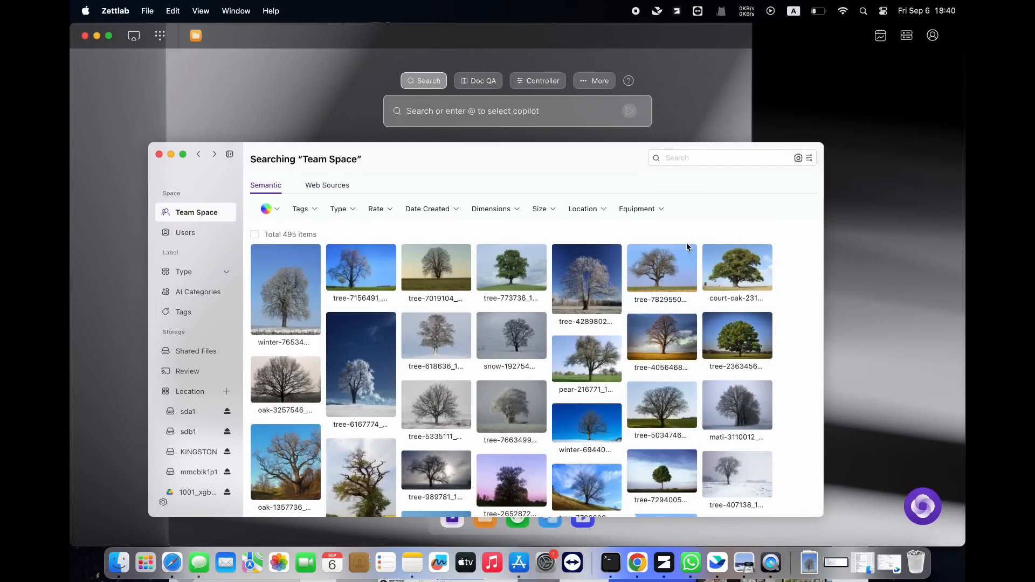
mouse_move(196, 292)
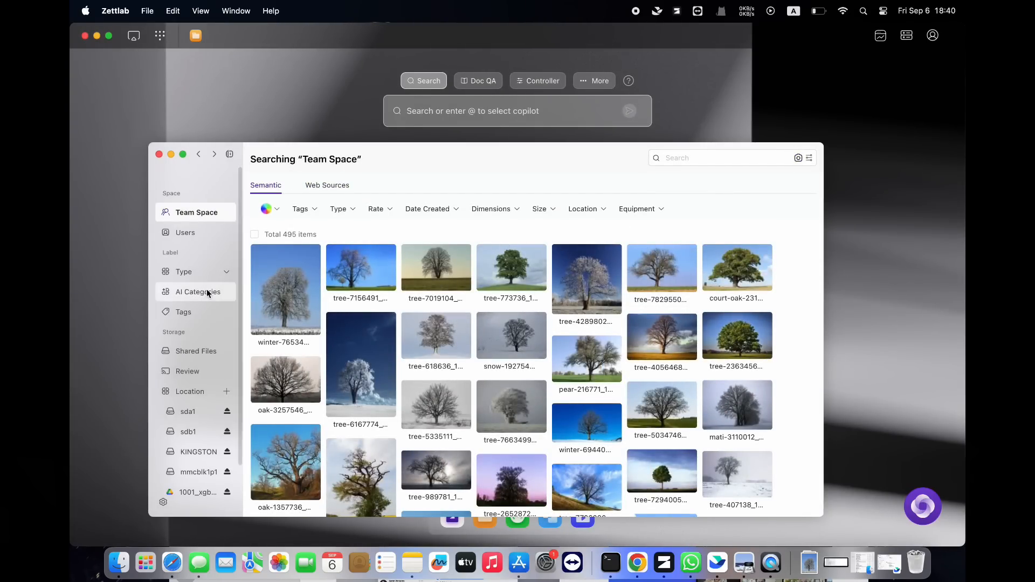
click(184, 271)
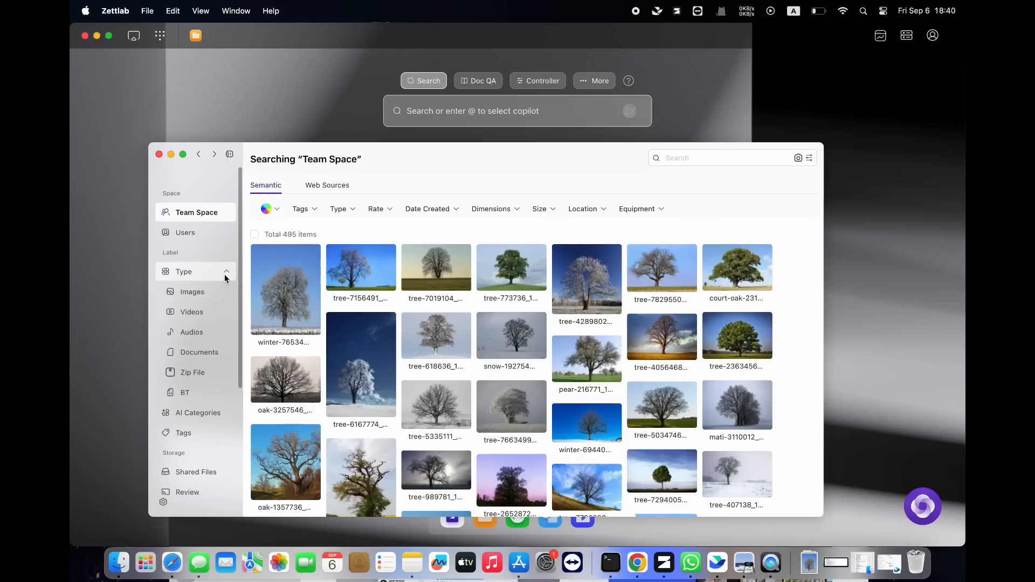
Show all library images sorted by colour
click(192, 292)
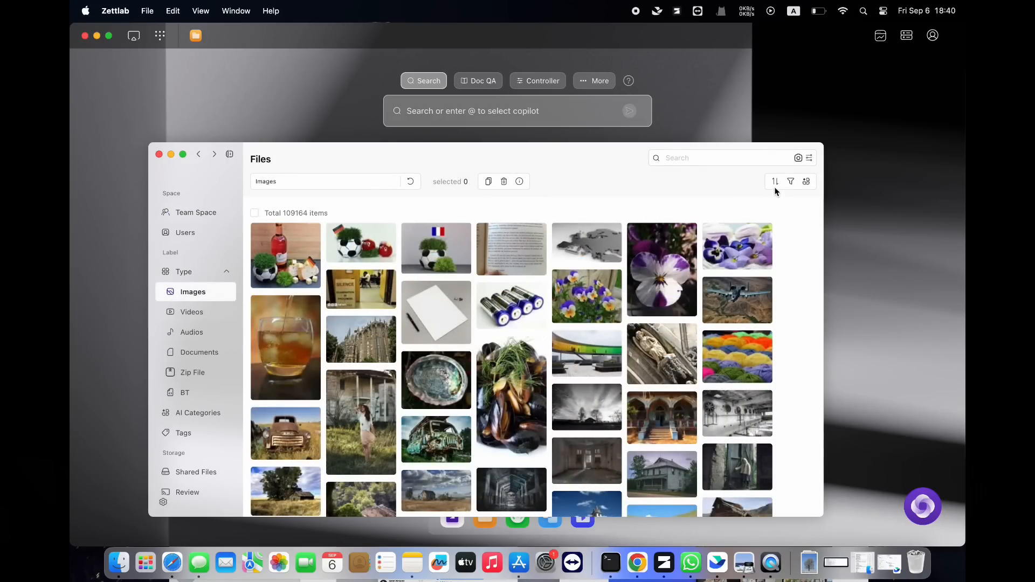
click(775, 182)
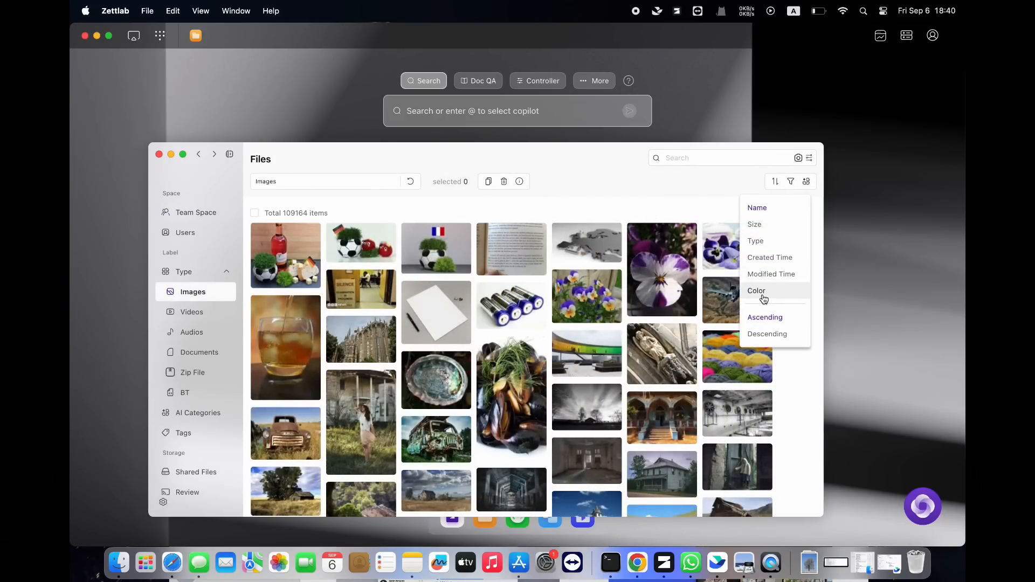
click(757, 291)
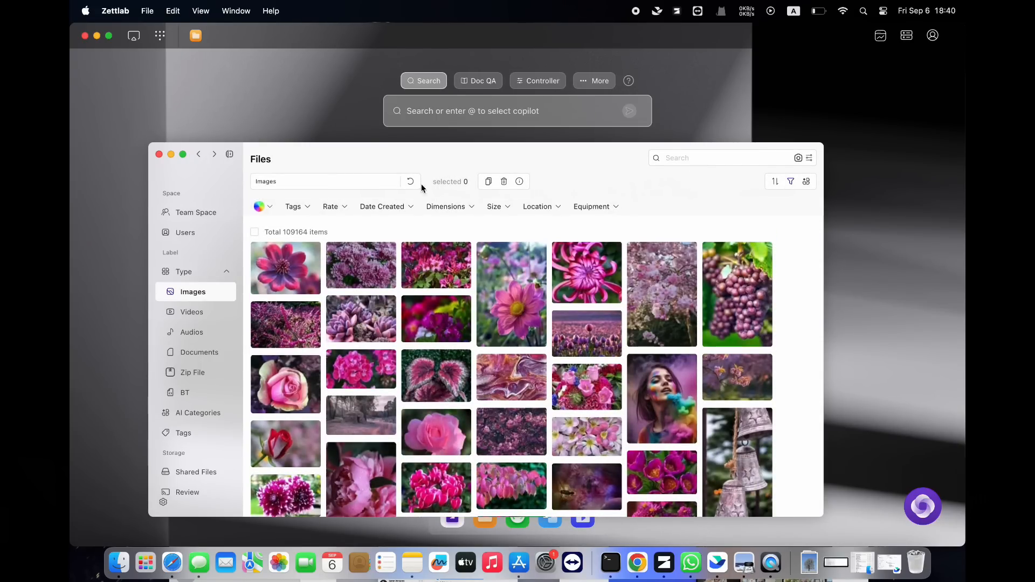
Filter images by orange-red, then blue, and show AI Categories
click(259, 206)
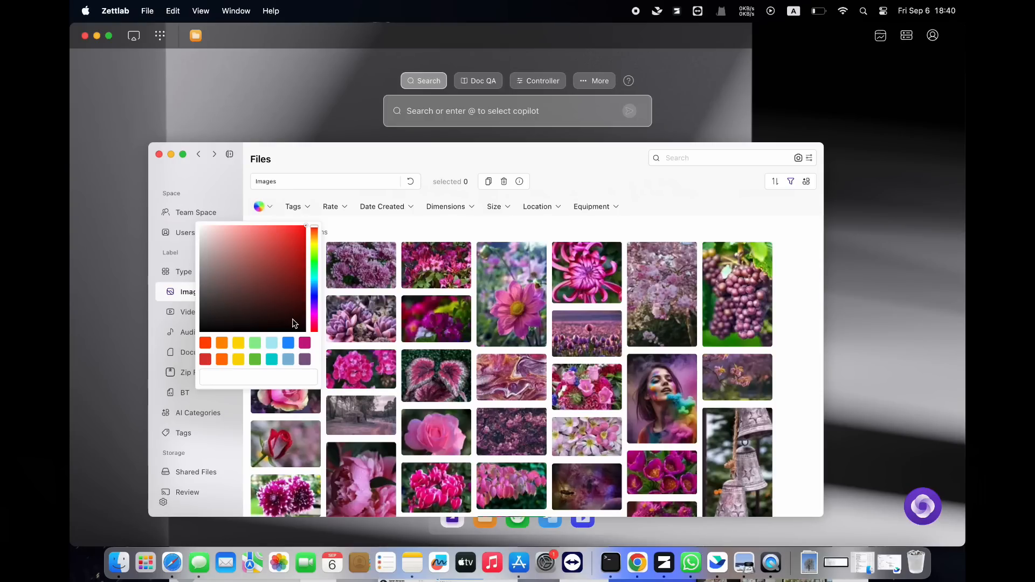
click(205, 343)
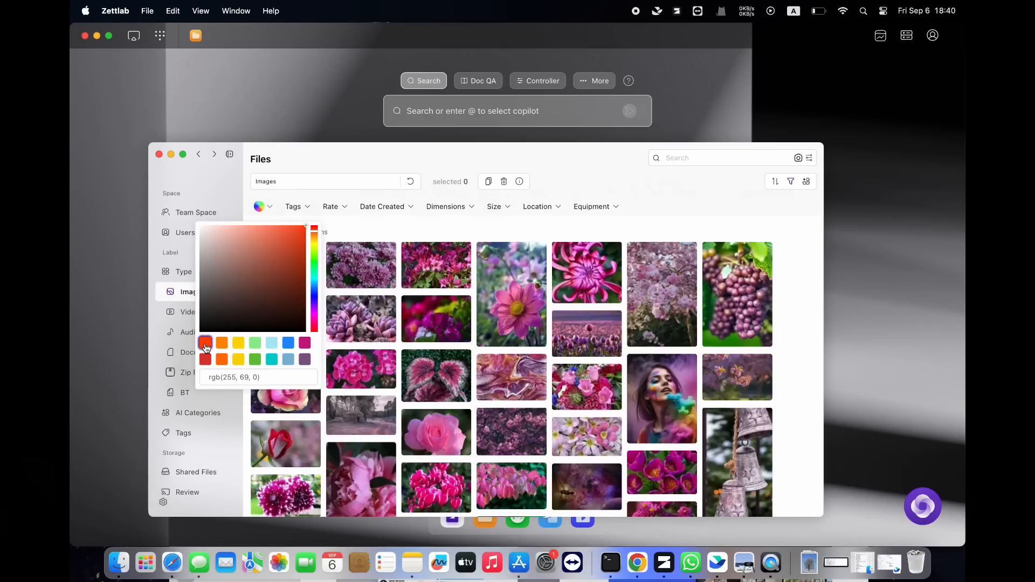
click(206, 343)
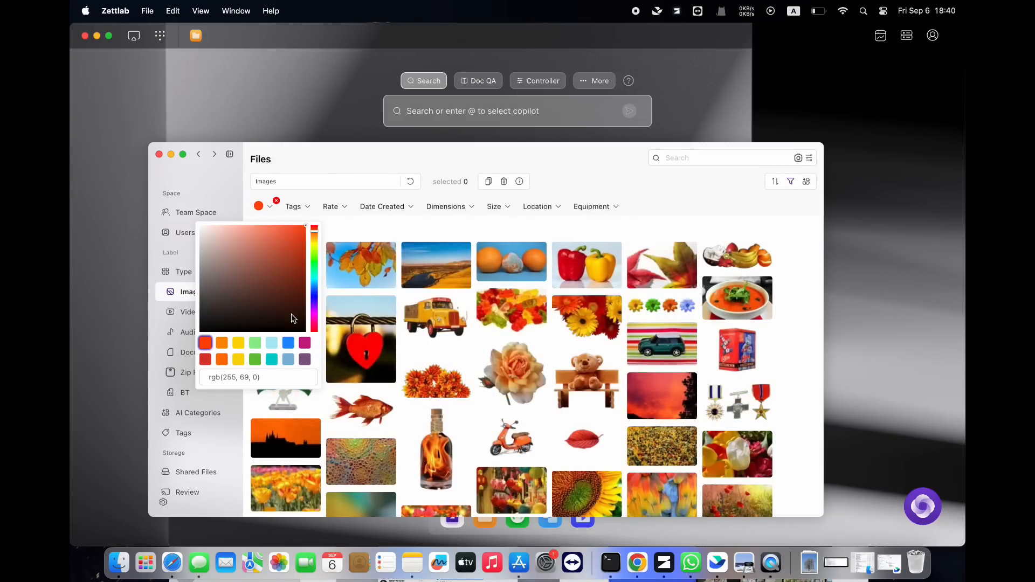
click(288, 343)
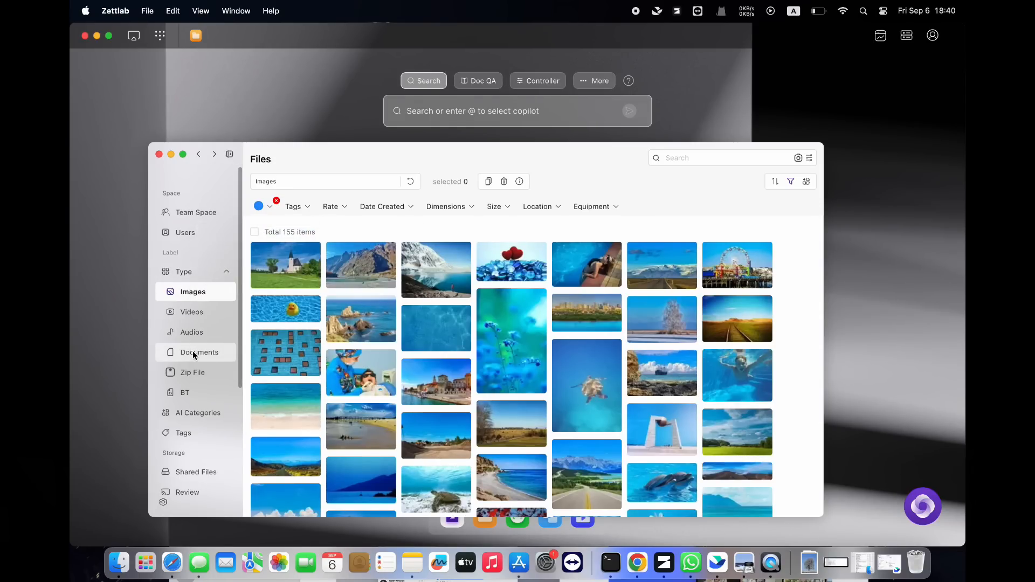
click(198, 413)
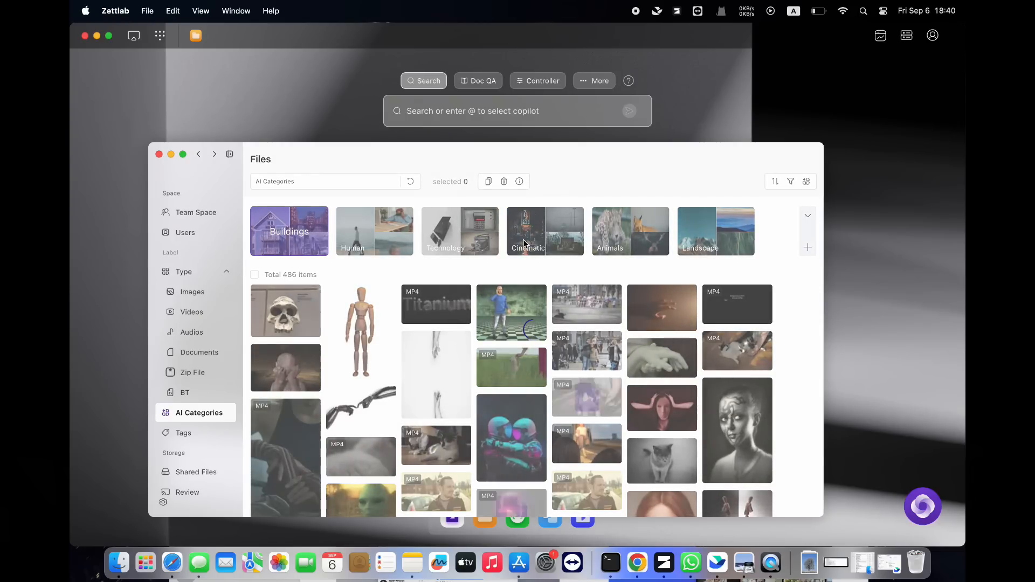
Create the AI category 'flying birds in the sky', then return to Team Space
click(289, 230)
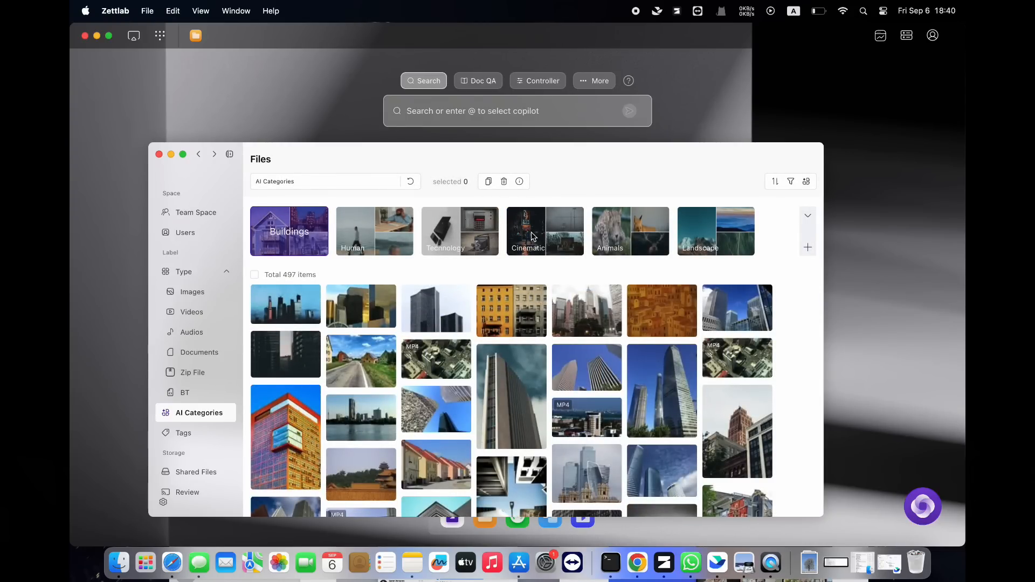
mouse_move(726, 242)
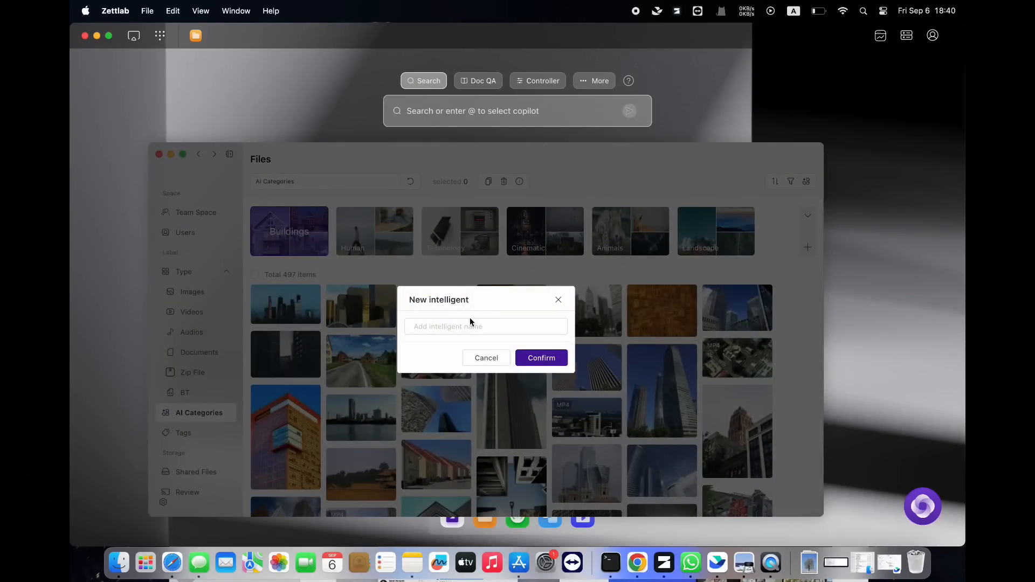
text(flying birds in the sky)
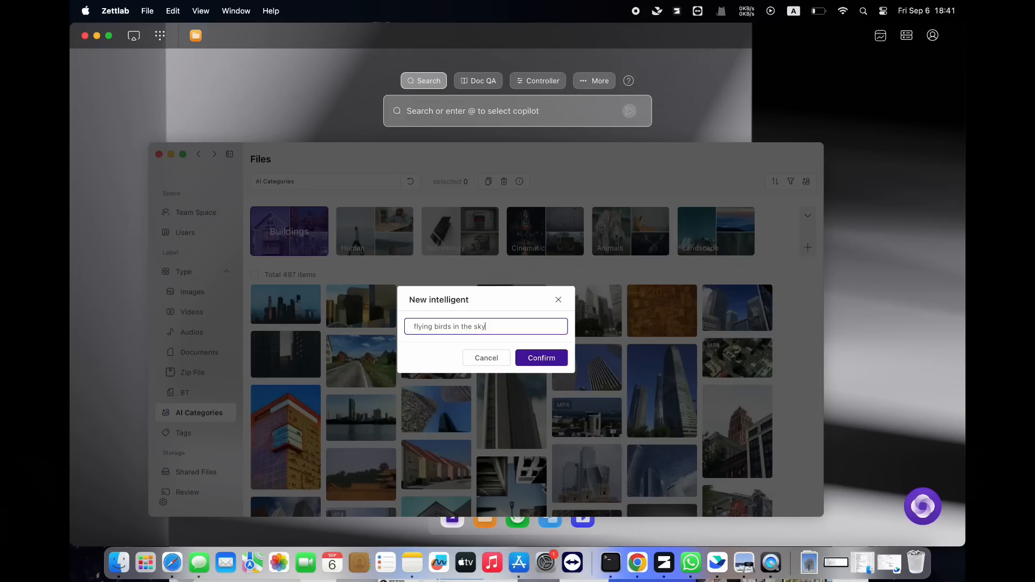
click(541, 358)
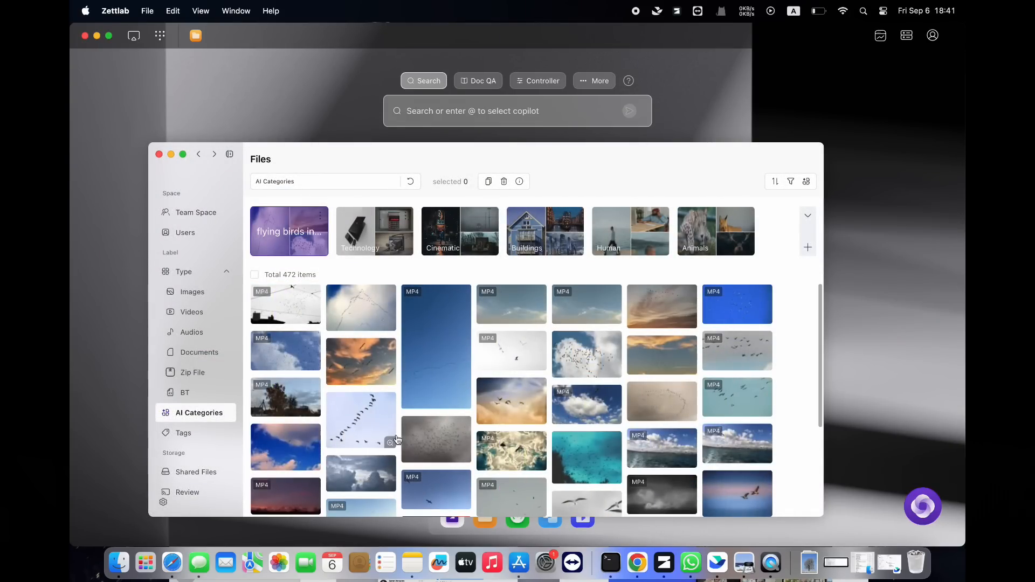
mouse_move(338, 364)
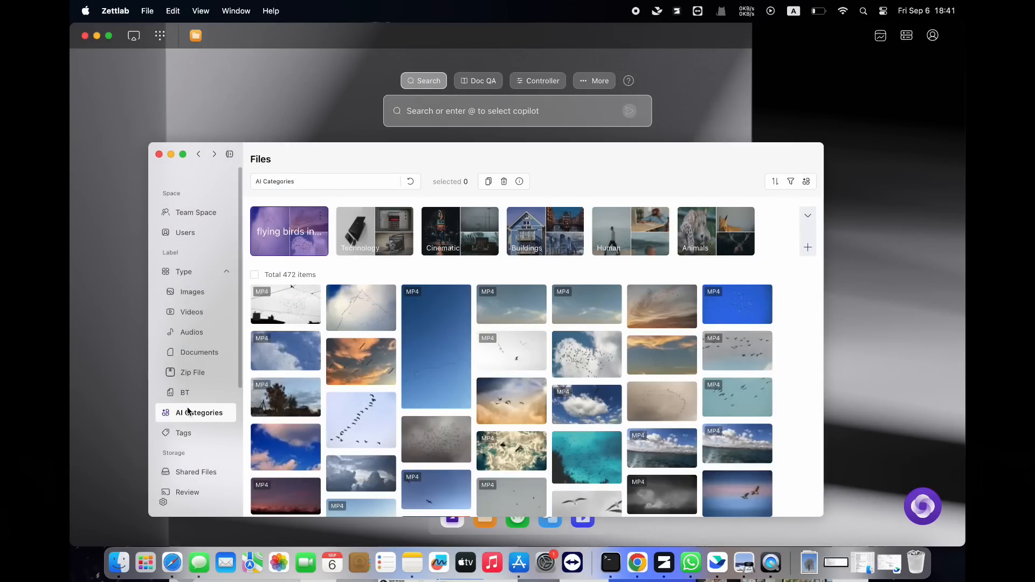
click(196, 212)
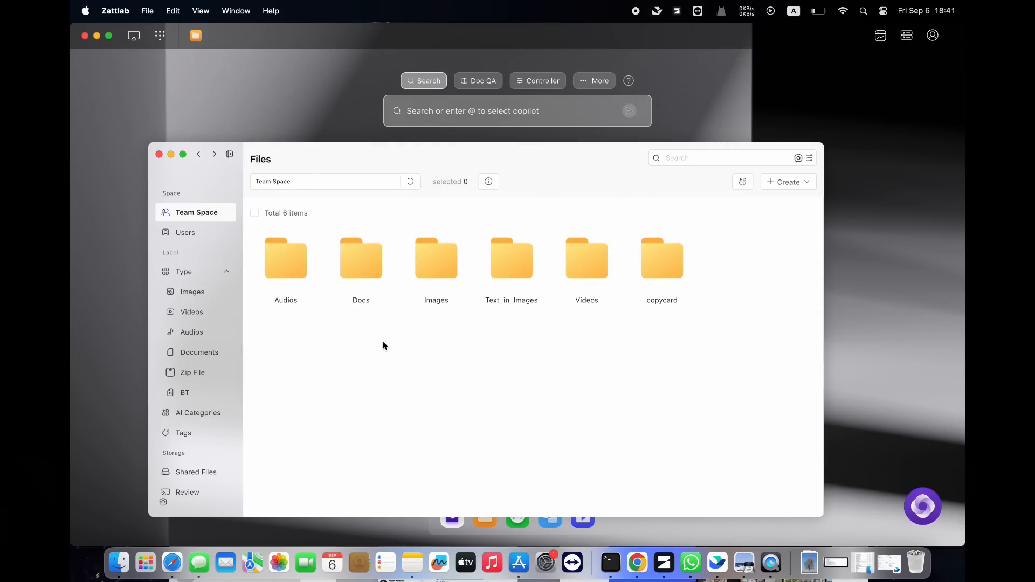
mouse_move(286, 258)
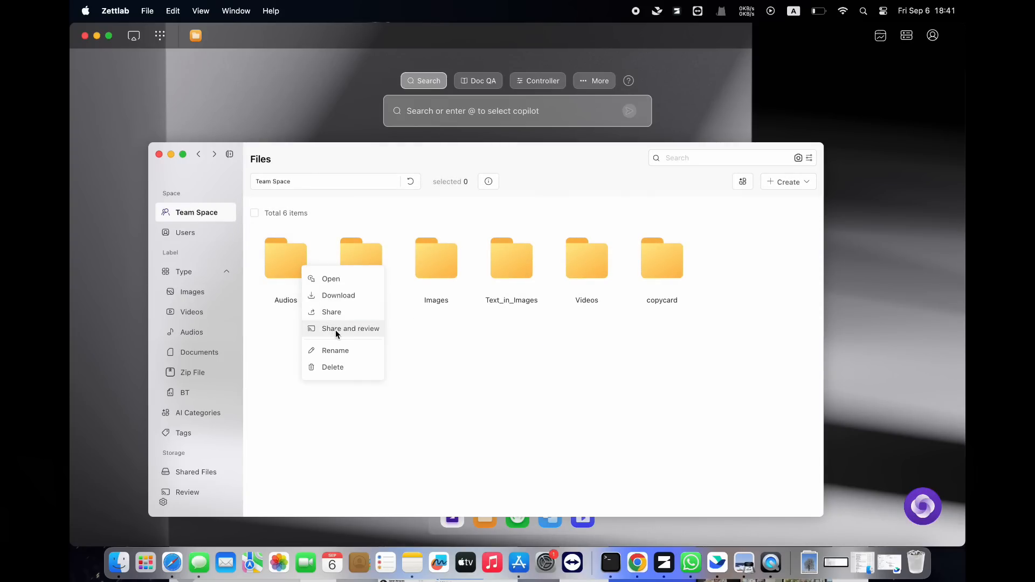
Share Audios with a one-day link and send link plus code via WhatsApp
click(331, 312)
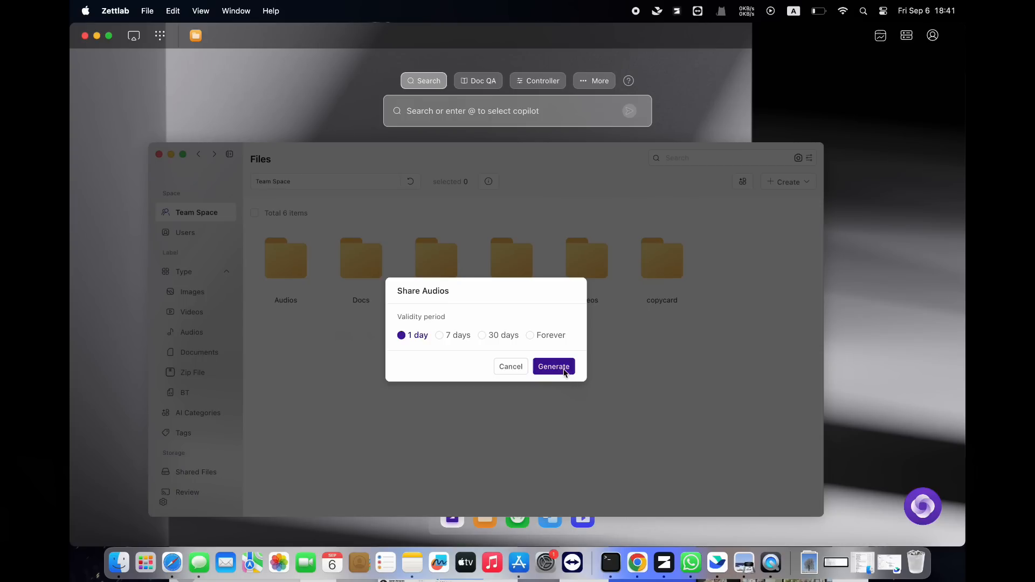
click(553, 367)
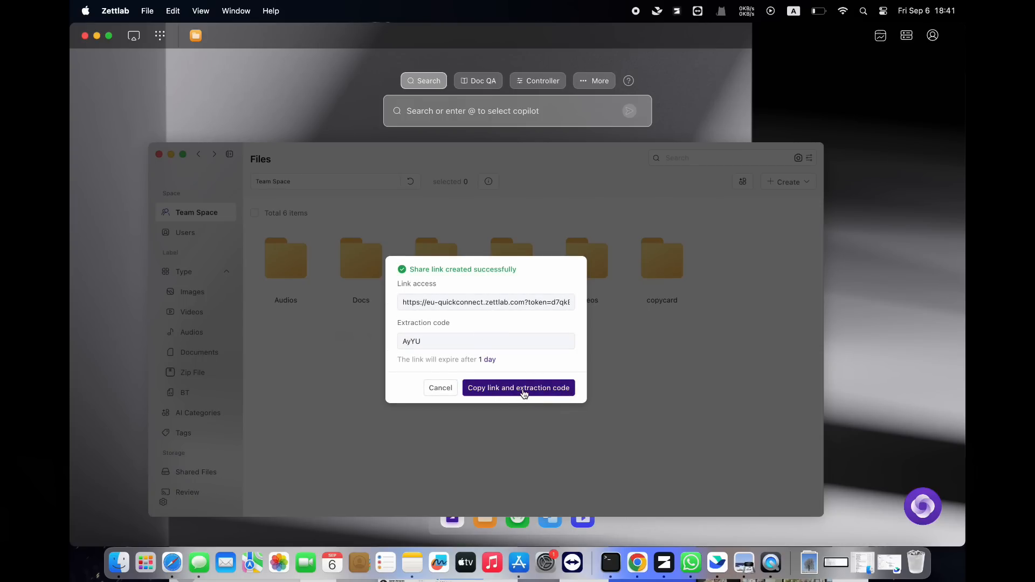
click(518, 388)
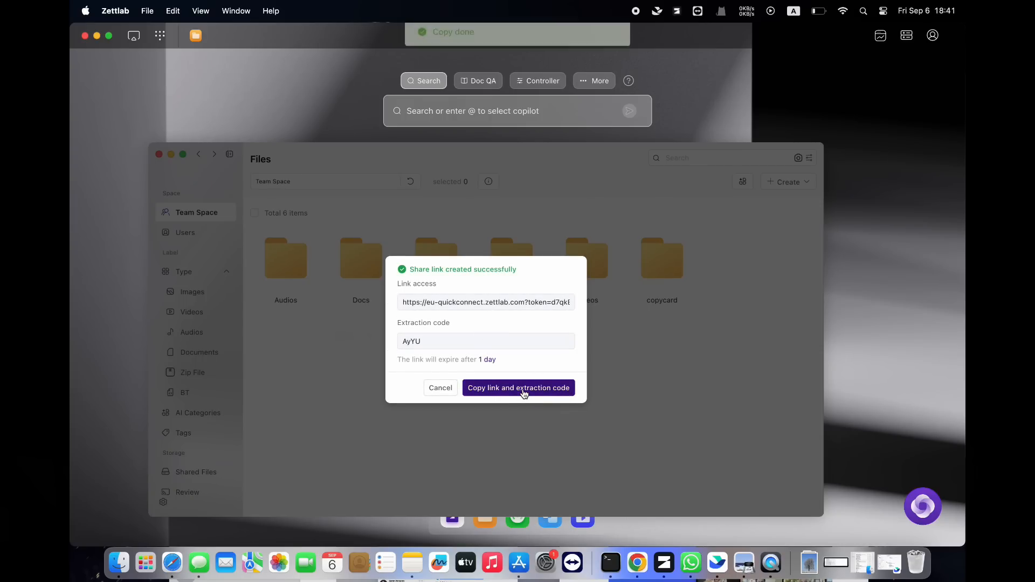
mouse_move(692, 562)
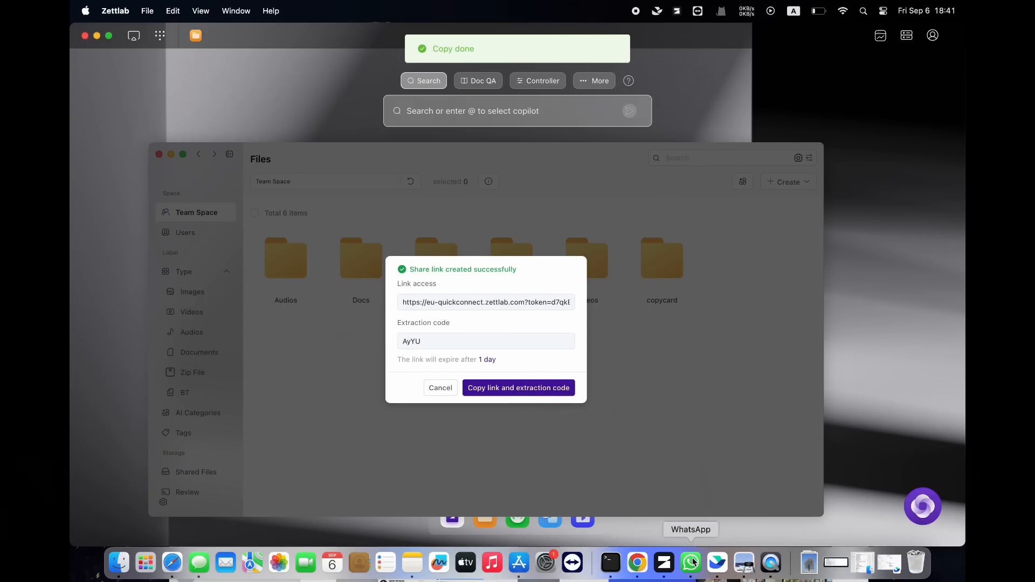
click(690, 563)
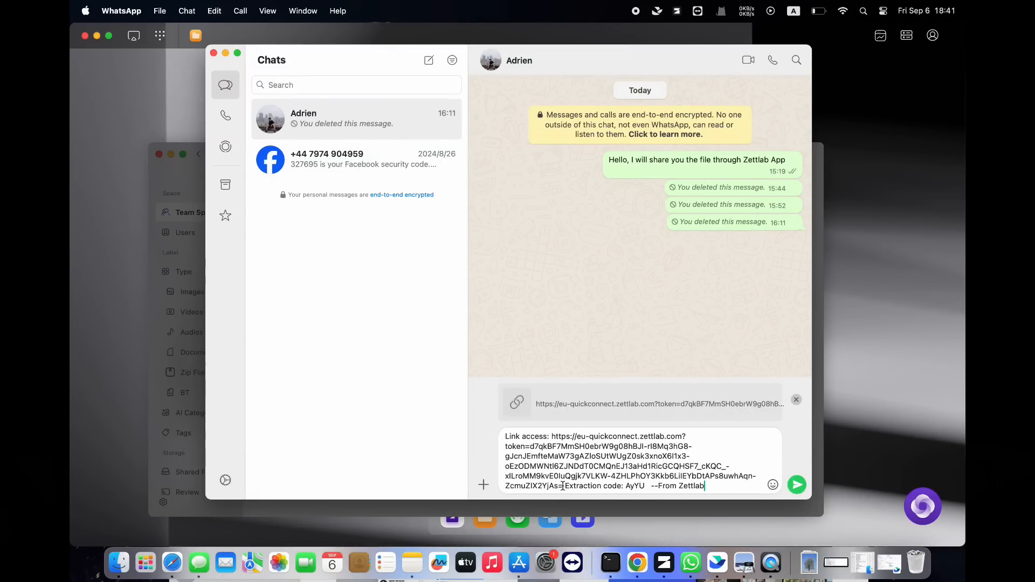
click(796, 486)
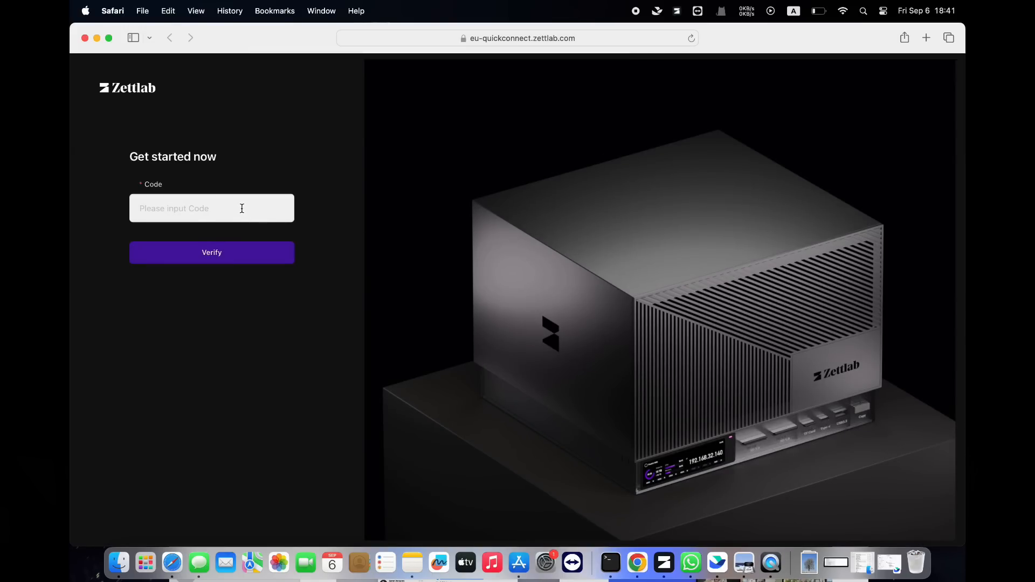
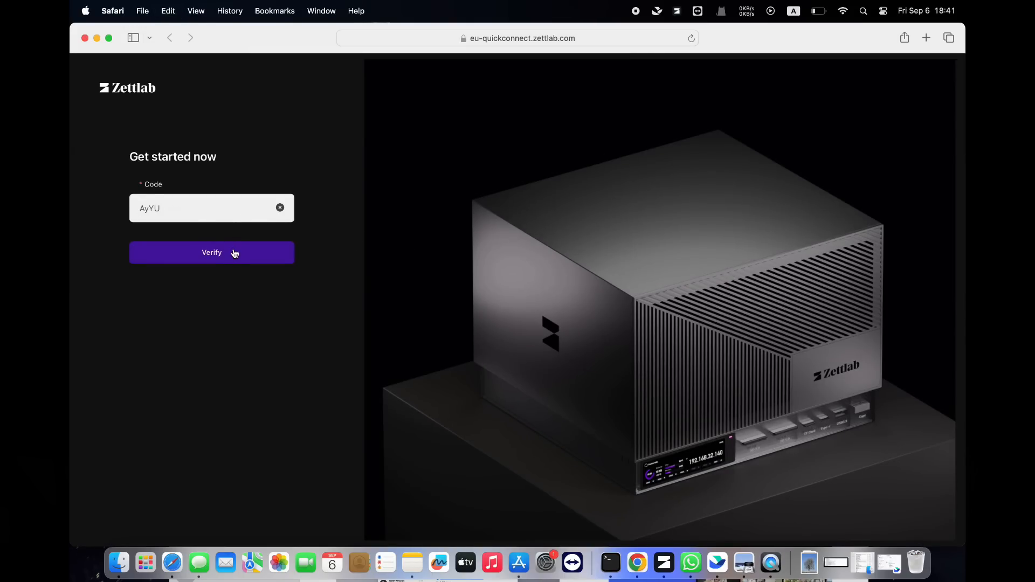
click(212, 253)
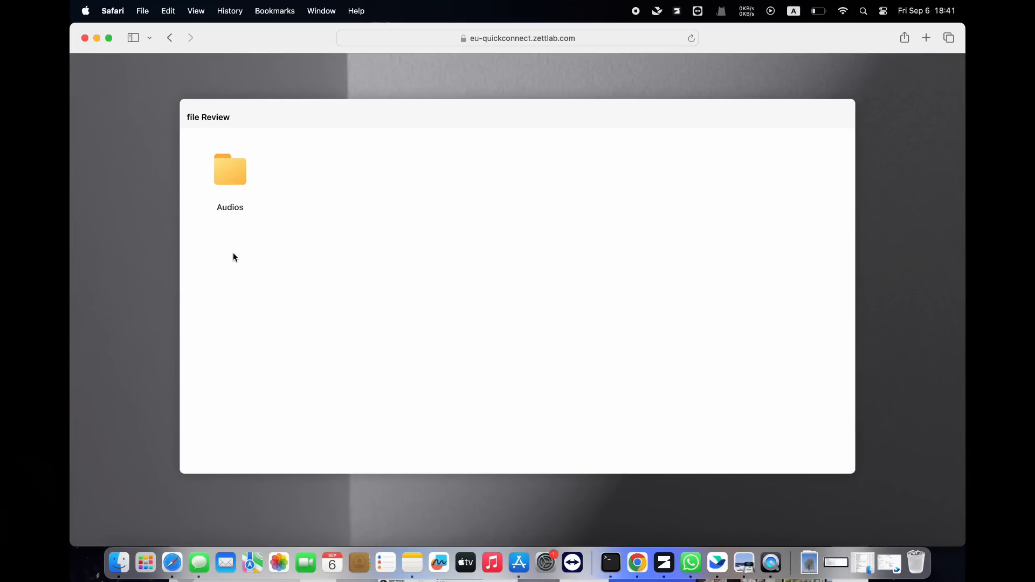
double_click(229, 170)
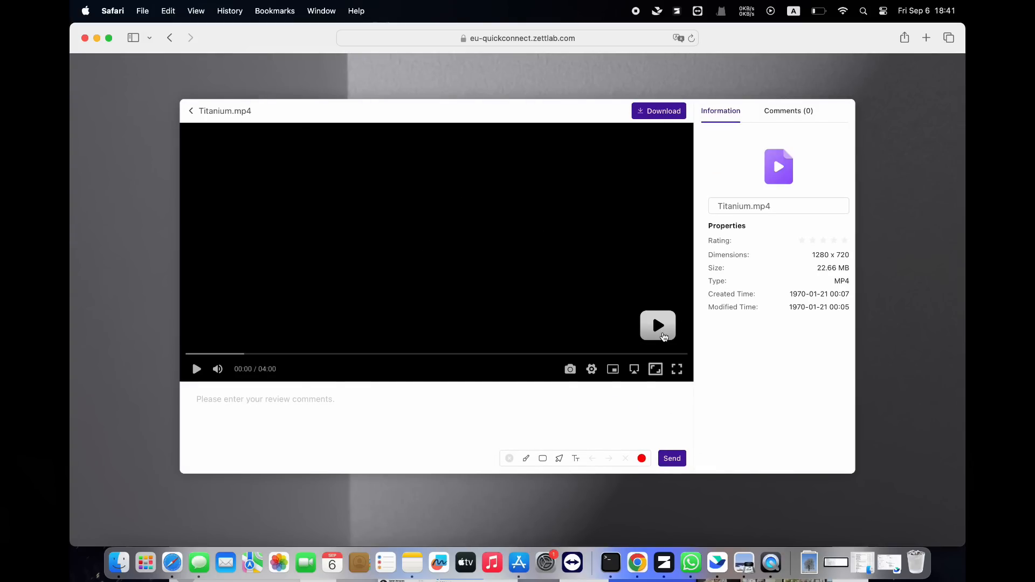
Play Titanium.mp4, post 'the video is well produced!' and view its comments
click(657, 325)
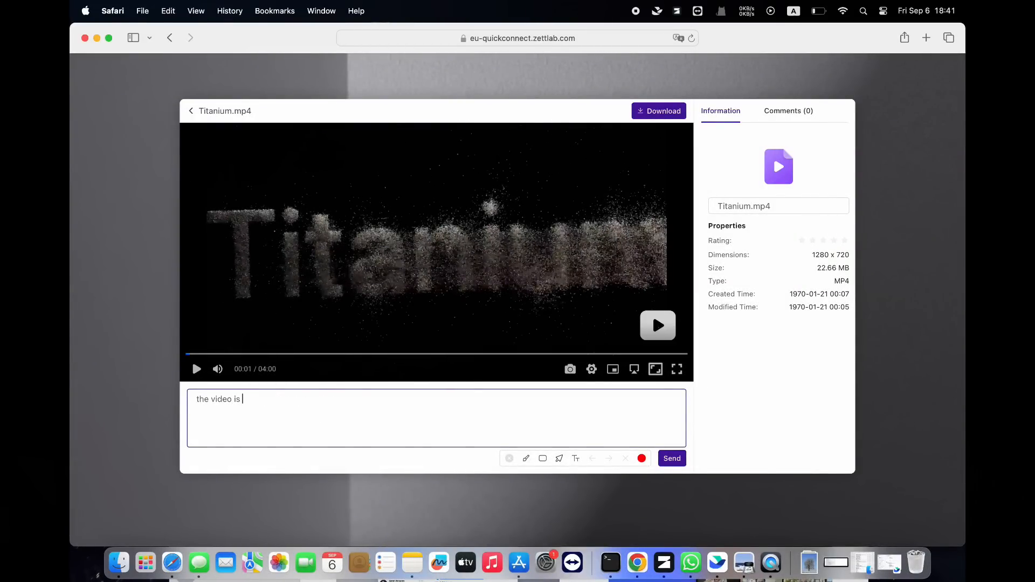
text(well)
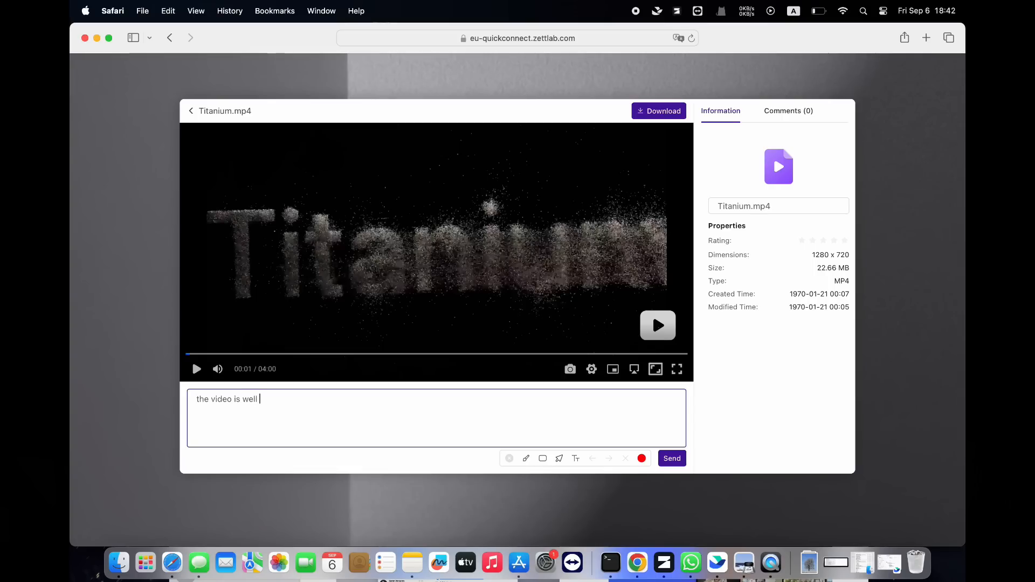
text(produ)
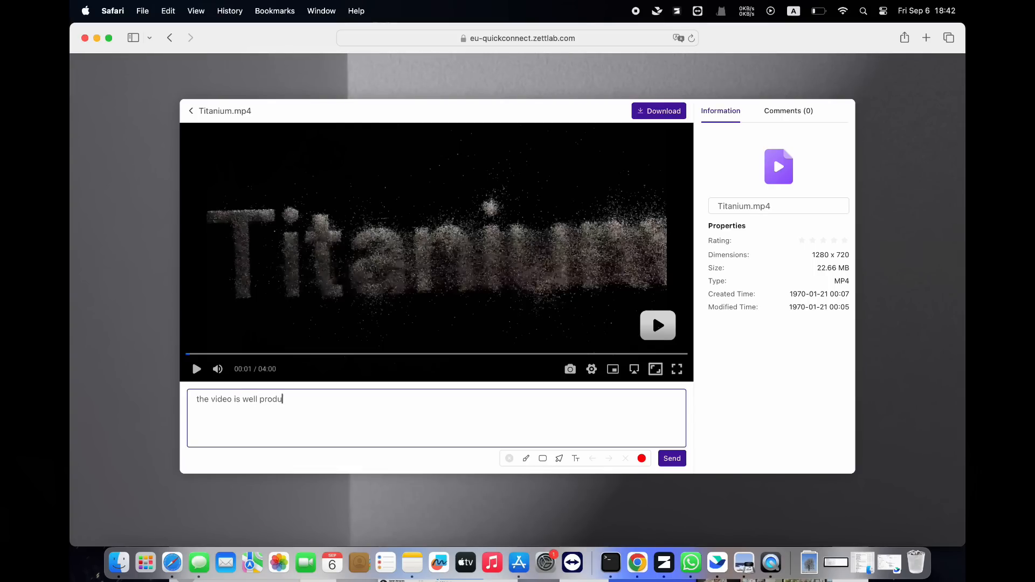
text(ced!)
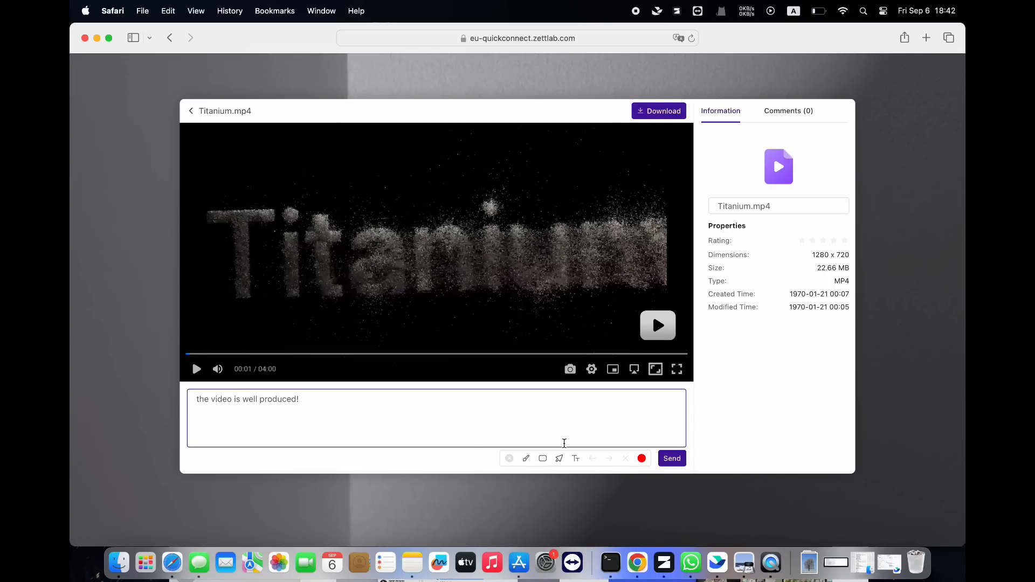
click(671, 458)
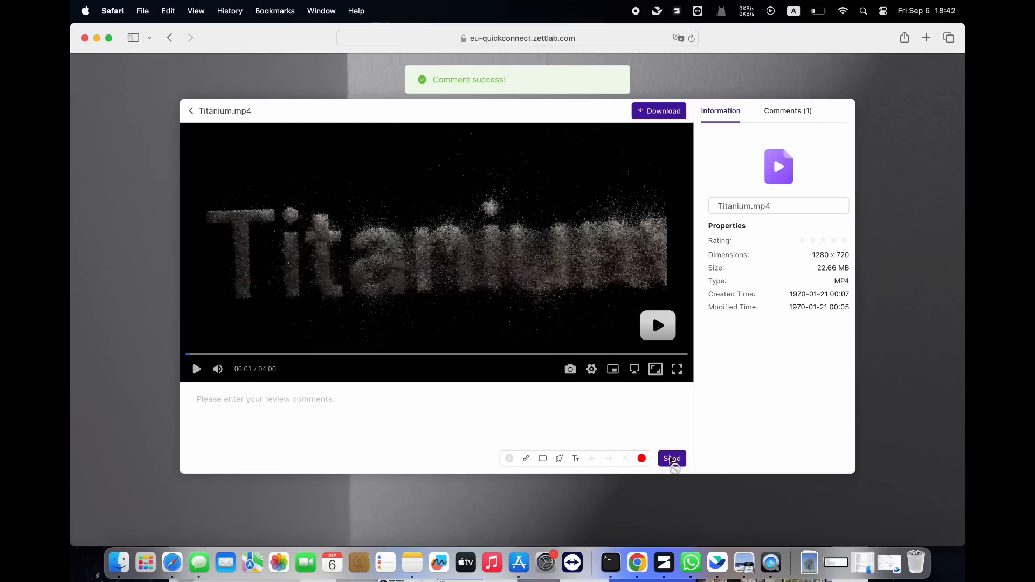
click(787, 110)
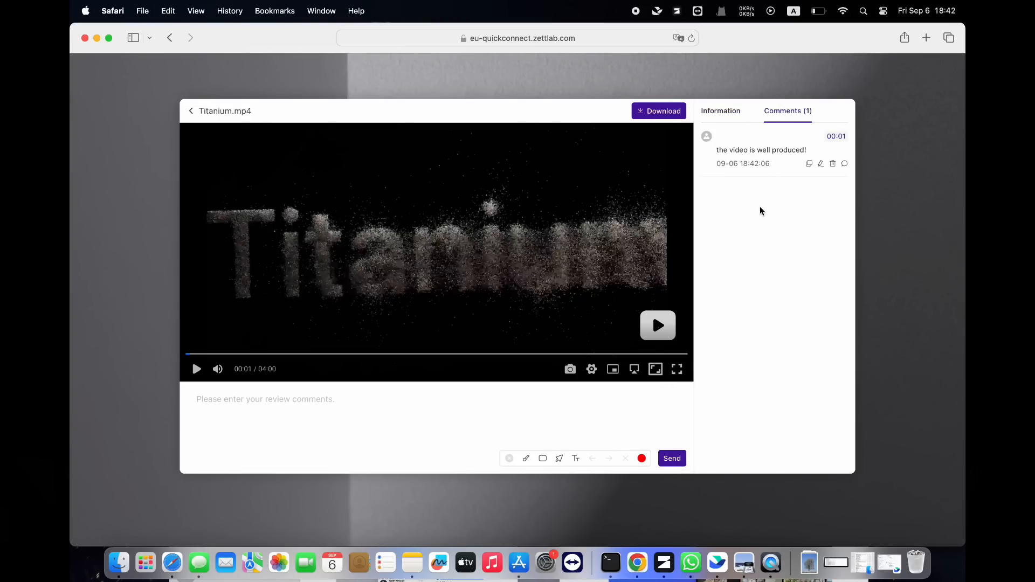
mouse_move(84, 38)
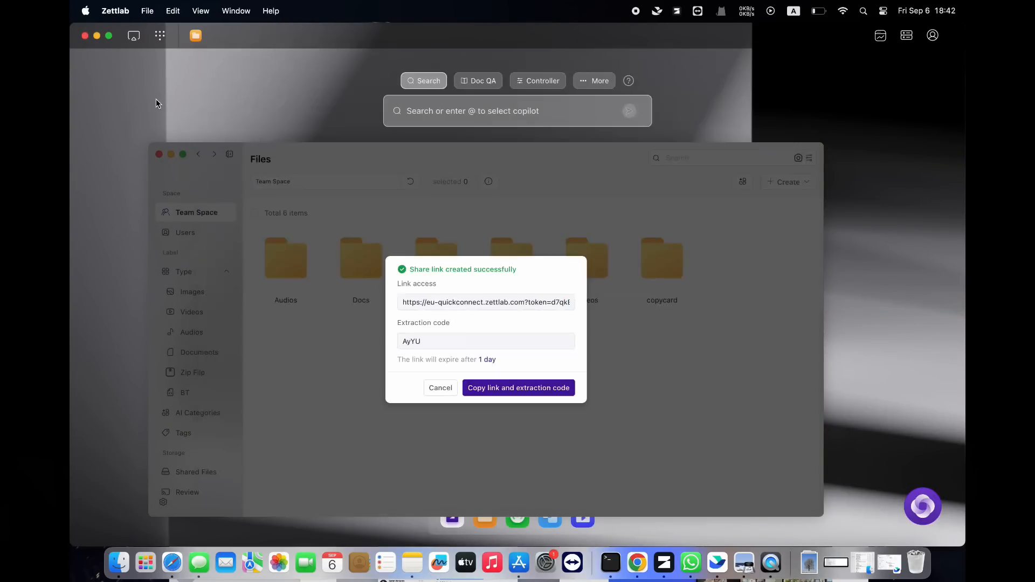
List audio files by type, then open Audios and view Titanium.mp4's transcript segments
click(440, 388)
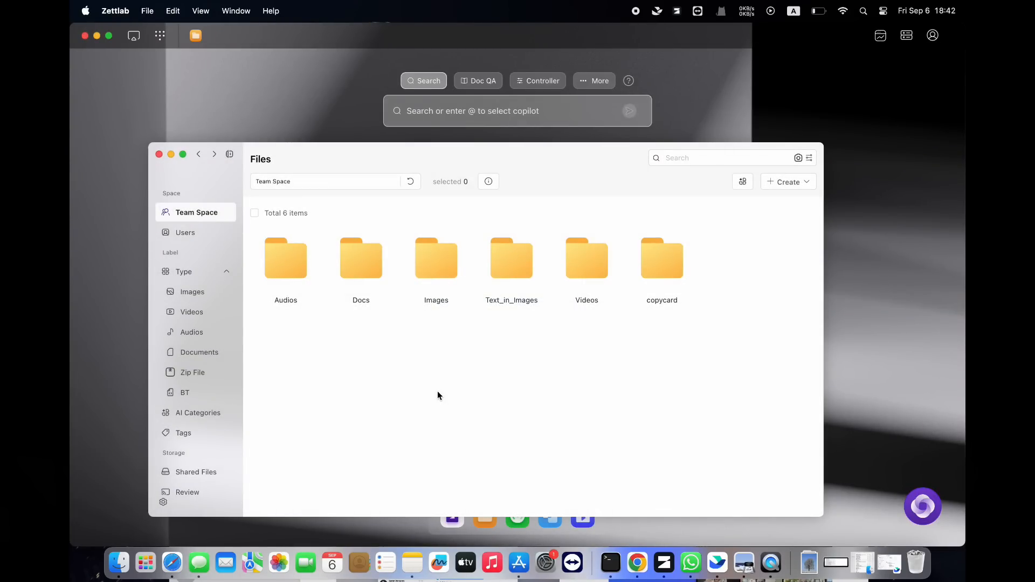
click(191, 332)
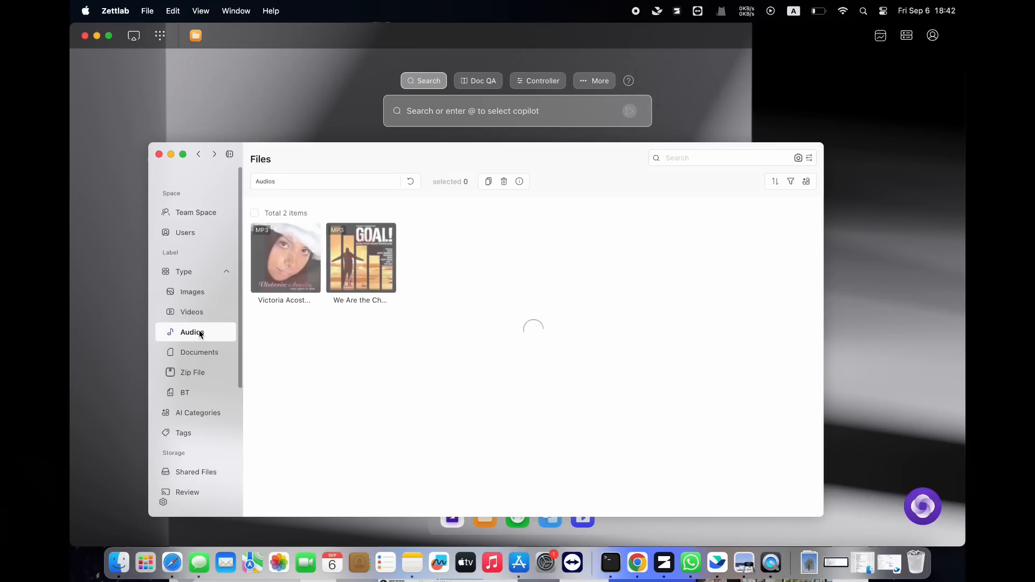
click(195, 212)
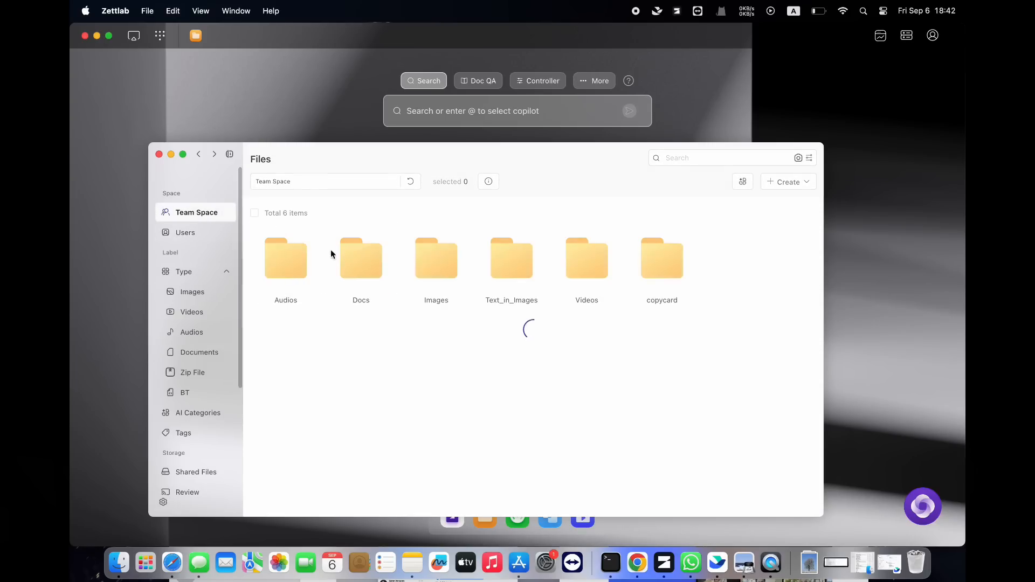
double_click(285, 258)
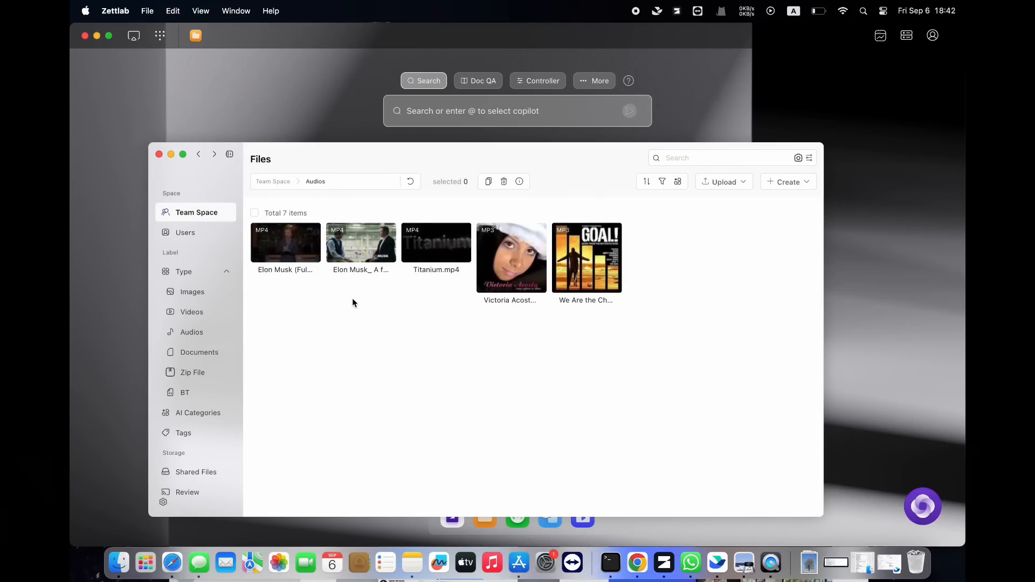
mouse_move(436, 251)
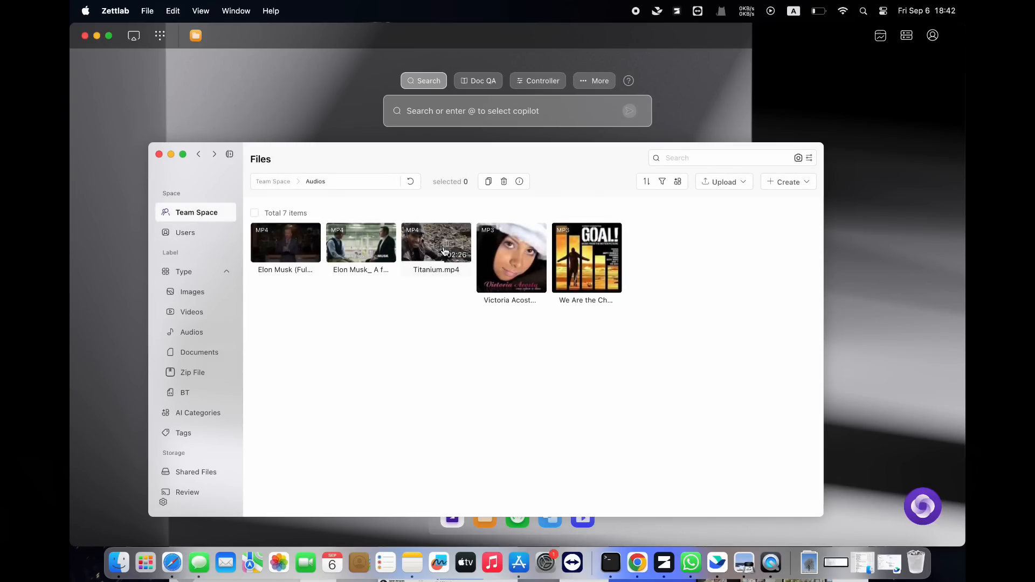
click(436, 242)
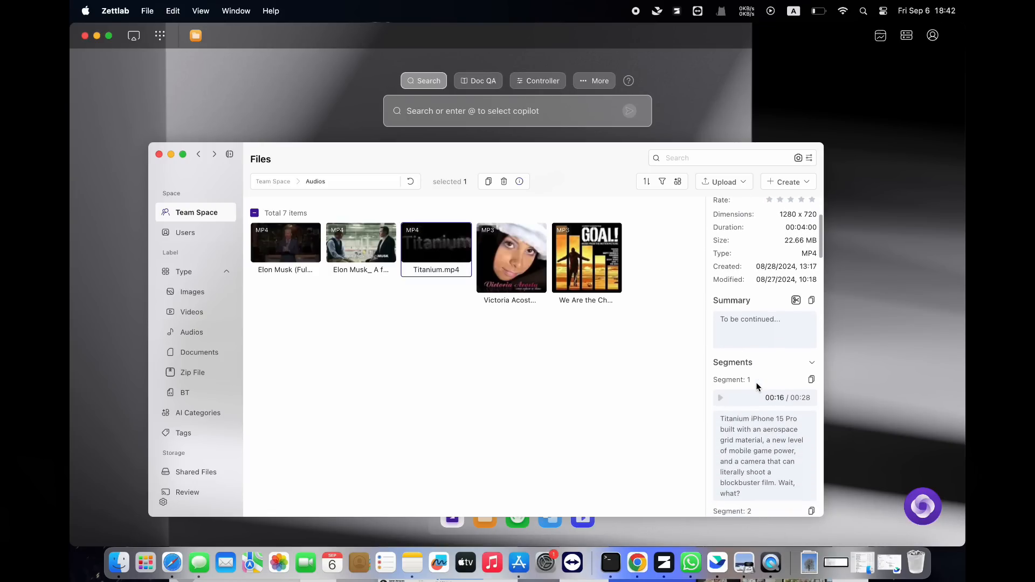
scroll(down, 3)
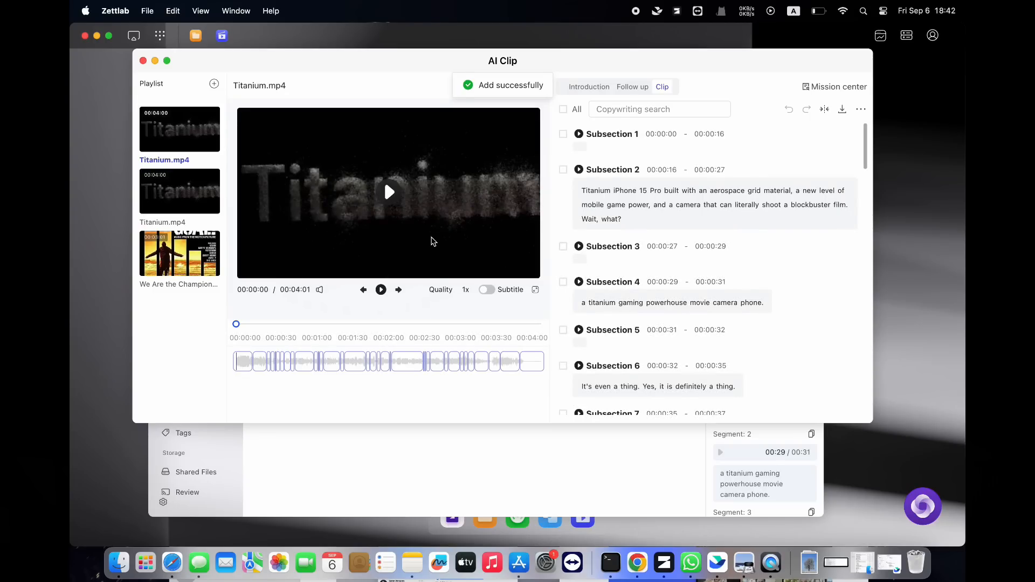
Preview Titanium.mp4 in AI Clip with subtitles on, then pause
click(389, 192)
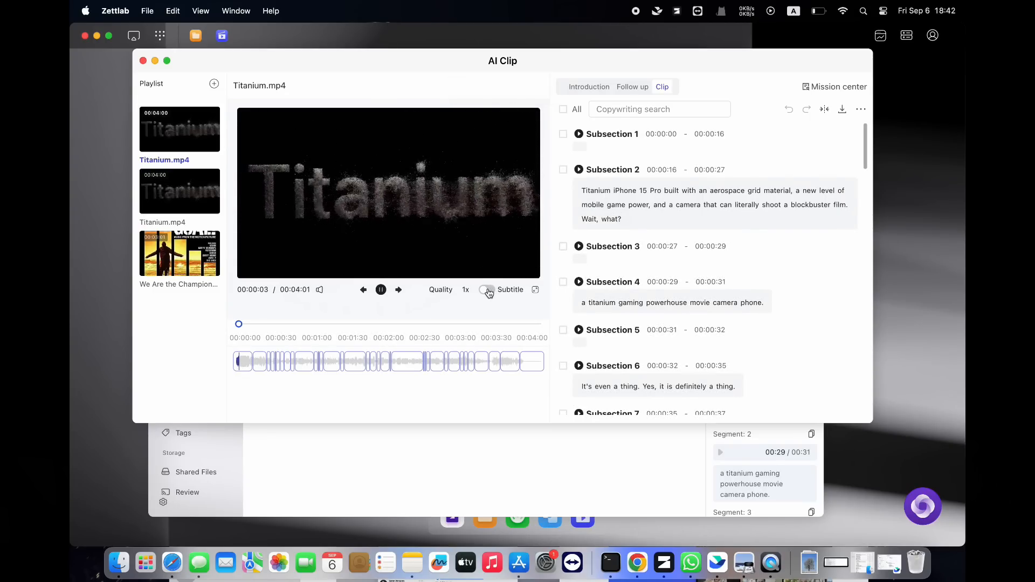
click(486, 289)
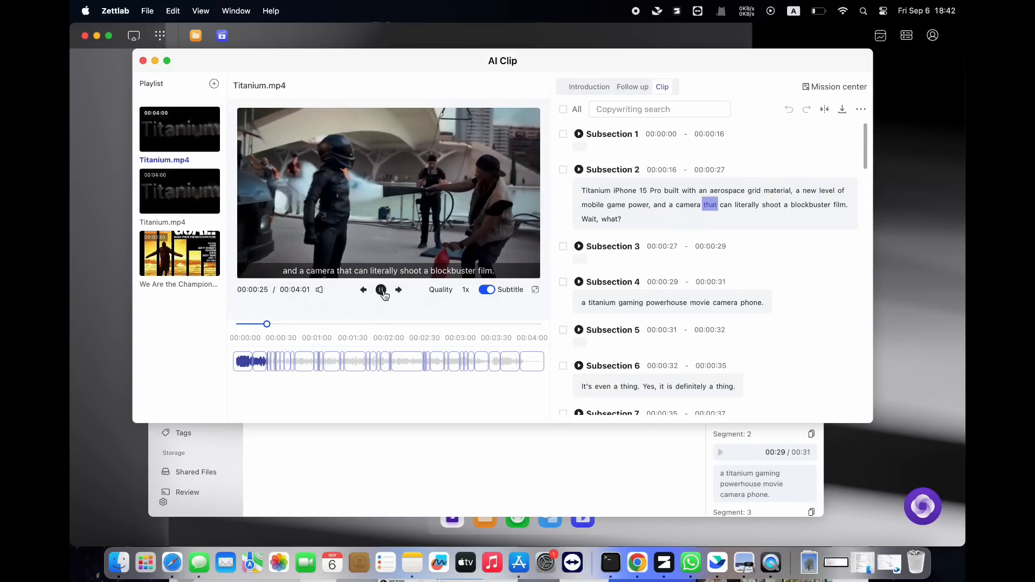
click(381, 289)
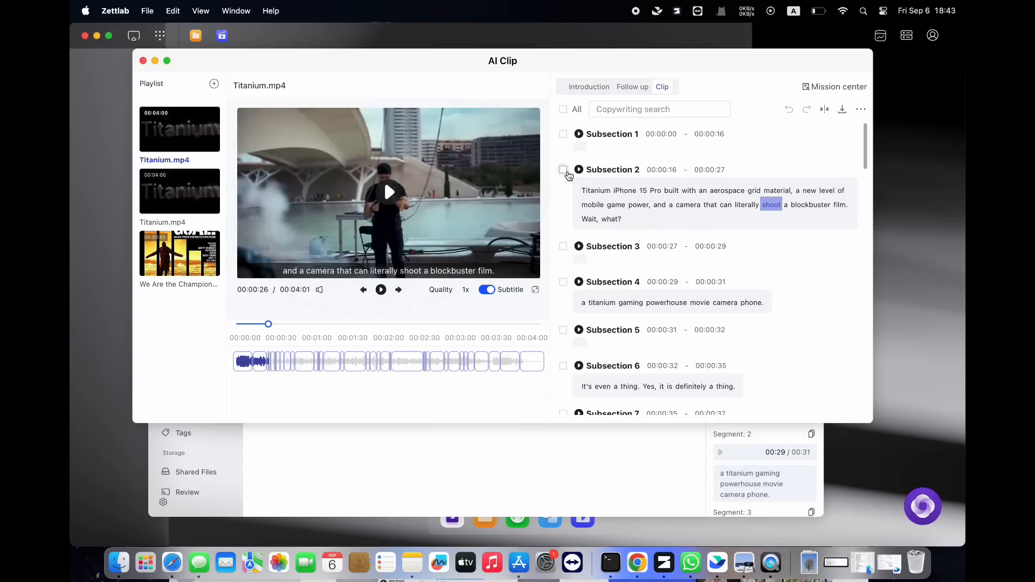
Export Subsection 2 as one video, open the clip in AIClip, and close AI Clip
click(562, 170)
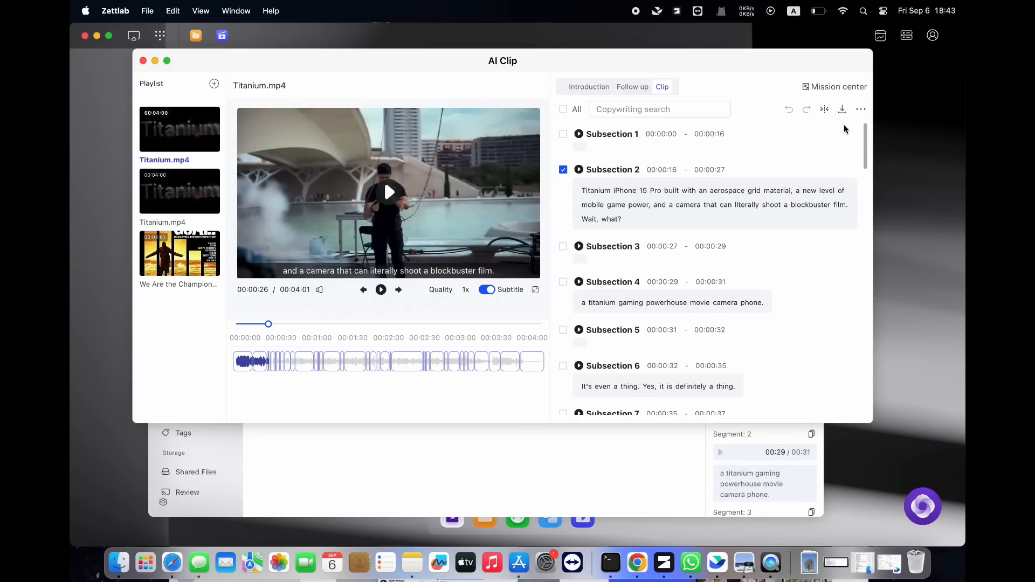
click(842, 109)
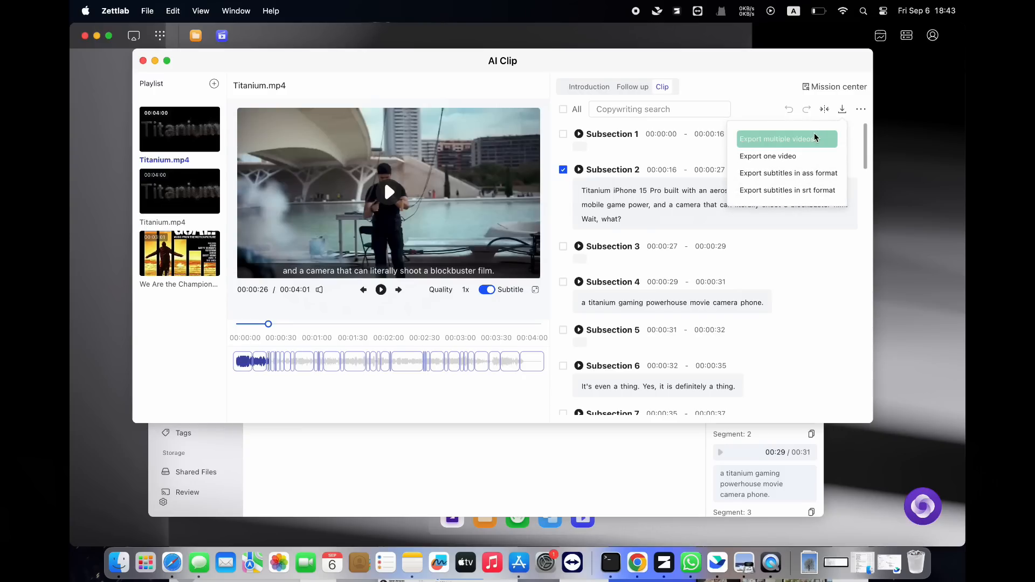
mouse_move(786, 156)
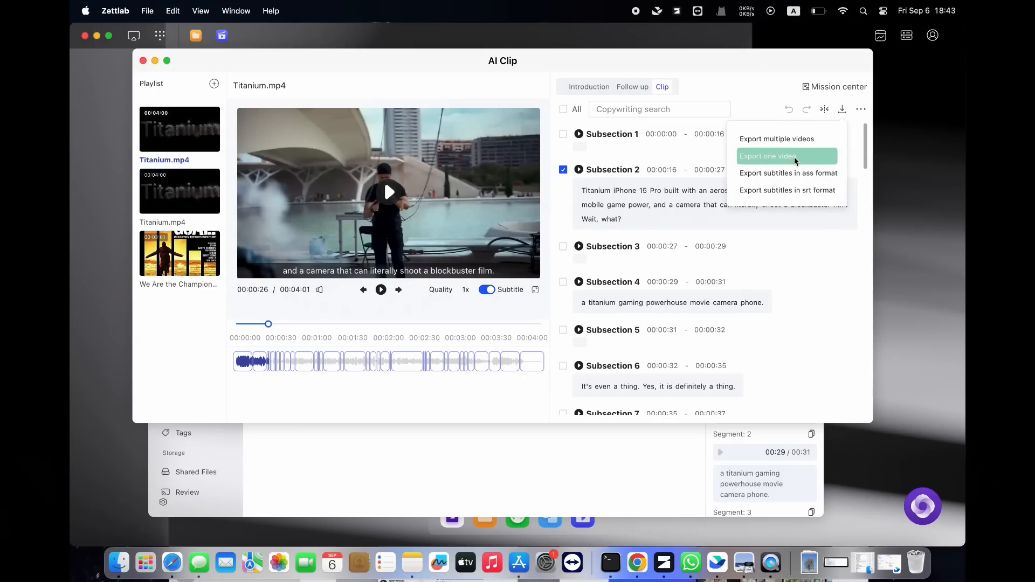
click(769, 156)
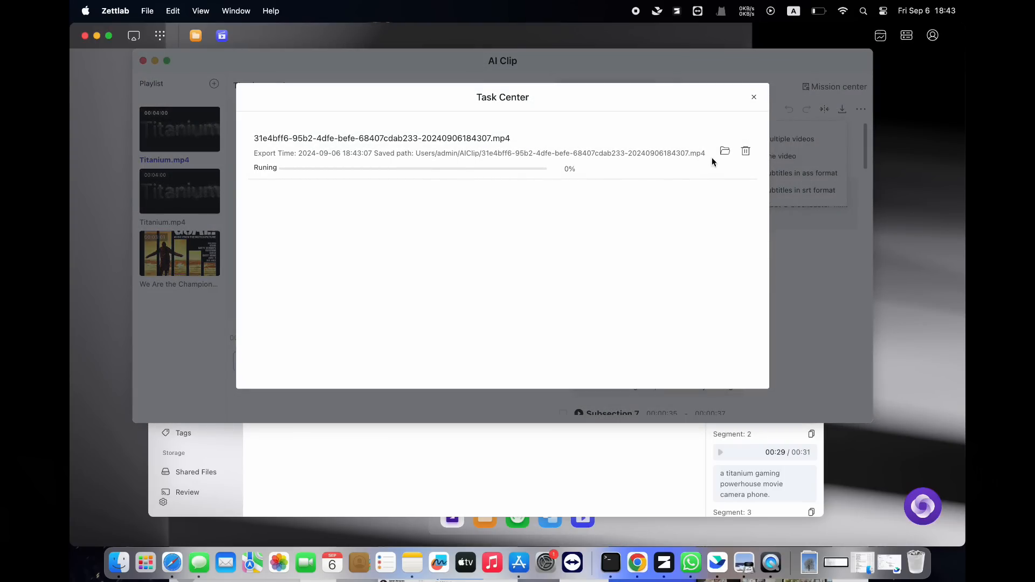
click(724, 150)
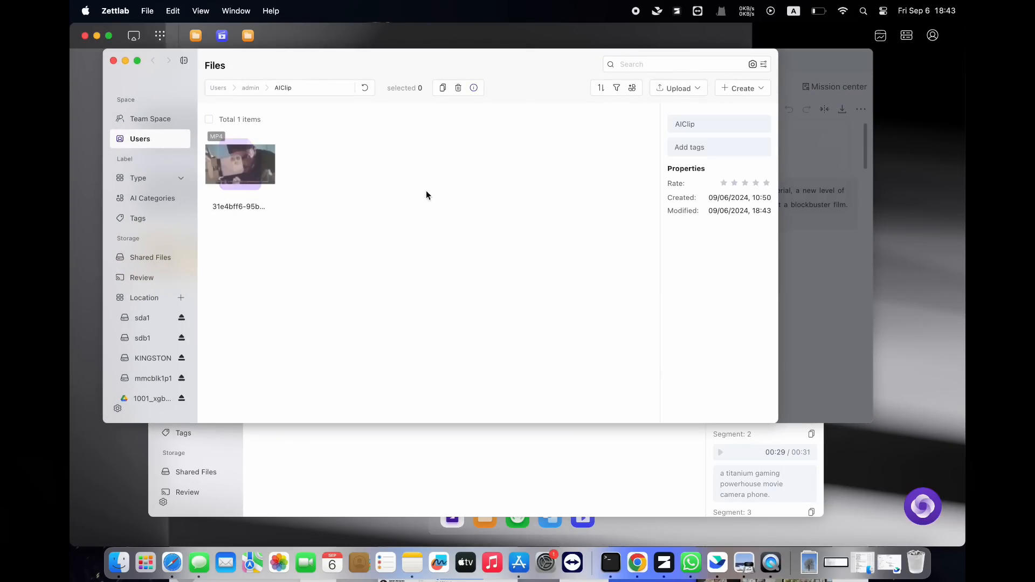
mouse_move(239, 164)
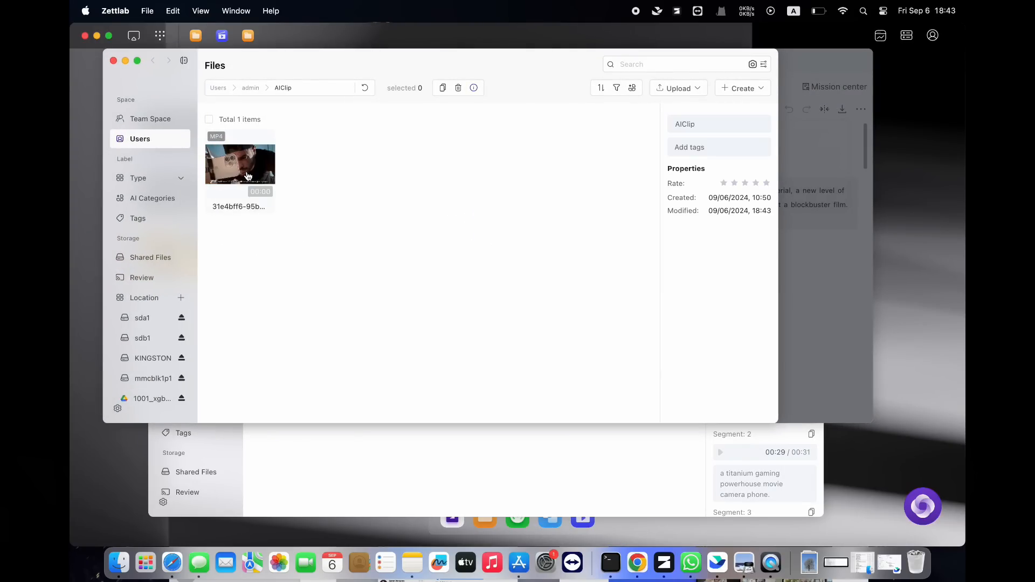
double_click(240, 164)
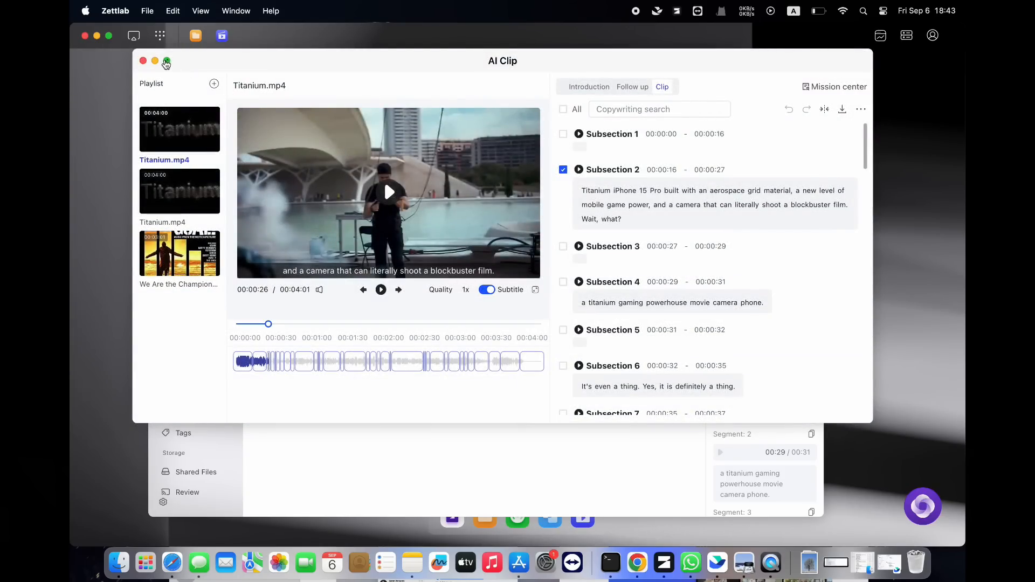
click(142, 61)
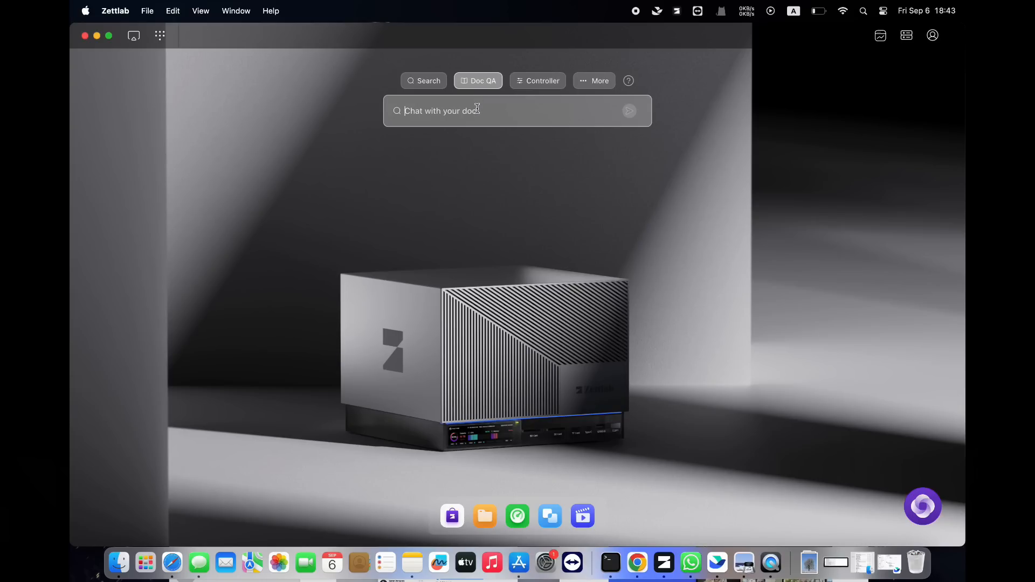
Ask Doc QA "What is Zettlab's company value?"
text(wh)
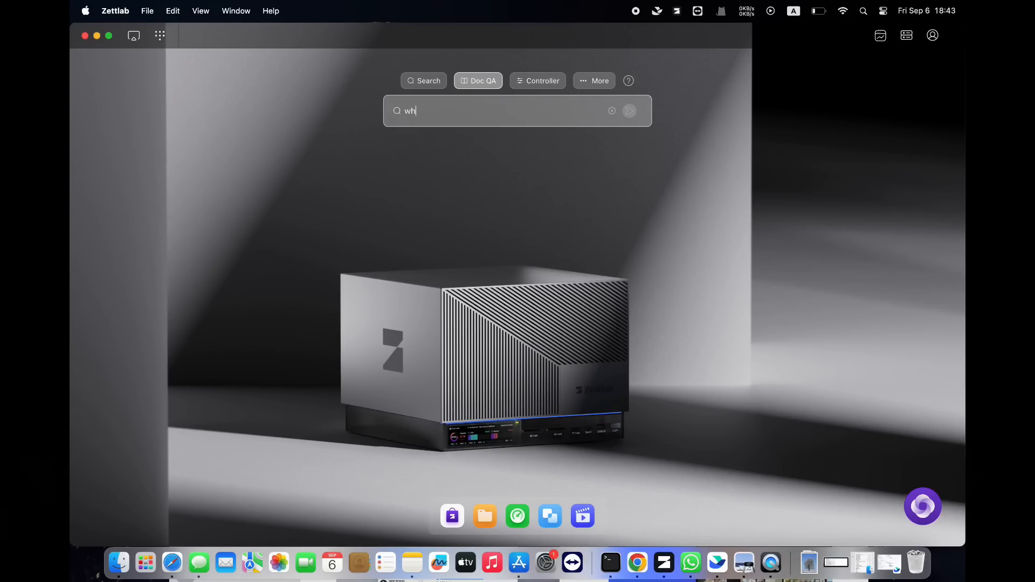
key(Backspace)
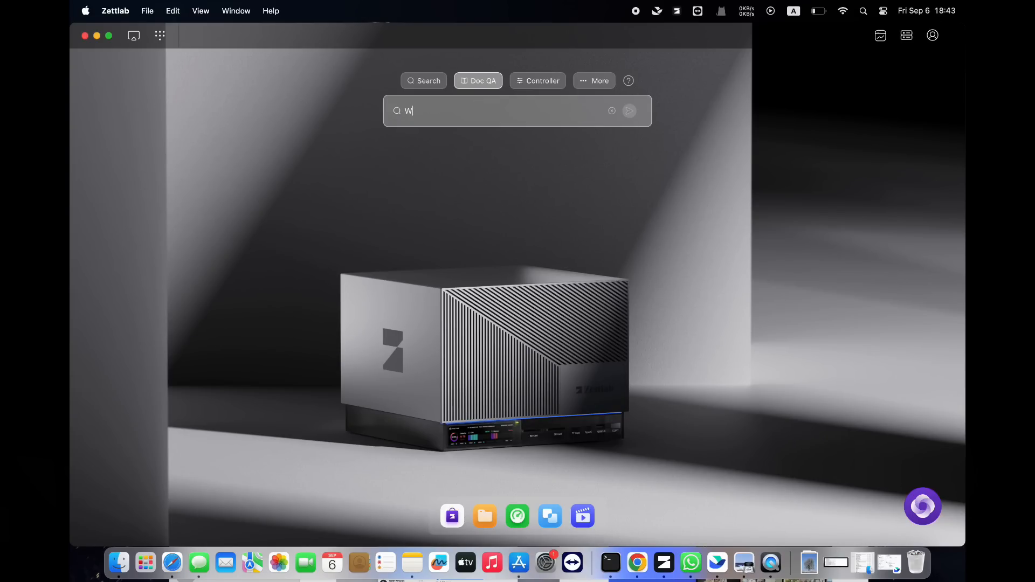
text(hat is)
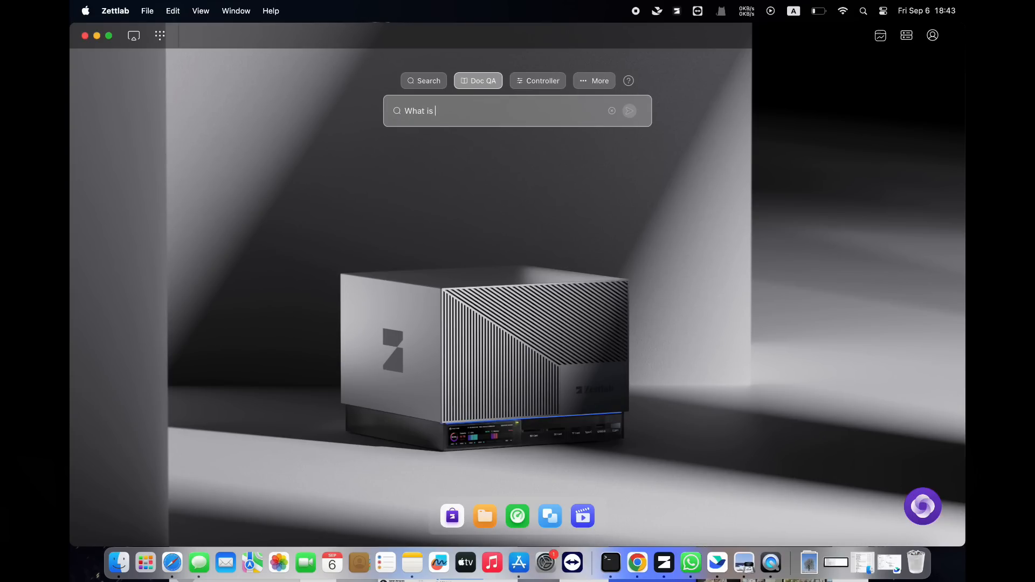
text(Zettlab)
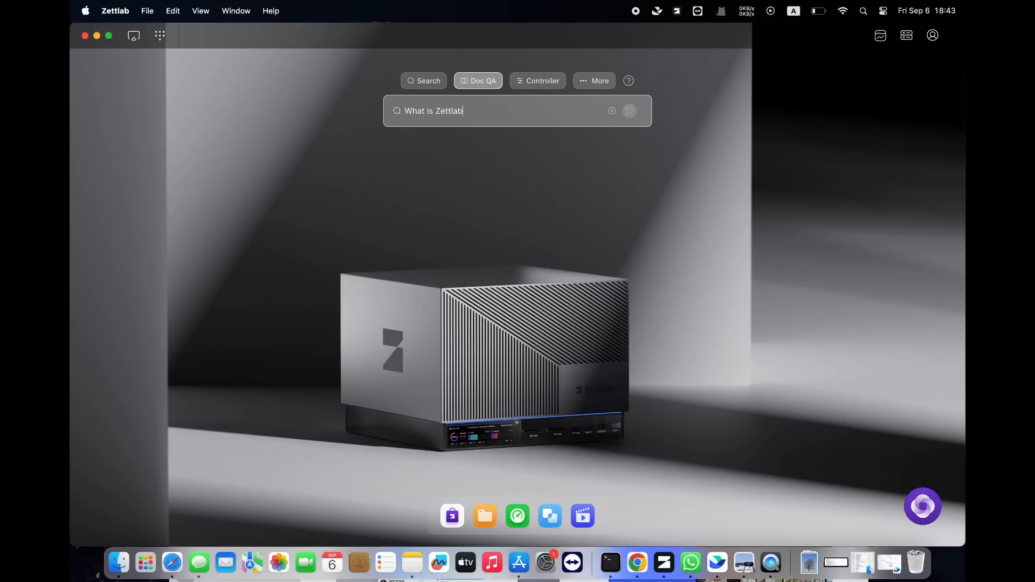
text('s company value?)
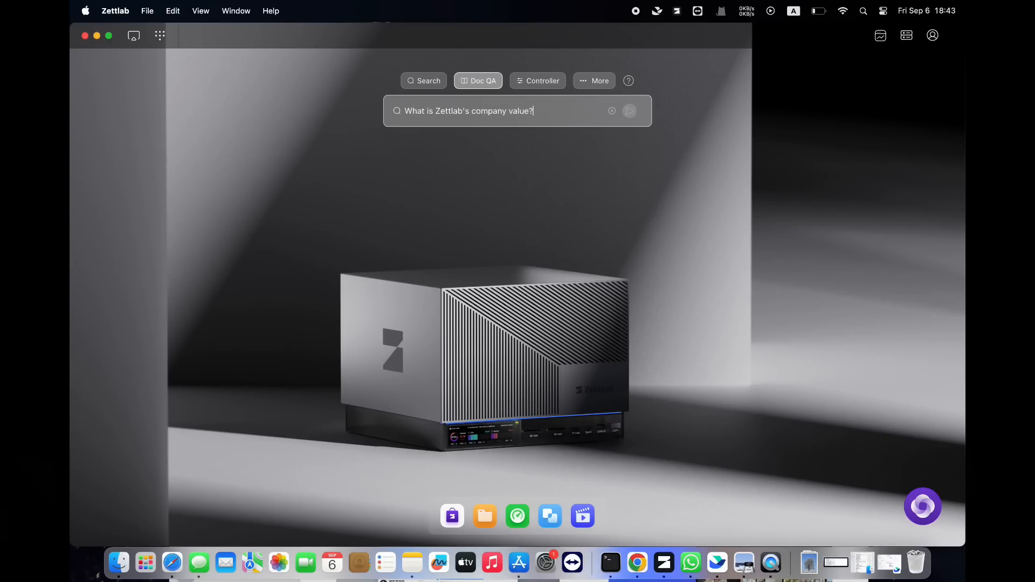
click(628, 110)
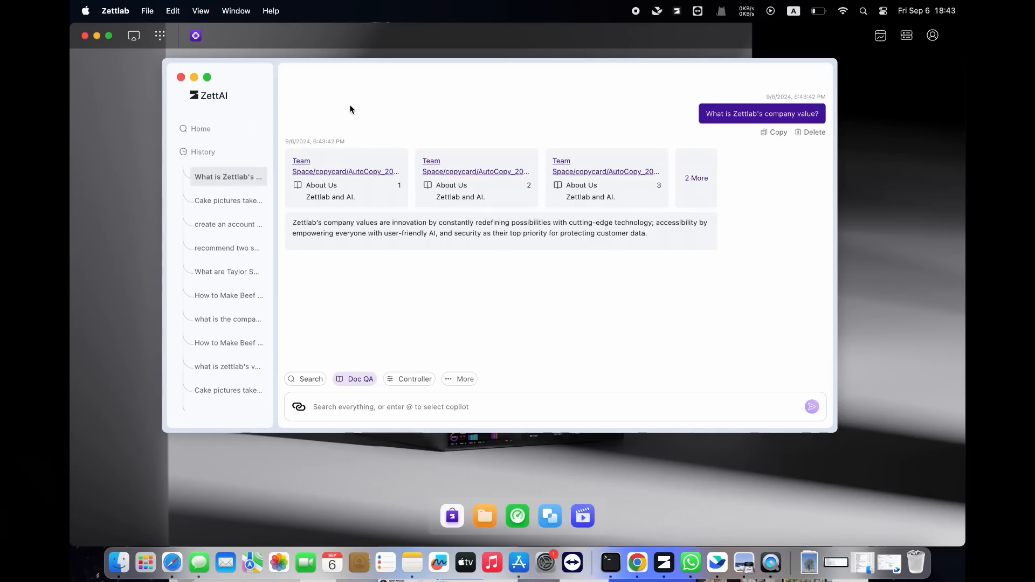
mouse_move(370, 277)
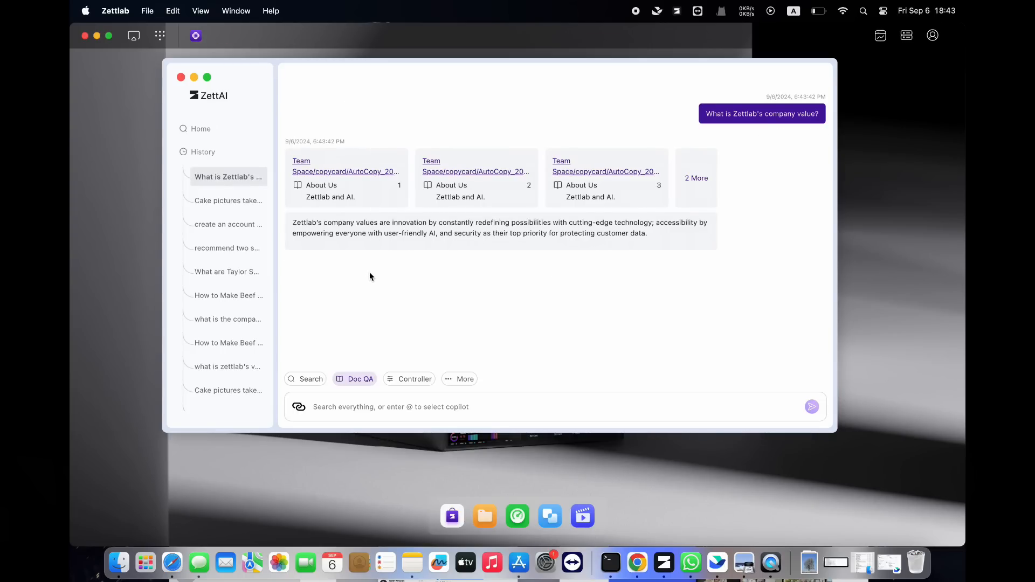
Expand '2 More' and scroll through the five About Us zettlab.docx source citations
click(696, 179)
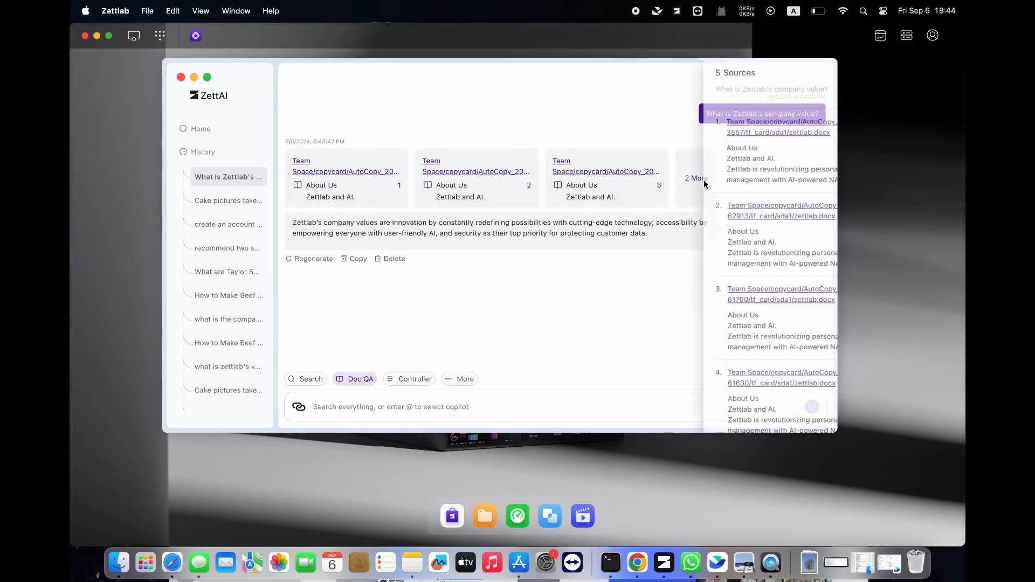
scroll(down, 3)
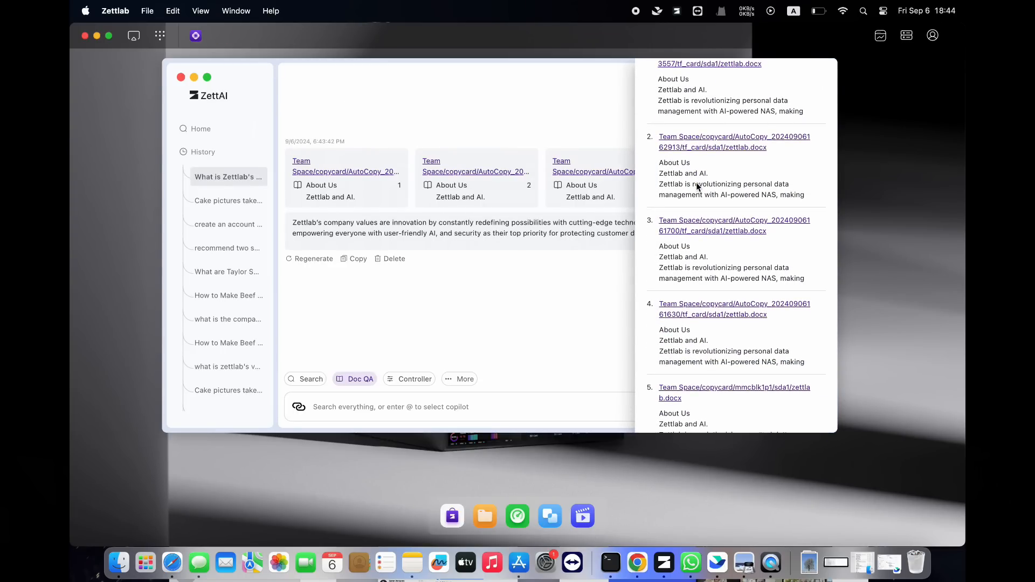
scroll(down, 3)
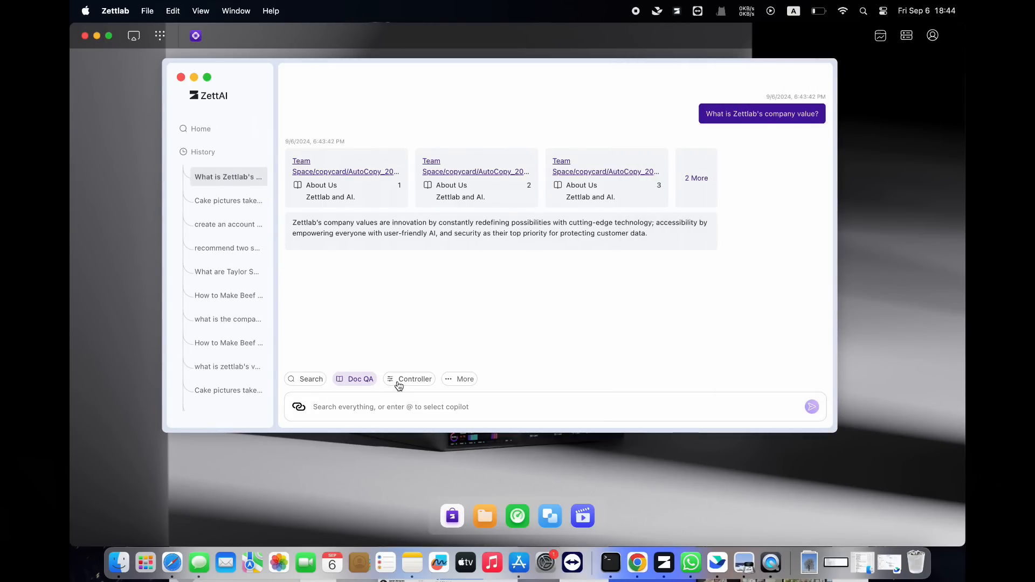
Switch ZettAI to Controller mode and ask it to create an account for Bob
click(409, 379)
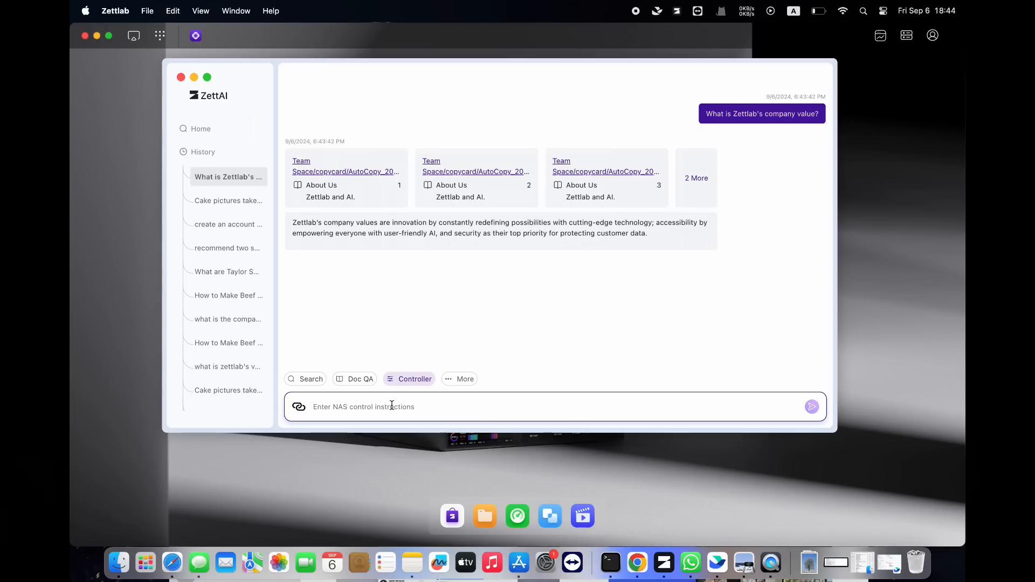
text(create an)
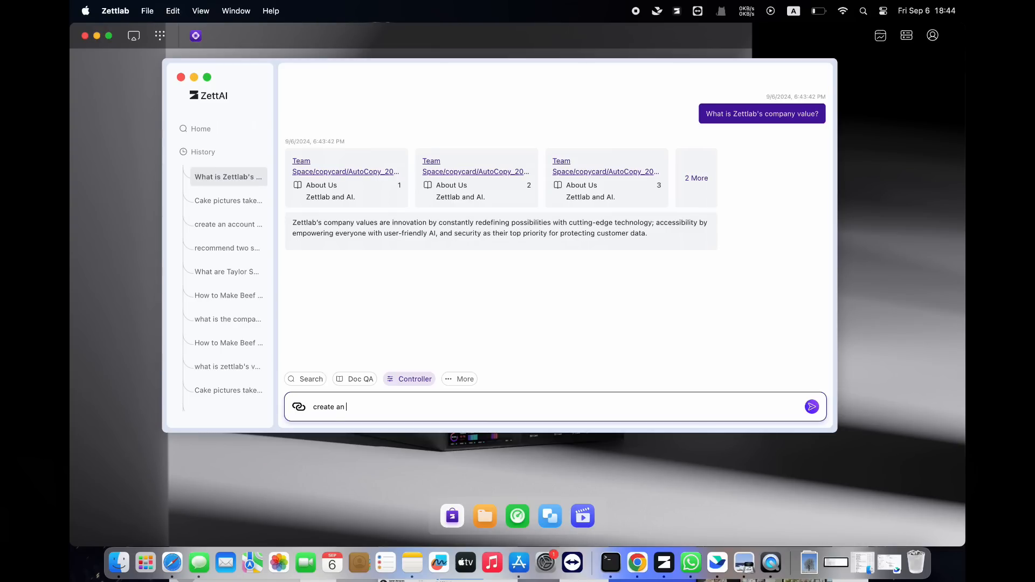
text(ccou)
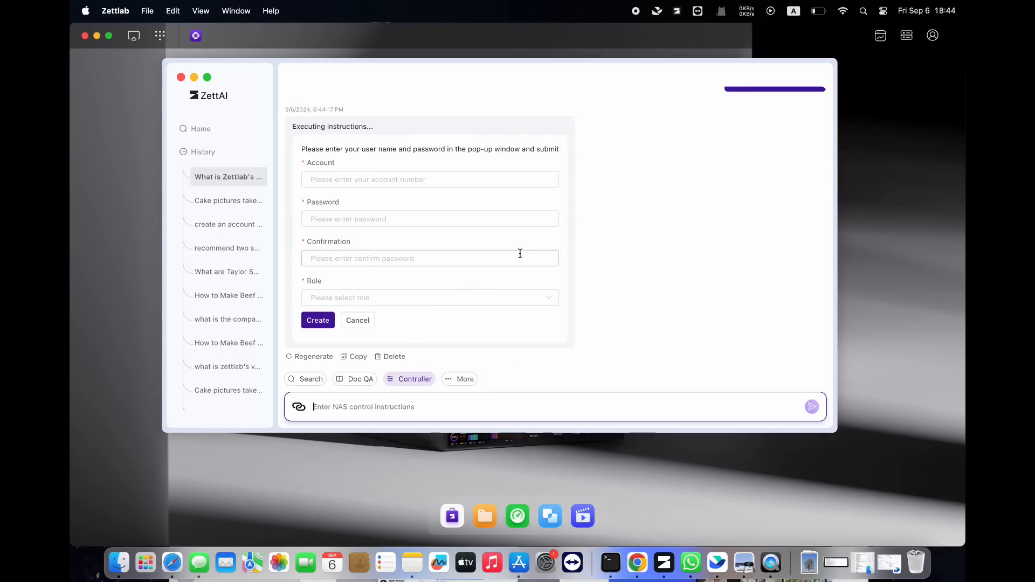
Fill in account name Bob, password and confirmation, choose the User role, and create it
click(429, 180)
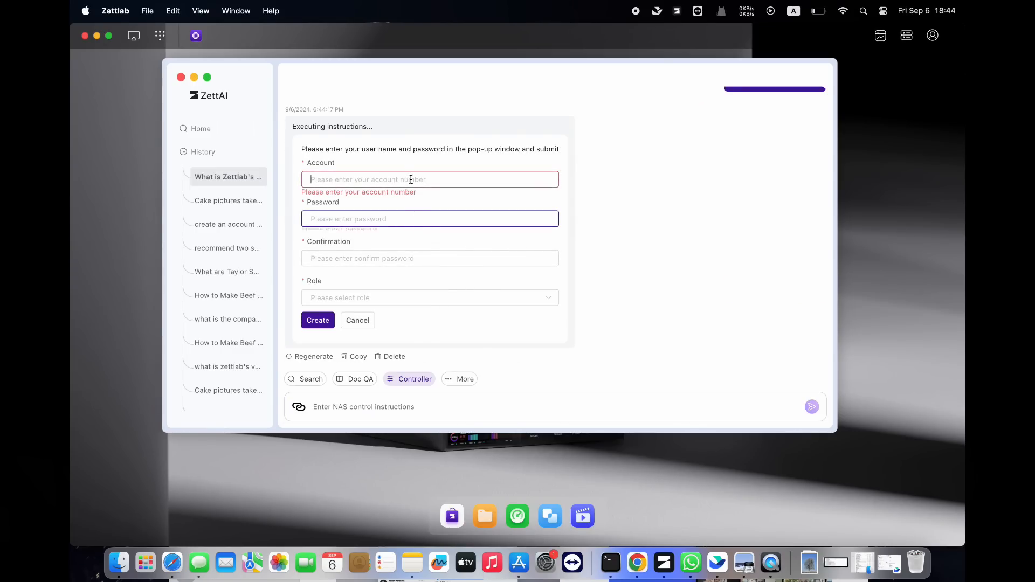
text(Bob)
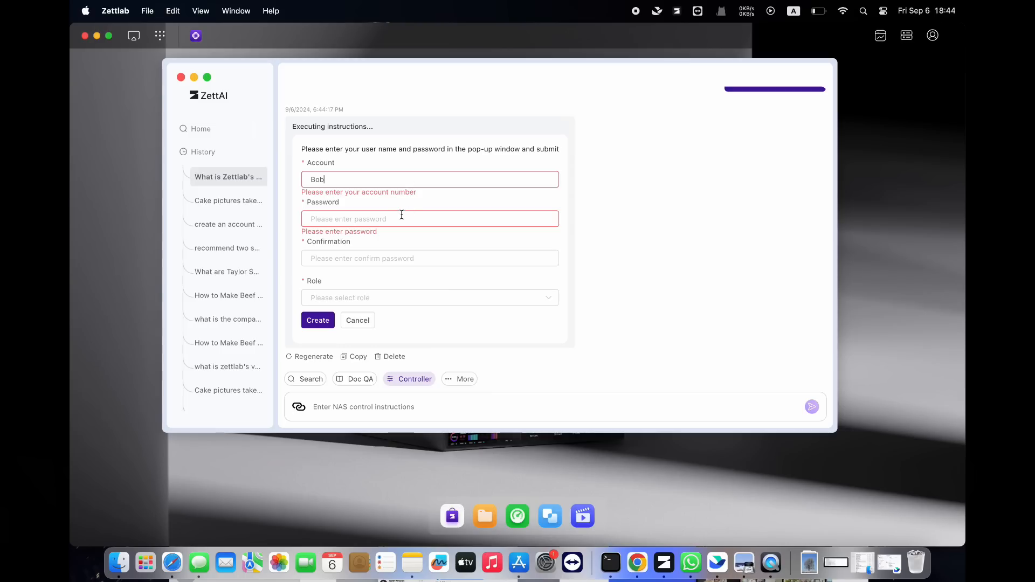
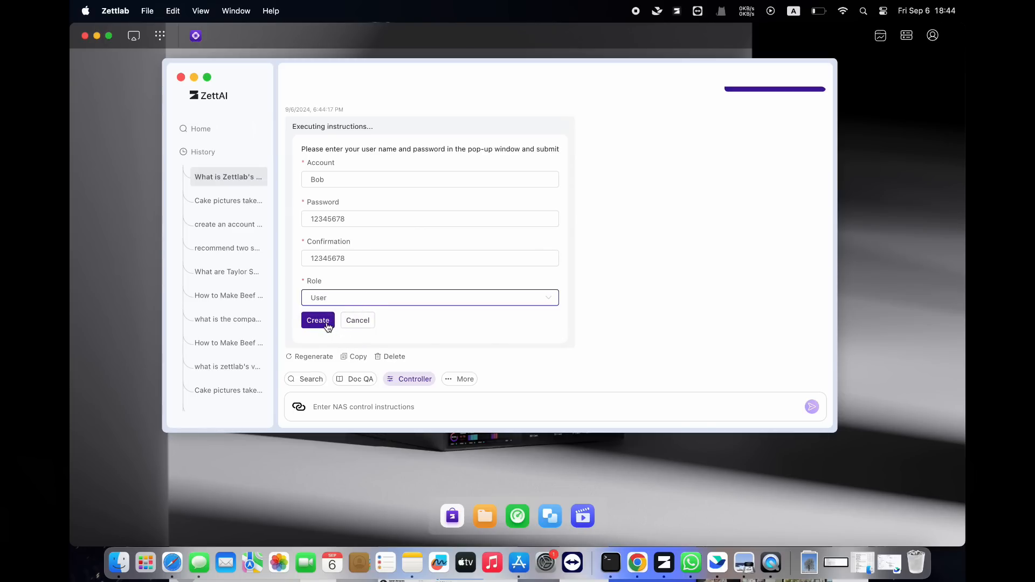
click(318, 320)
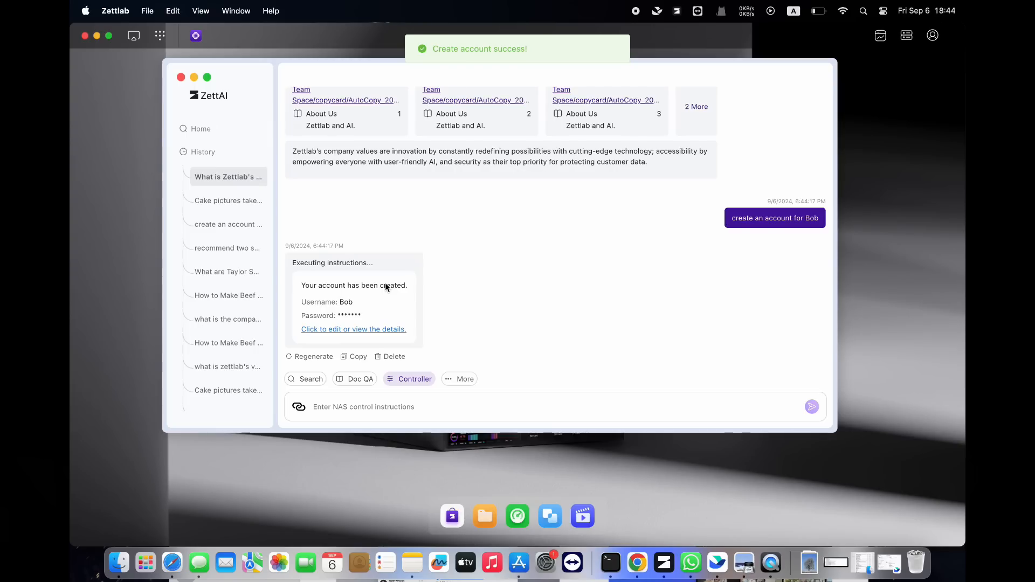
Switch ZettAI to Chat mode and type 'Recommend two songs from Taylor Swift'
click(353, 329)
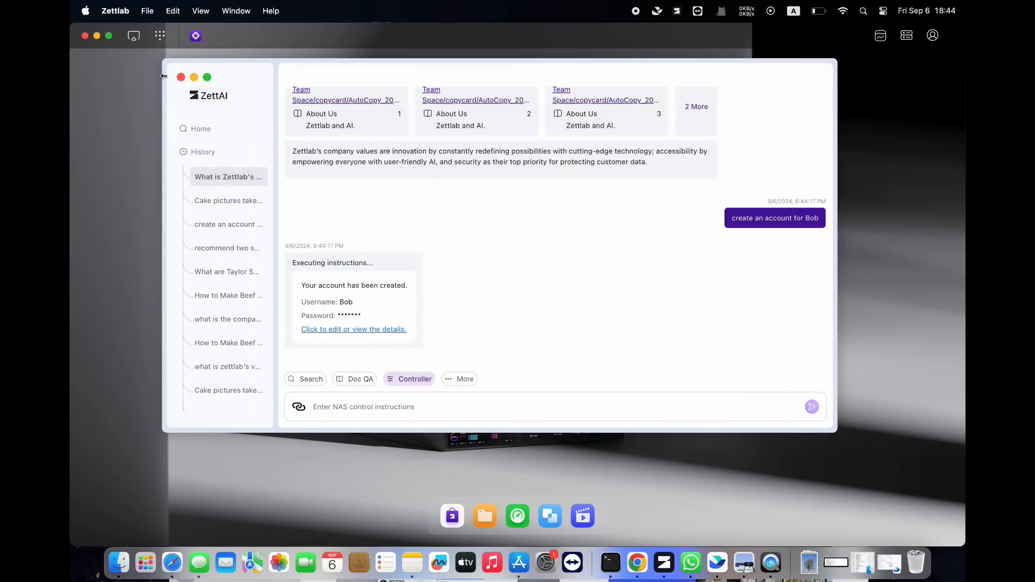
mouse_move(452, 383)
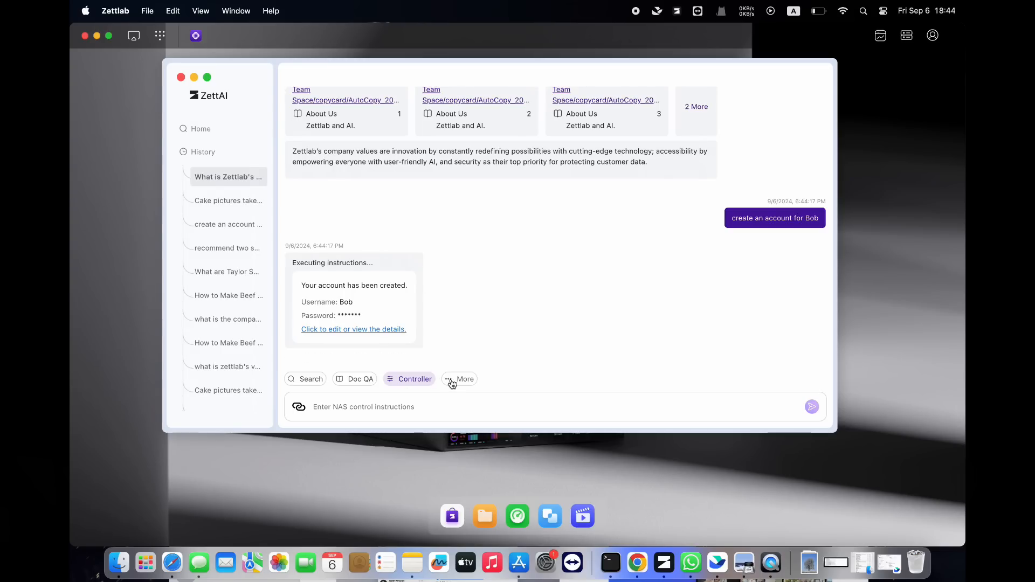
click(464, 379)
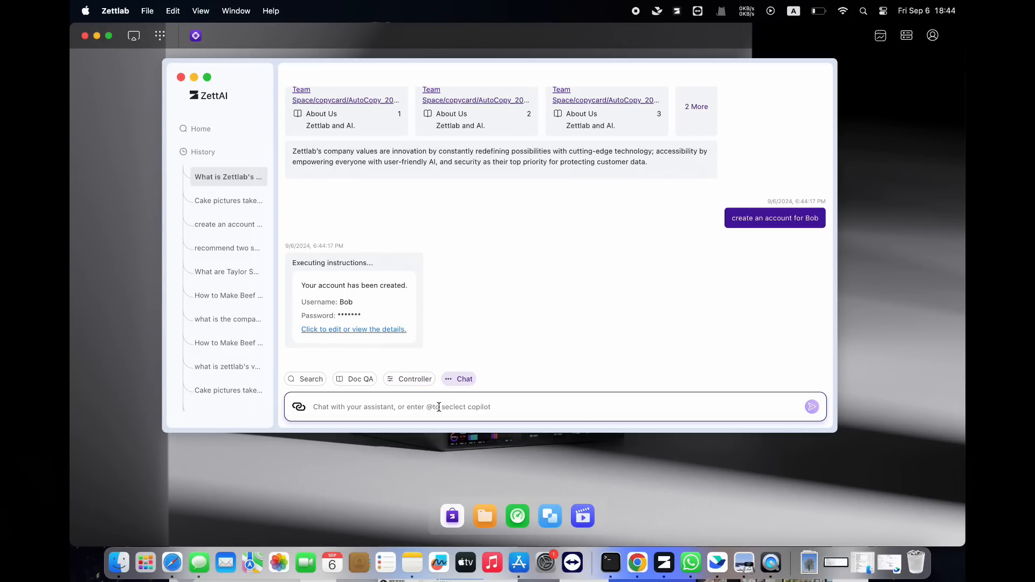
text(Reco)
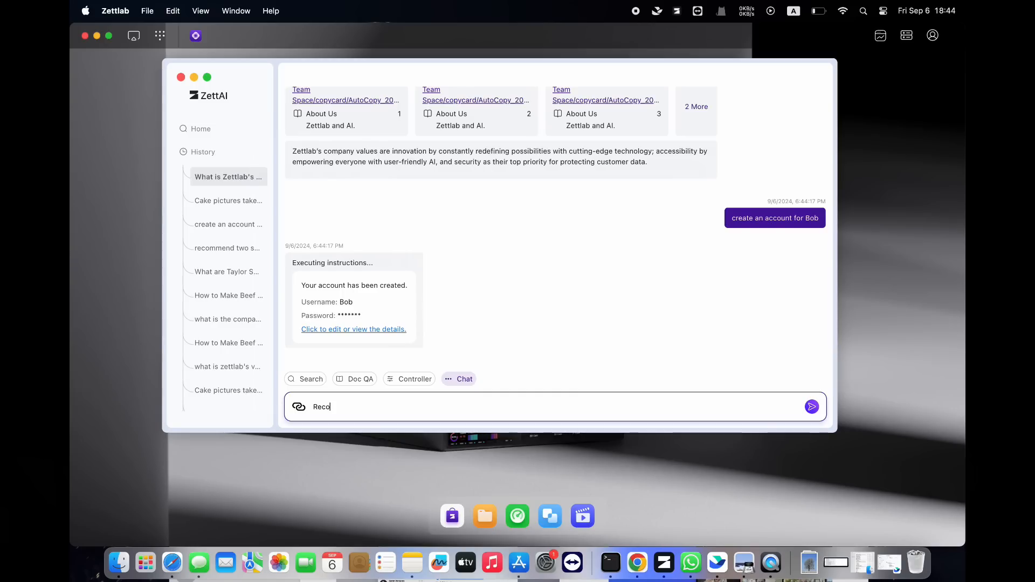
text(Recommend two songs from)
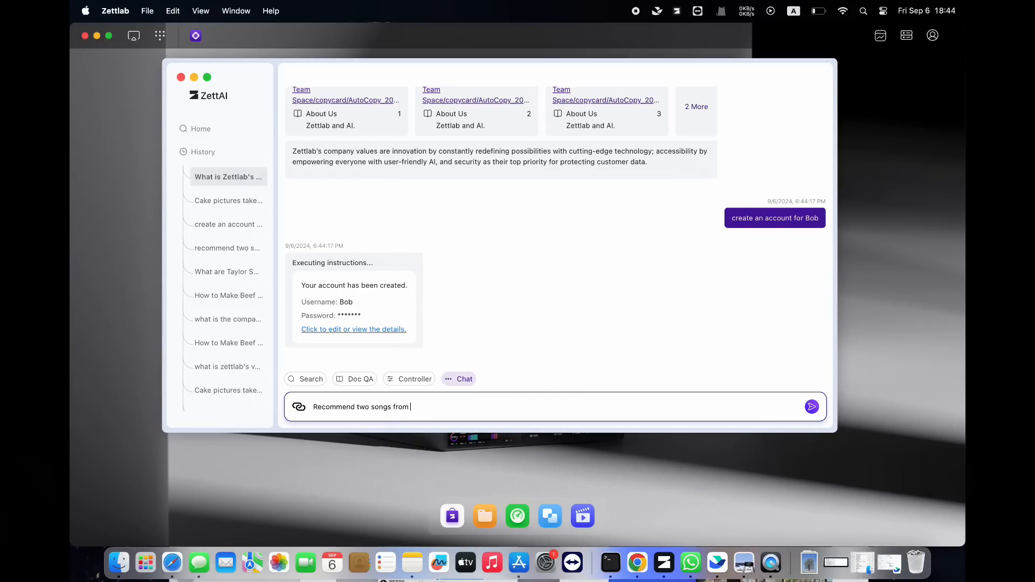
text(Tayl)
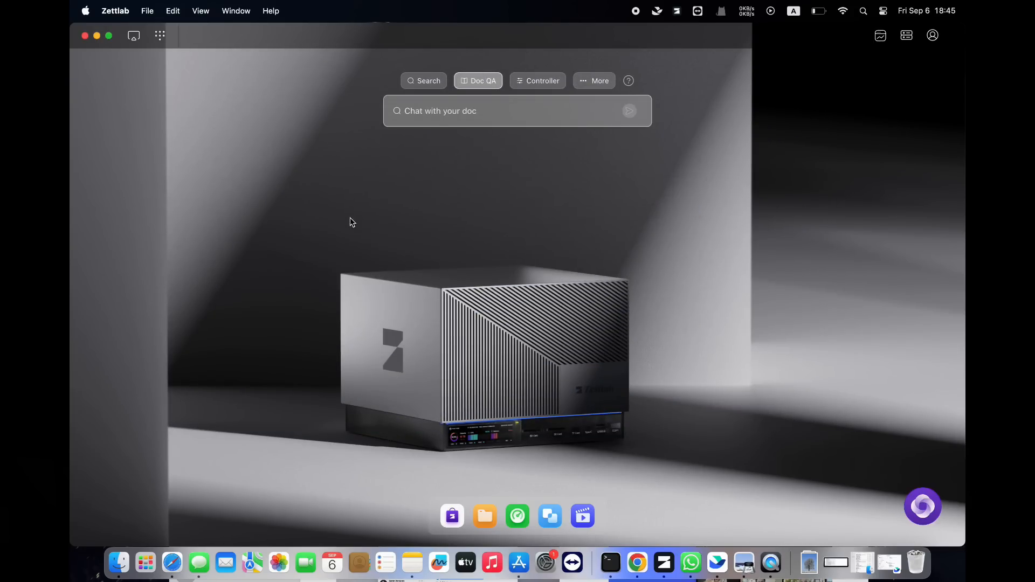
mouse_move(550, 517)
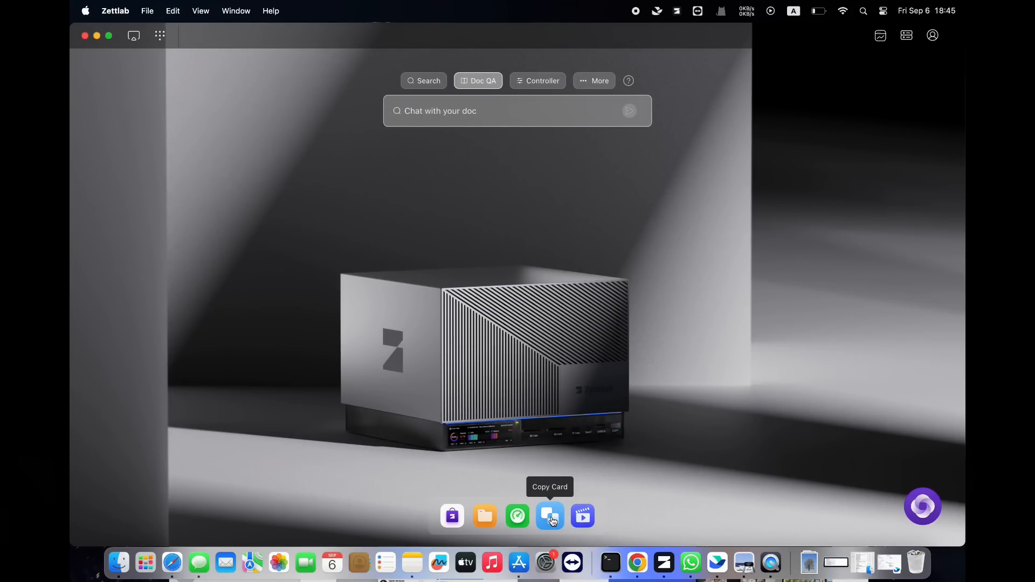
Launch Copy Card from the dock and watch the 48-item, 18.2 MB auto task upload
click(550, 515)
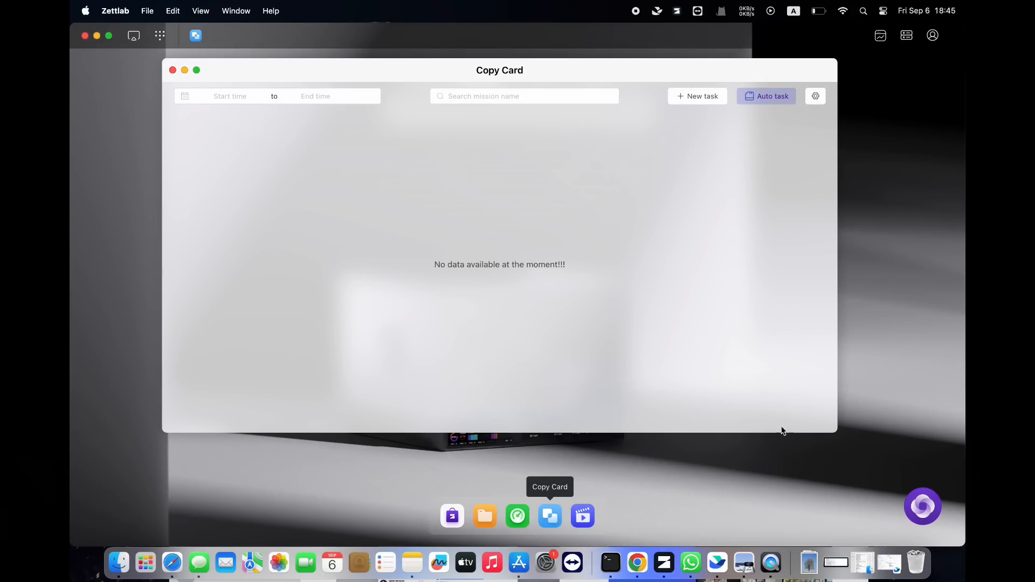
mouse_move(786, 328)
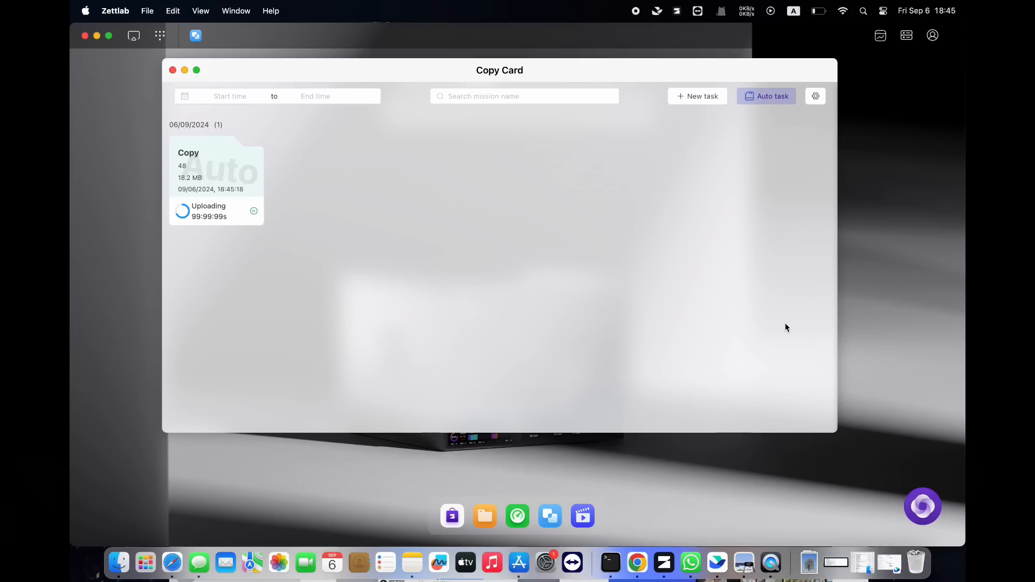
mouse_move(424, 209)
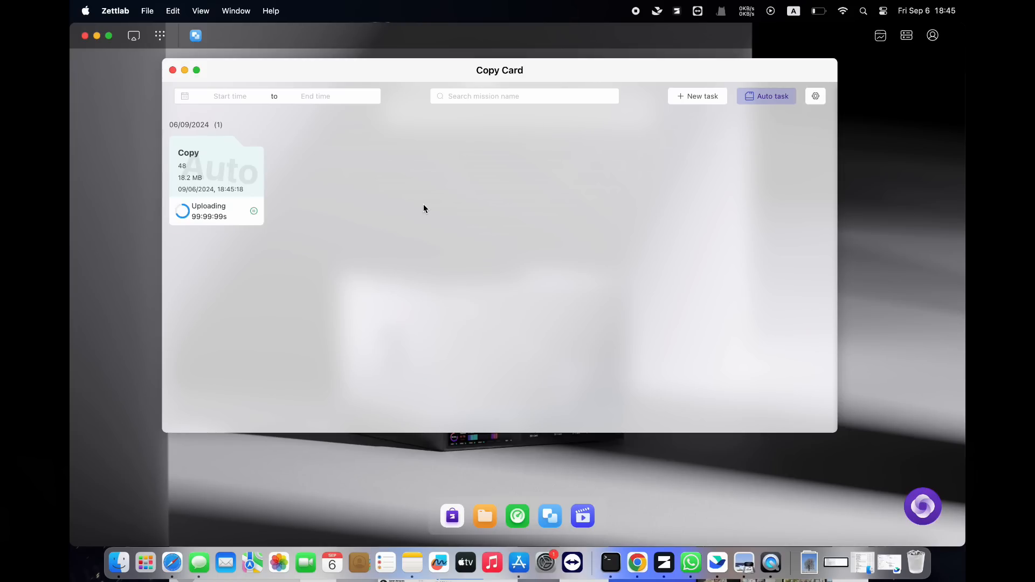
click(217, 170)
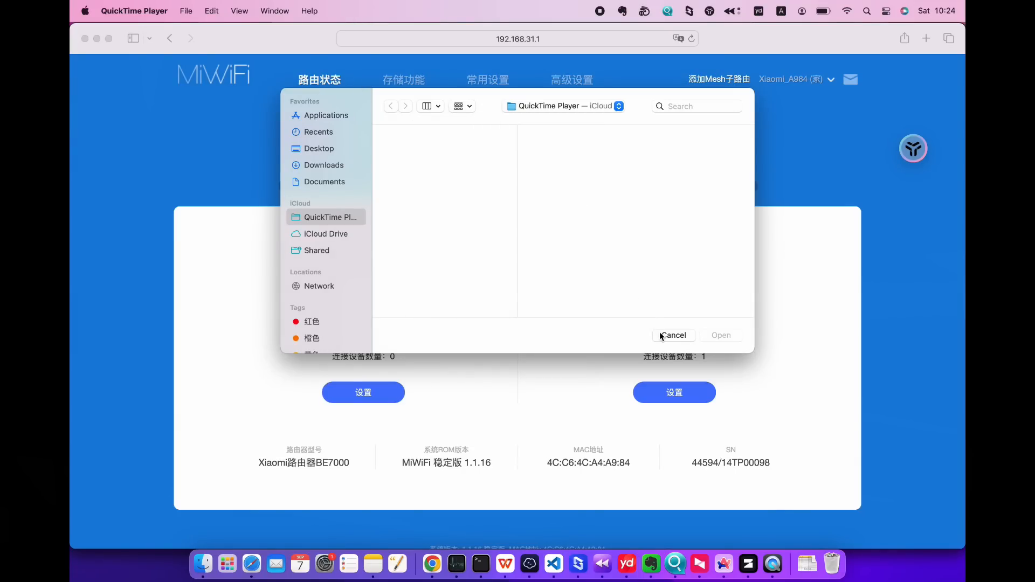
Cancel the Open dialog, confirm google.com and baidu.com can't be reached, then return to Zettlab
click(674, 335)
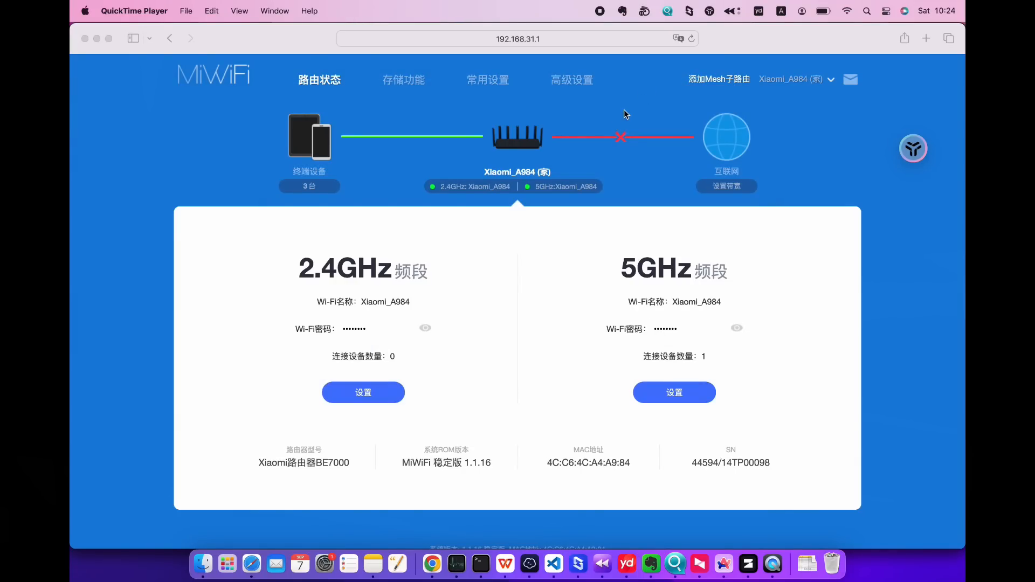
mouse_move(626, 164)
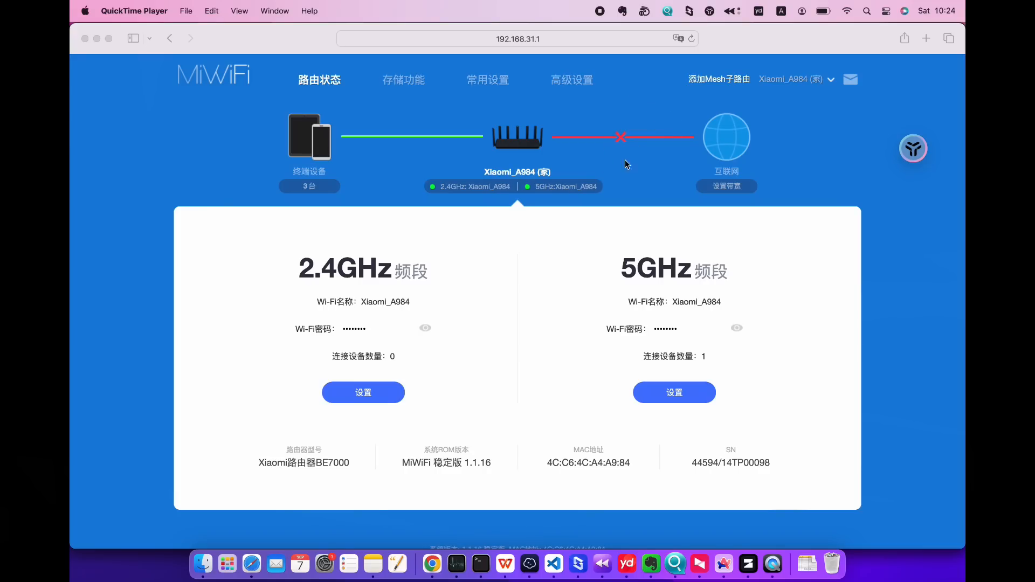
mouse_move(662, 123)
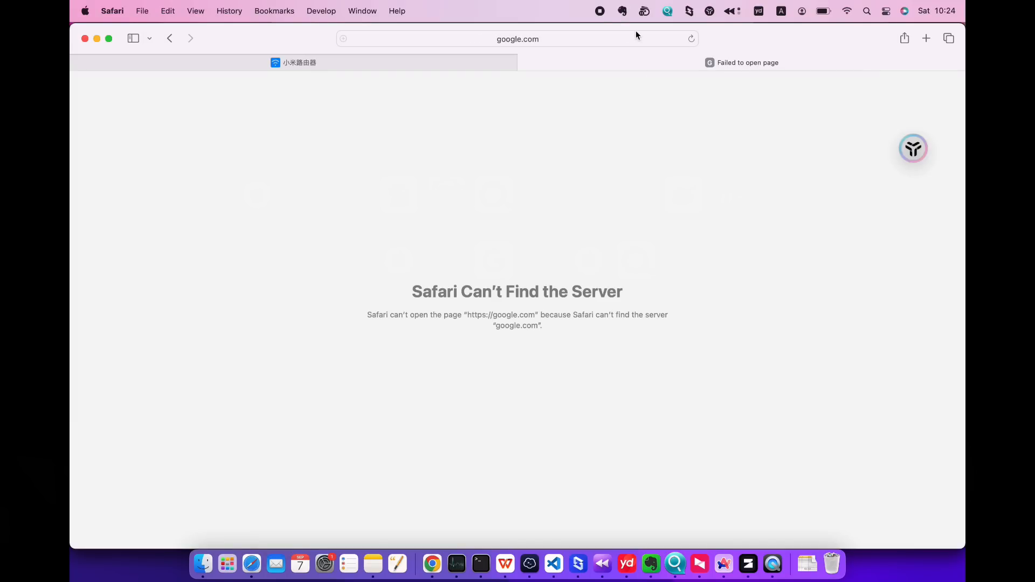
text(baidu.com)
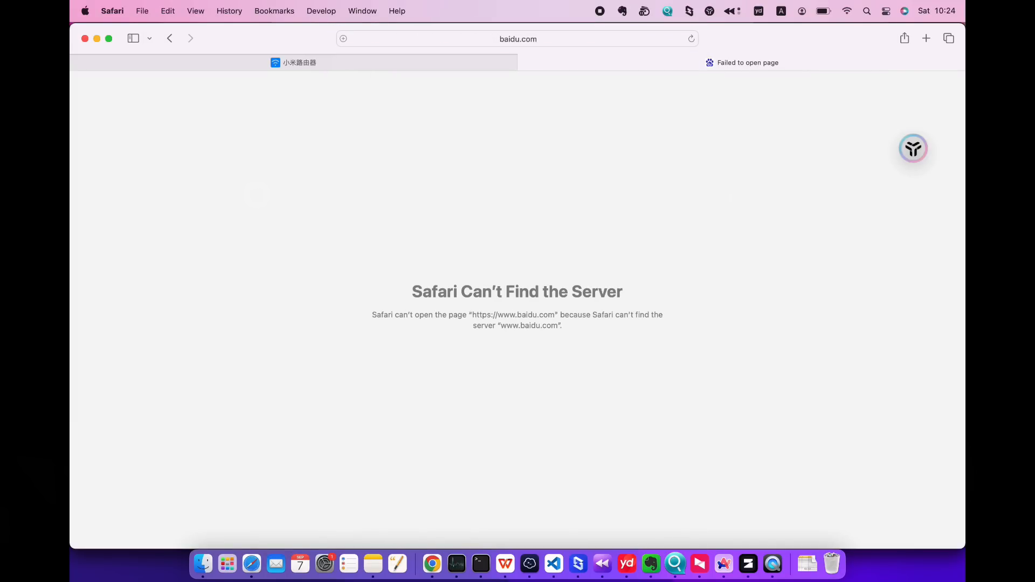
mouse_move(323, 564)
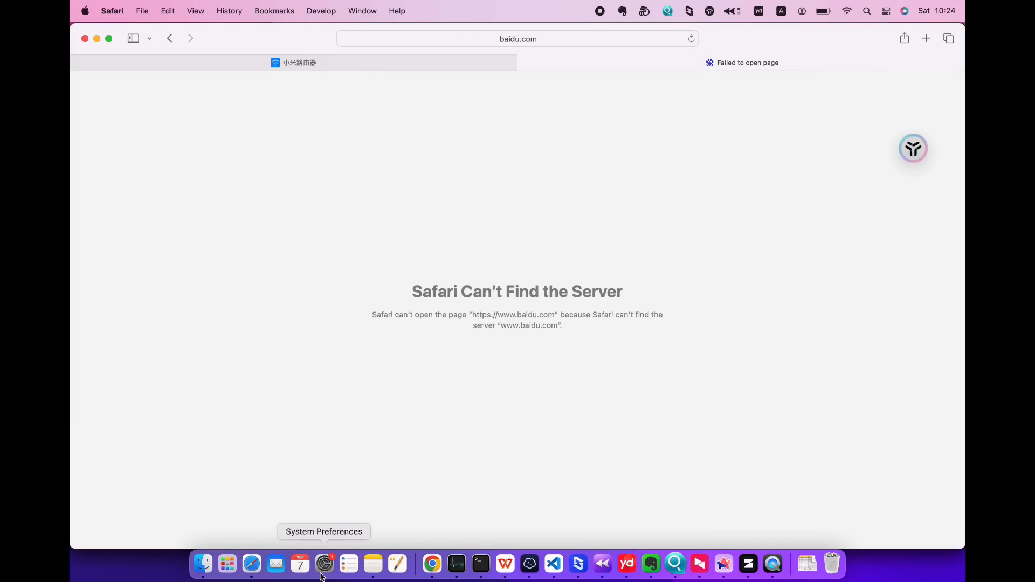
click(323, 564)
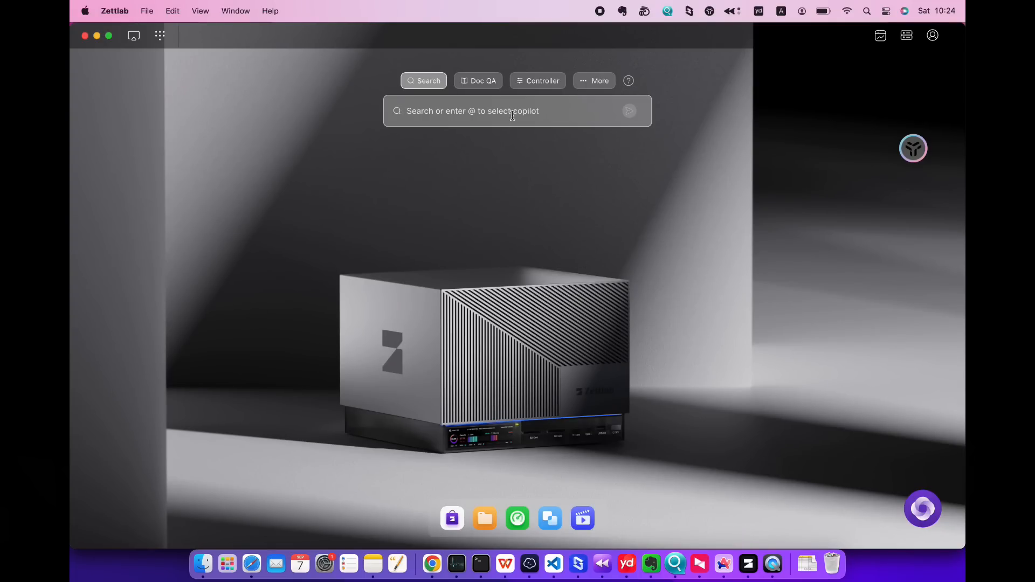
Search 'photos of flying birds', check the 500 results' file types, and close the results
text(photos of f)
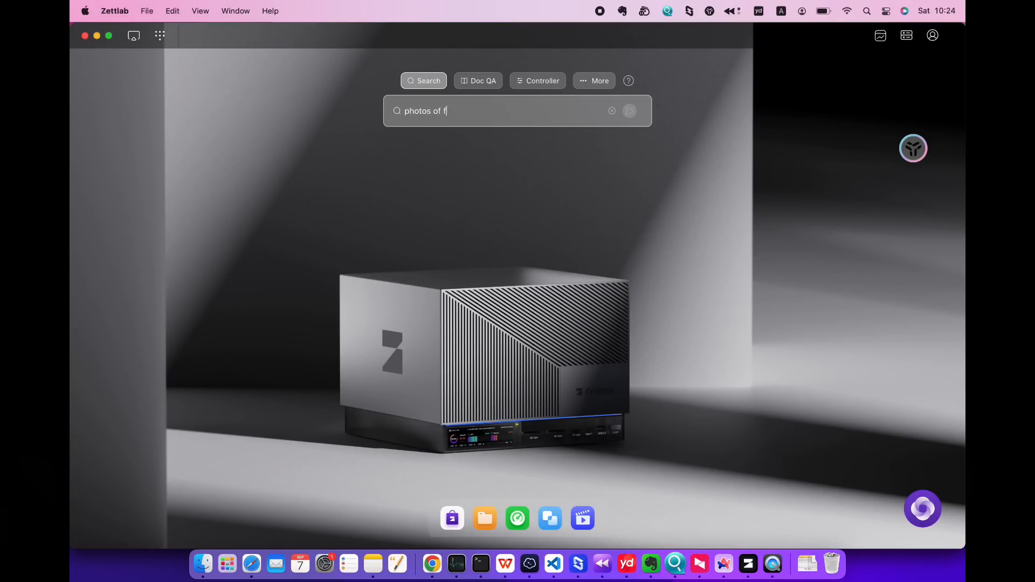
text(lying birds)
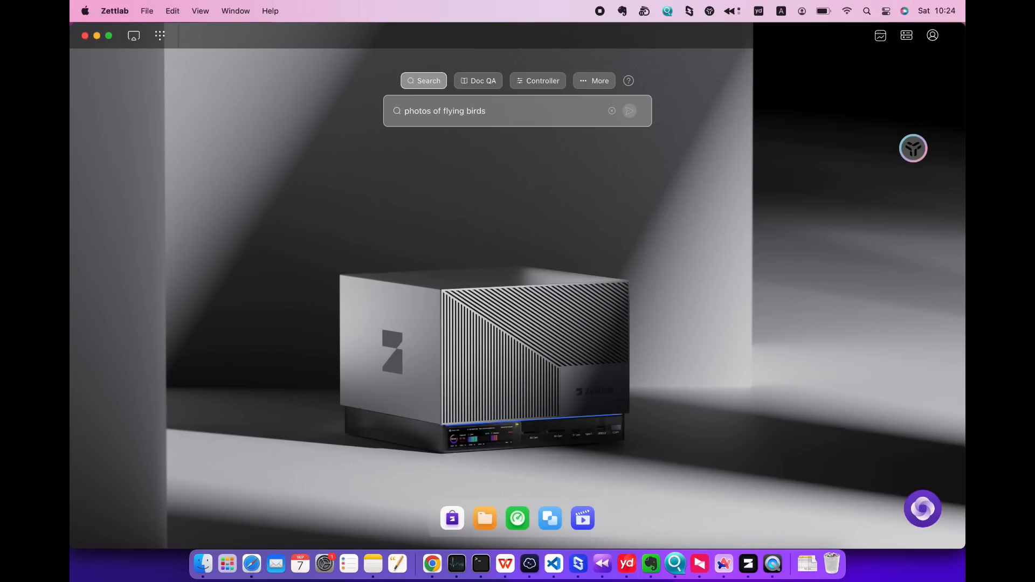
click(628, 110)
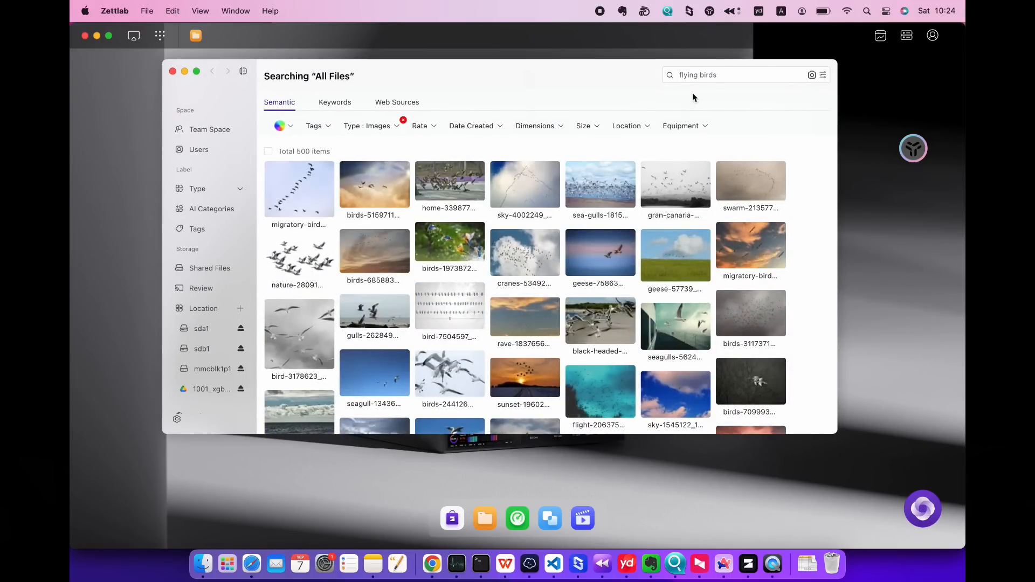
click(368, 125)
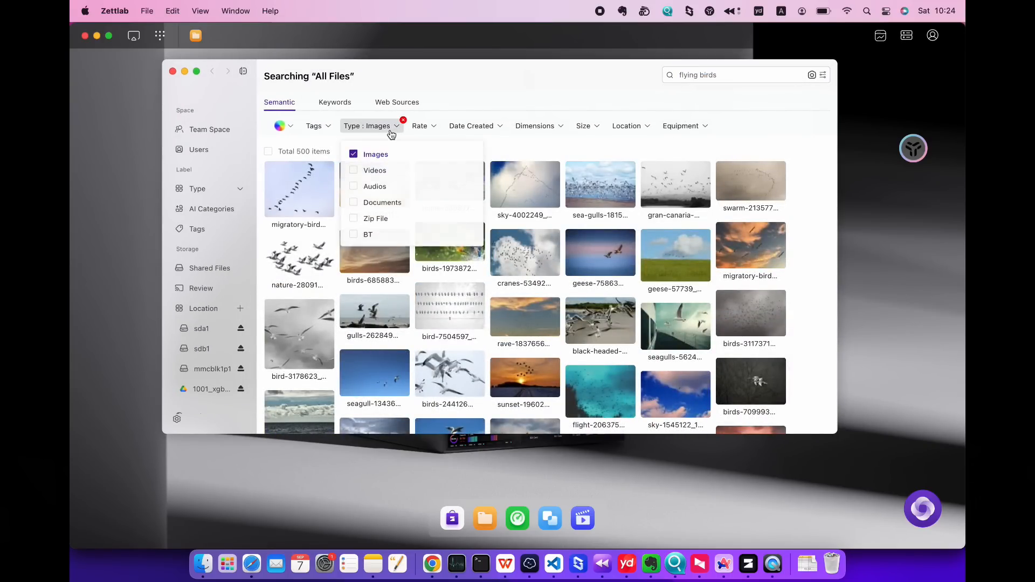
click(367, 125)
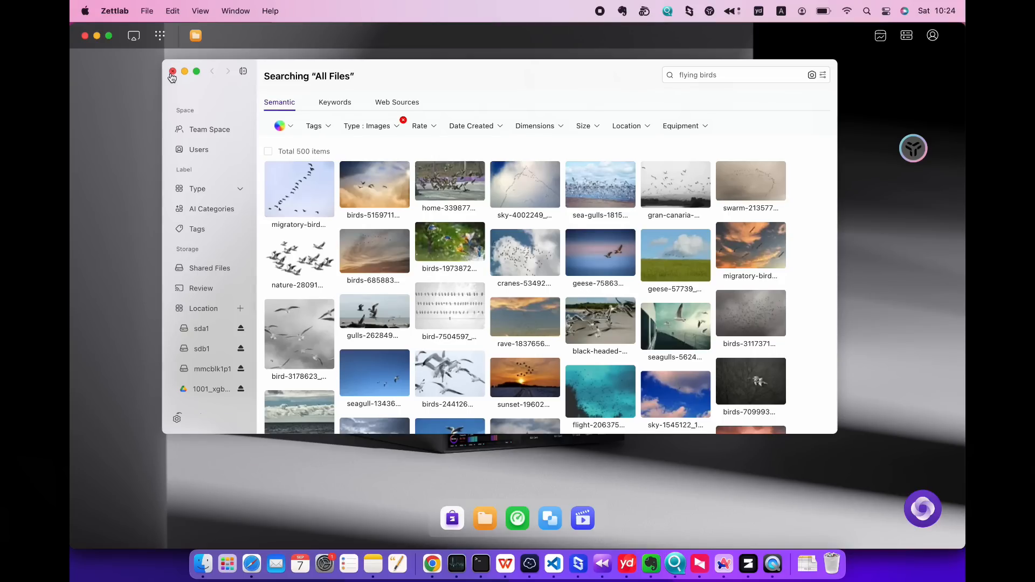
click(173, 71)
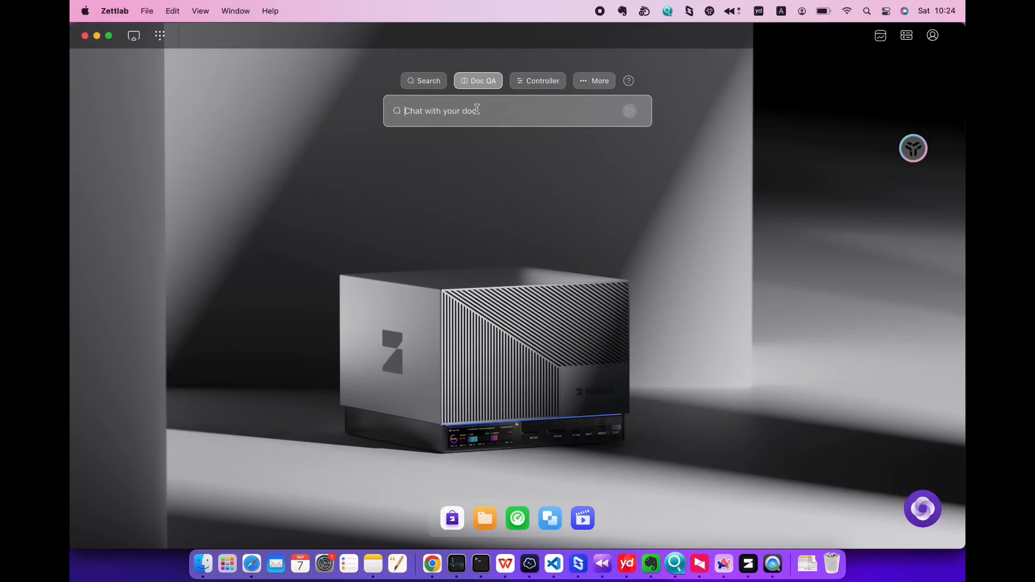
Ask Doc QA 'what's the company value of Zettlab?' and review the About Us-sourced answer
text(what's the company value of)
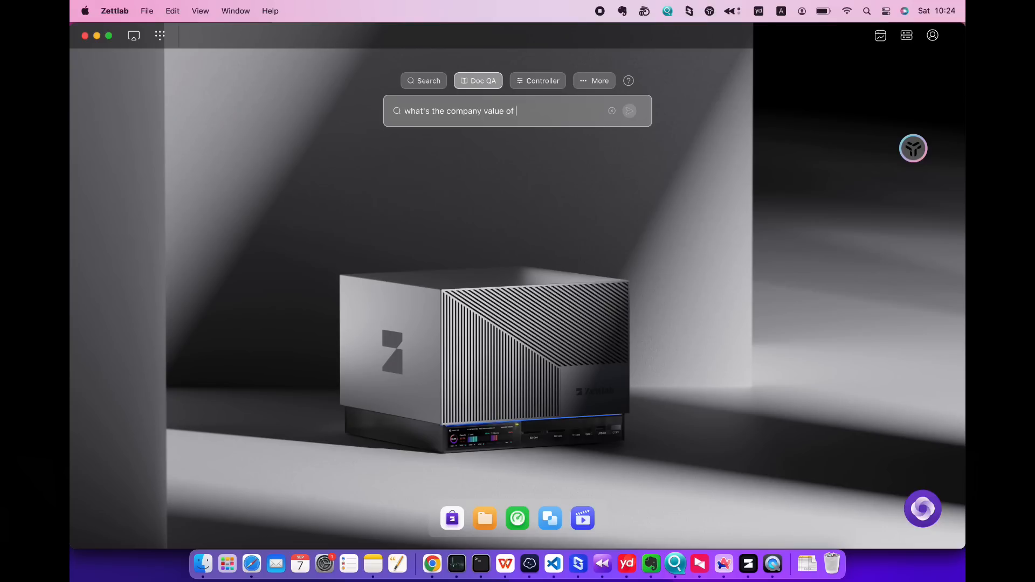
text(Zettlab)
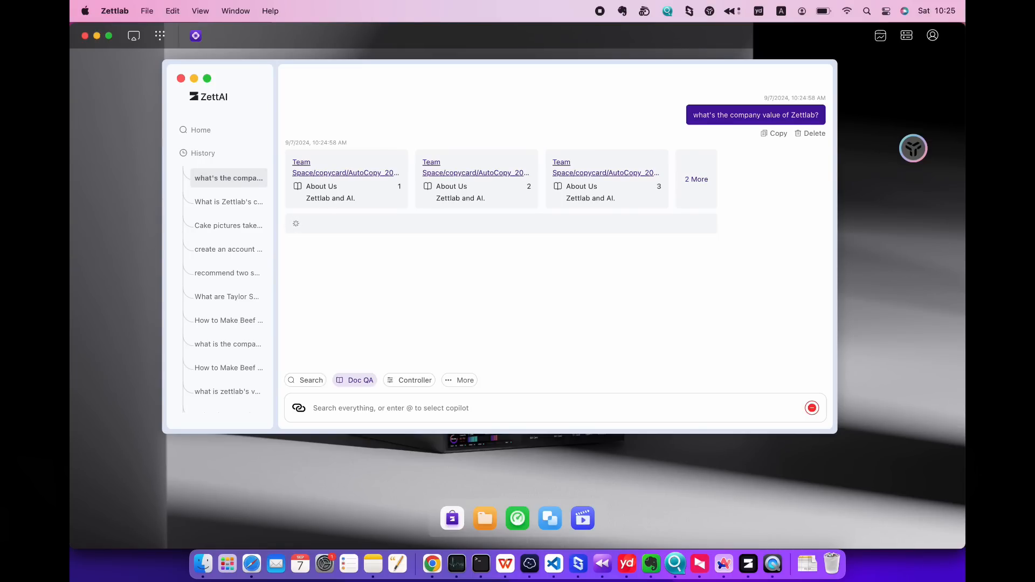
mouse_move(448, 254)
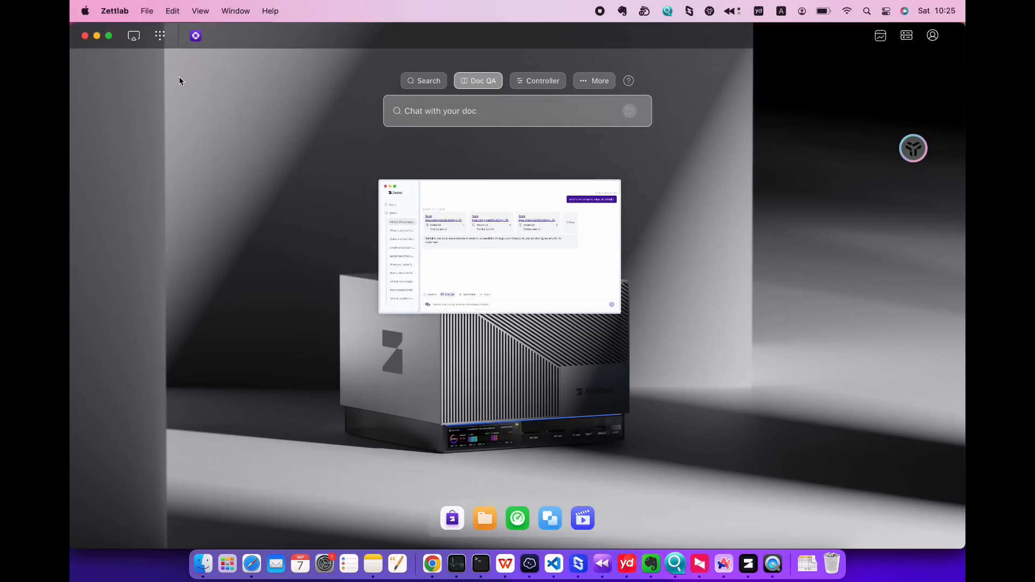
click(537, 80)
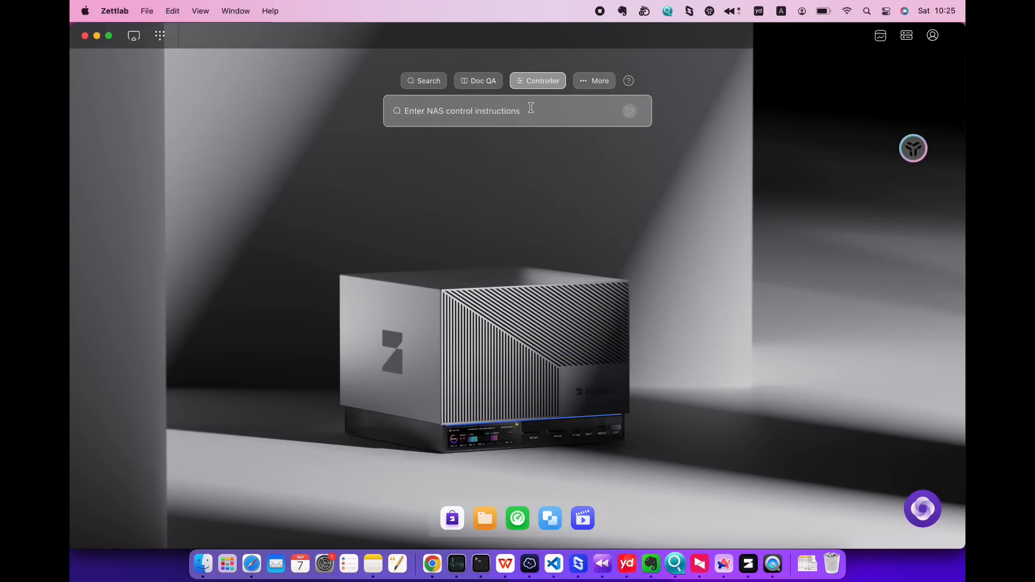
Send 'open files for me.' to the Controller, then close the assistant window
text(open fi)
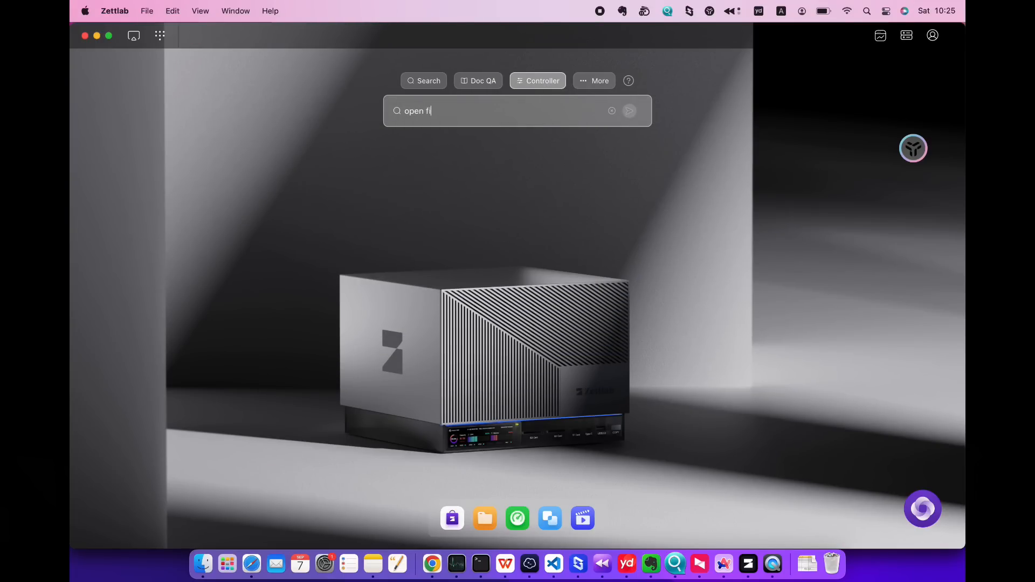
click(627, 110)
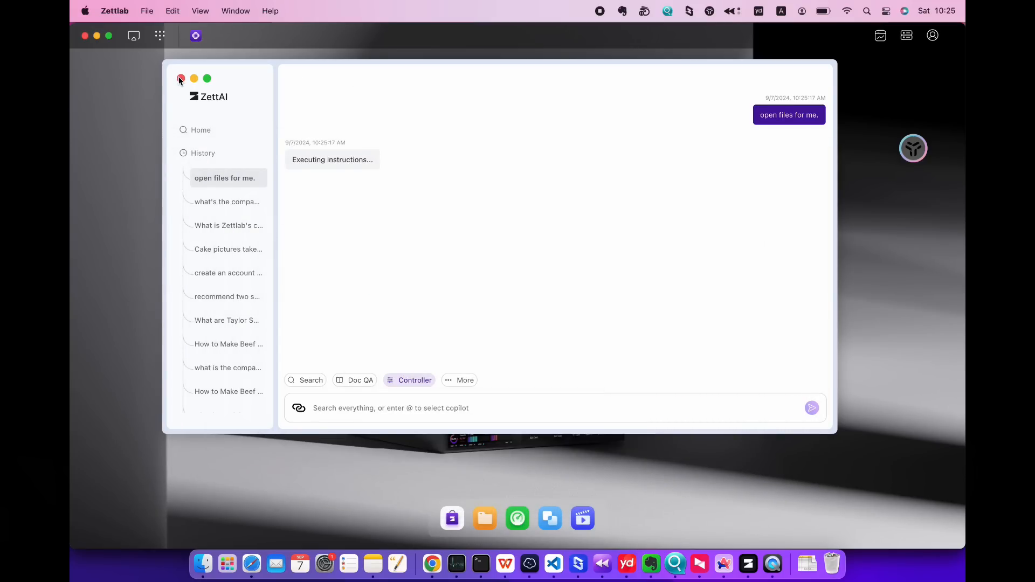
click(181, 79)
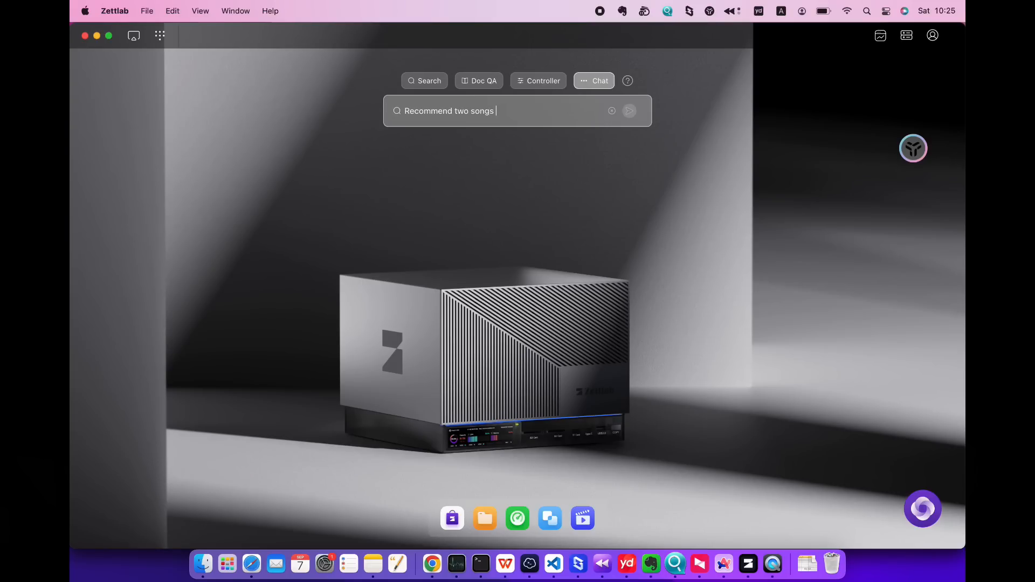
Type the Chat request 'Recommend two songs from Justin Bieber fo' without sending it
text(from)
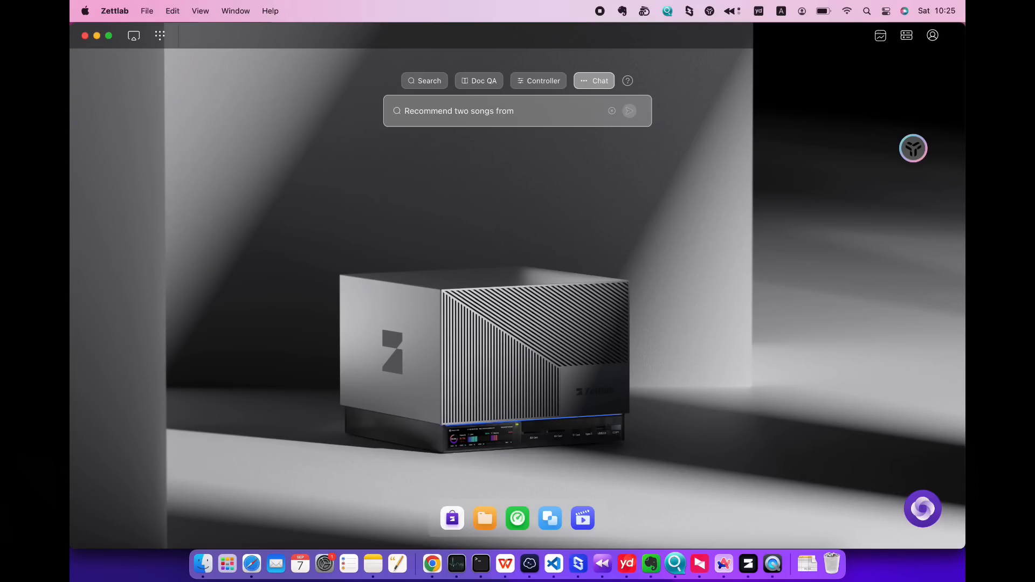
text(Justin)
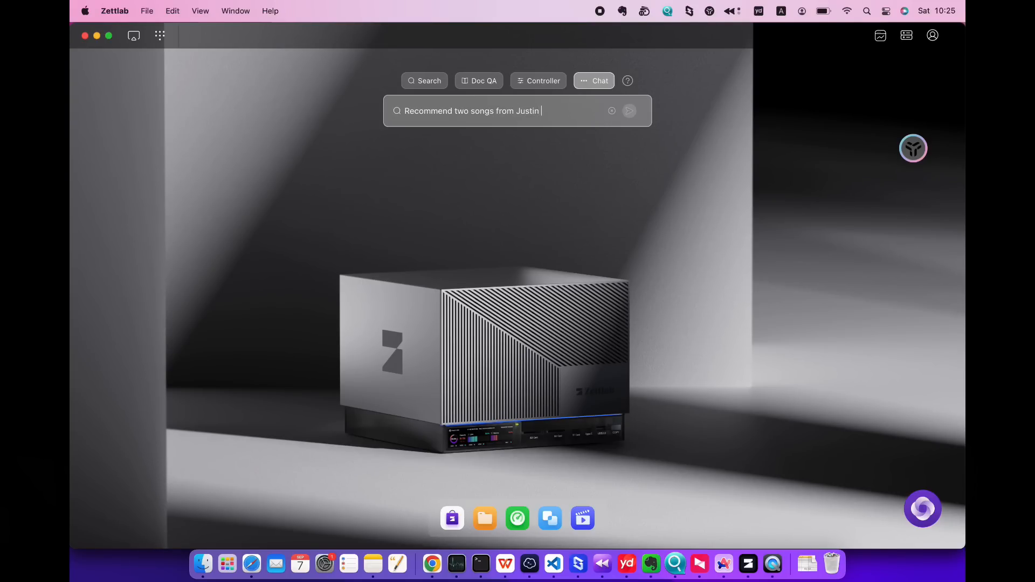
text(Bieber fo)
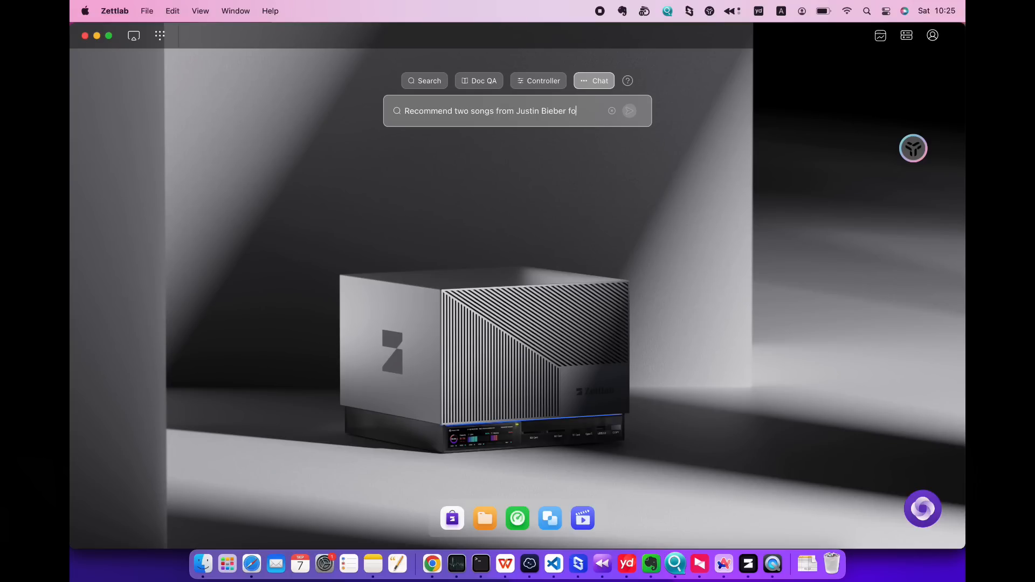